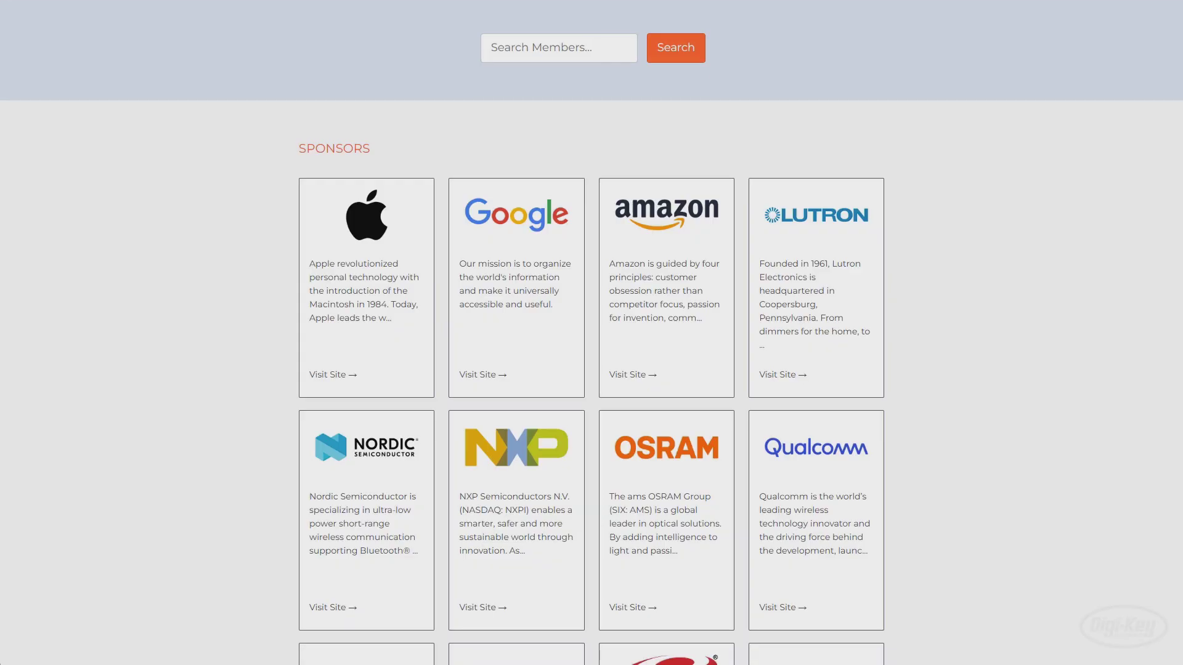
Expand the thunderboard-sense-2-ot-cli-ftd project and bring its main.c into the editor.
scroll(down, 3)
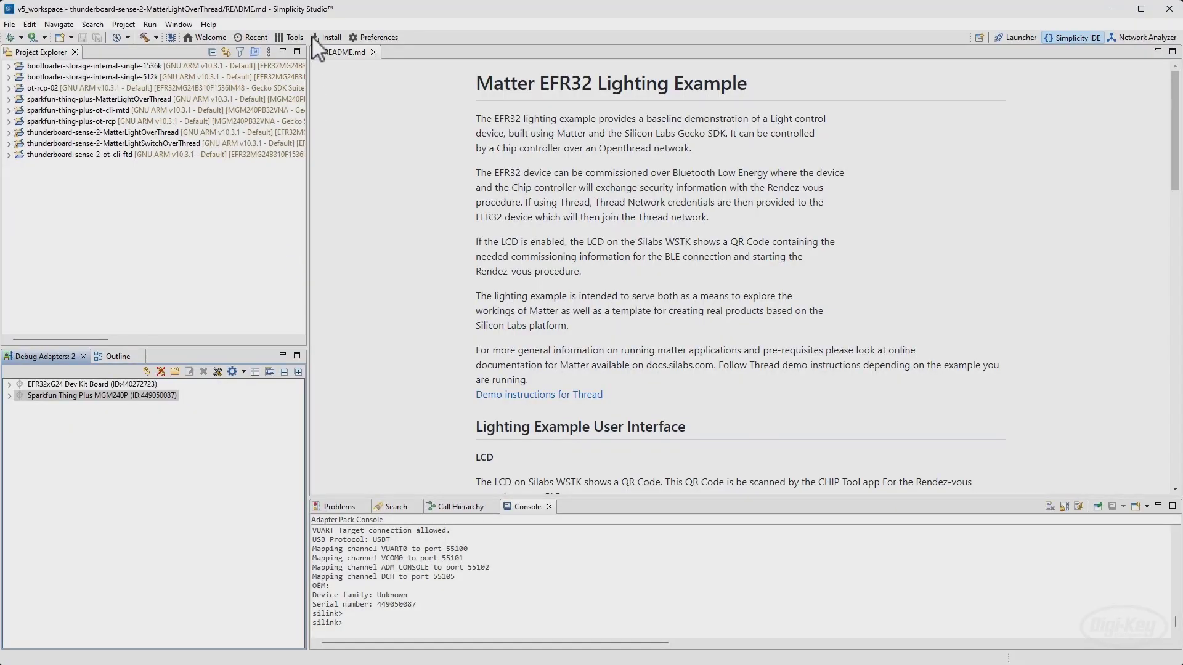
mouse_move(180, 236)
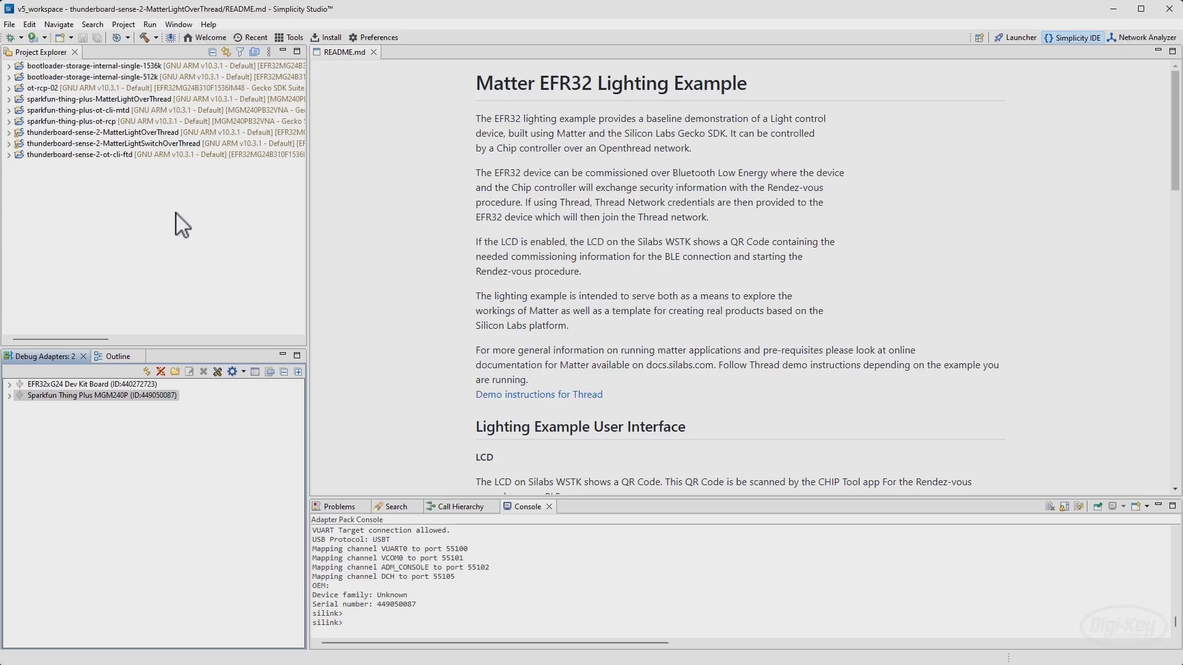
mouse_move(168, 227)
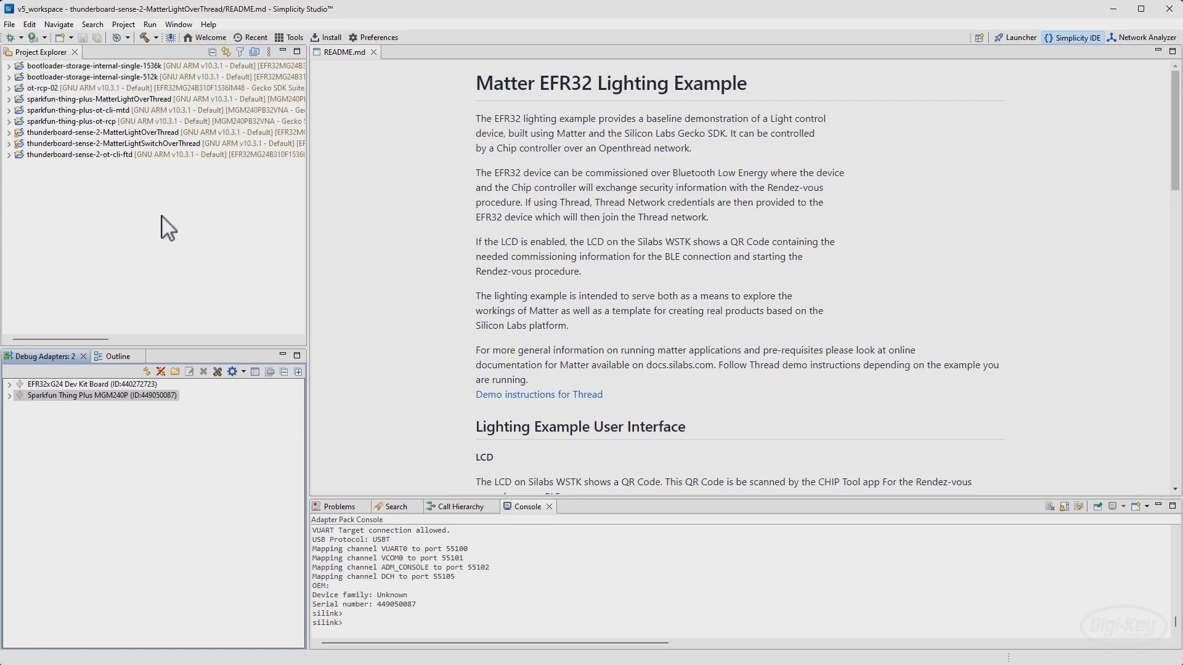
mouse_move(79, 197)
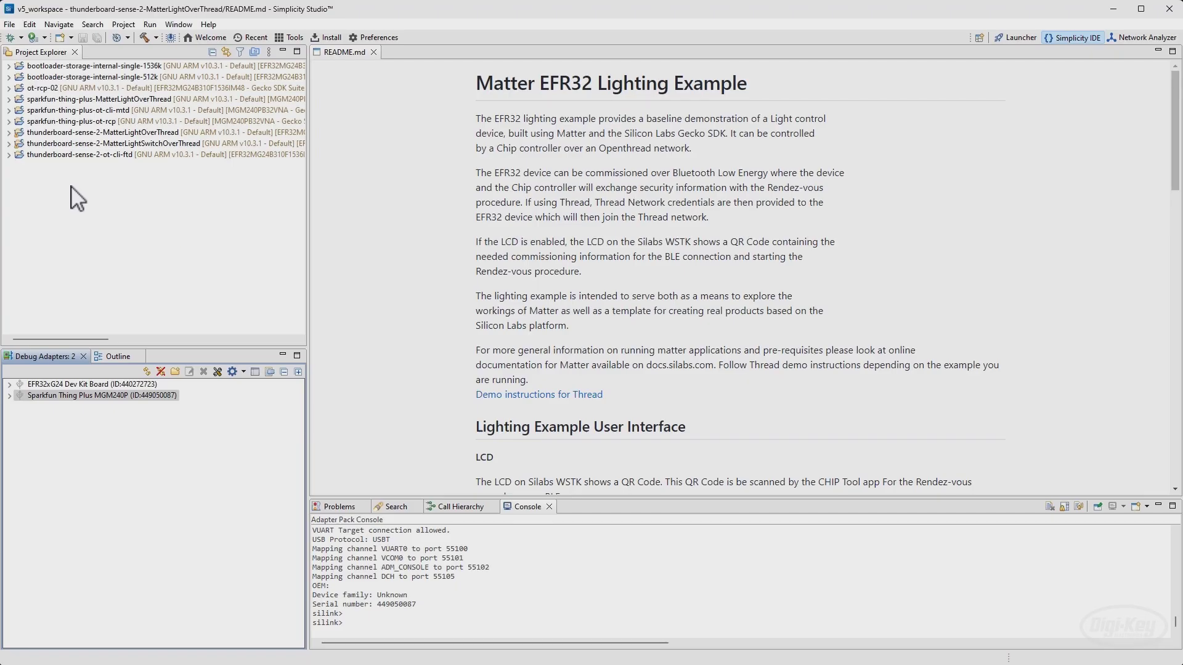
mouse_move(113, 179)
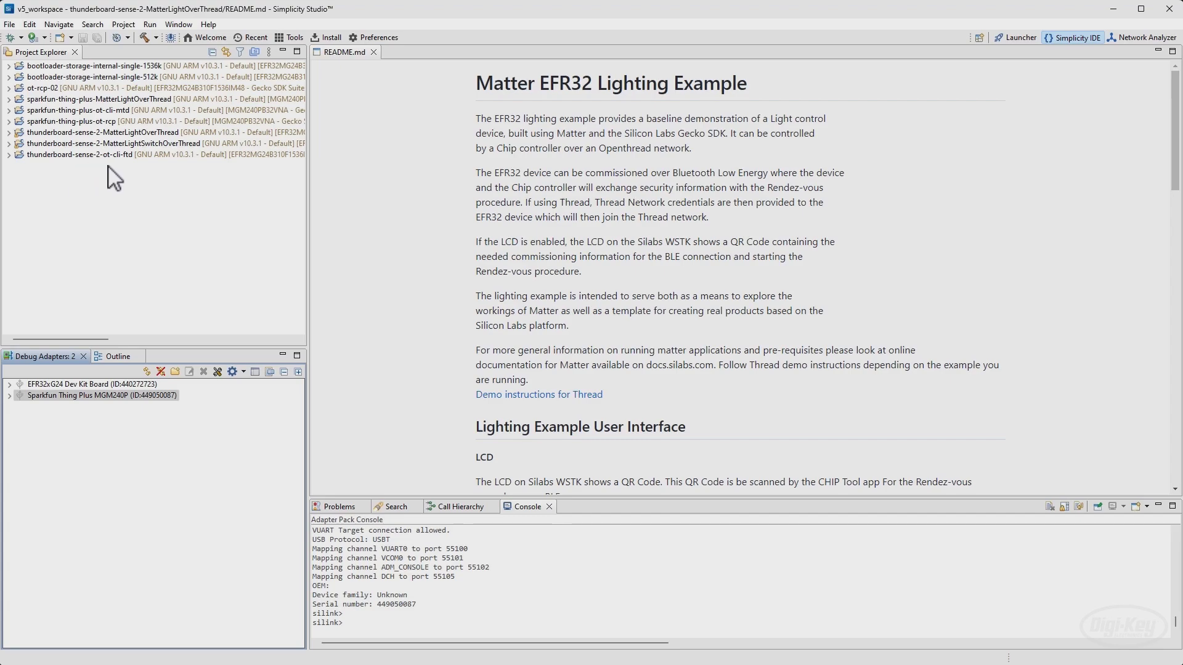
click(9, 154)
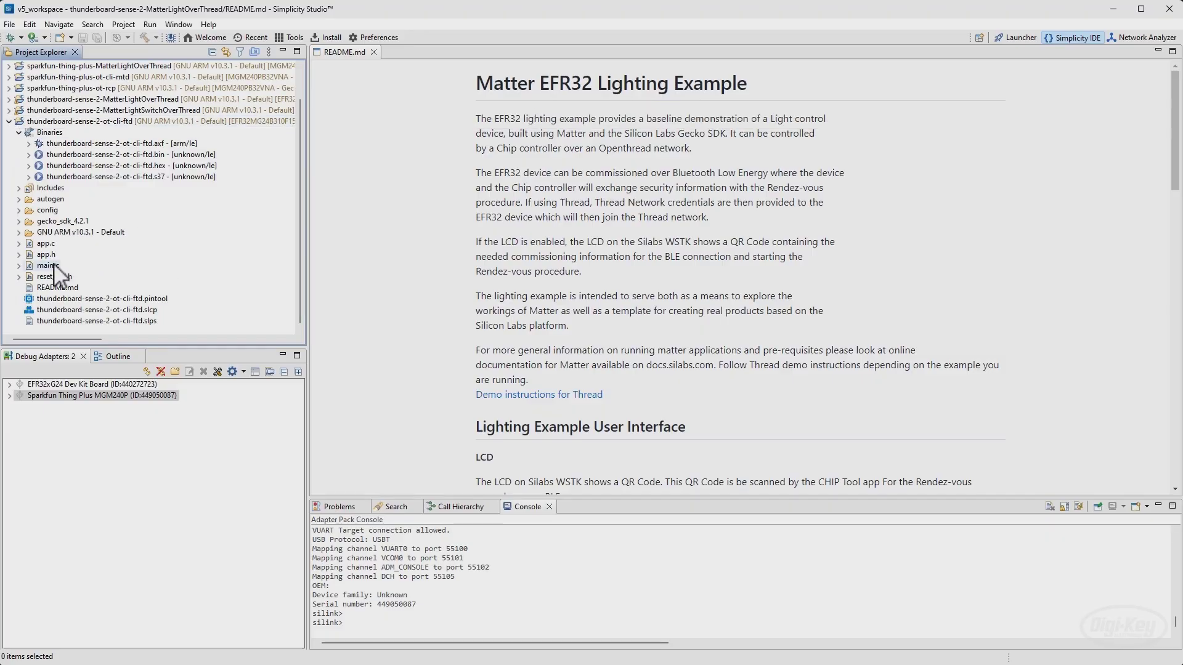
double_click(47, 266)
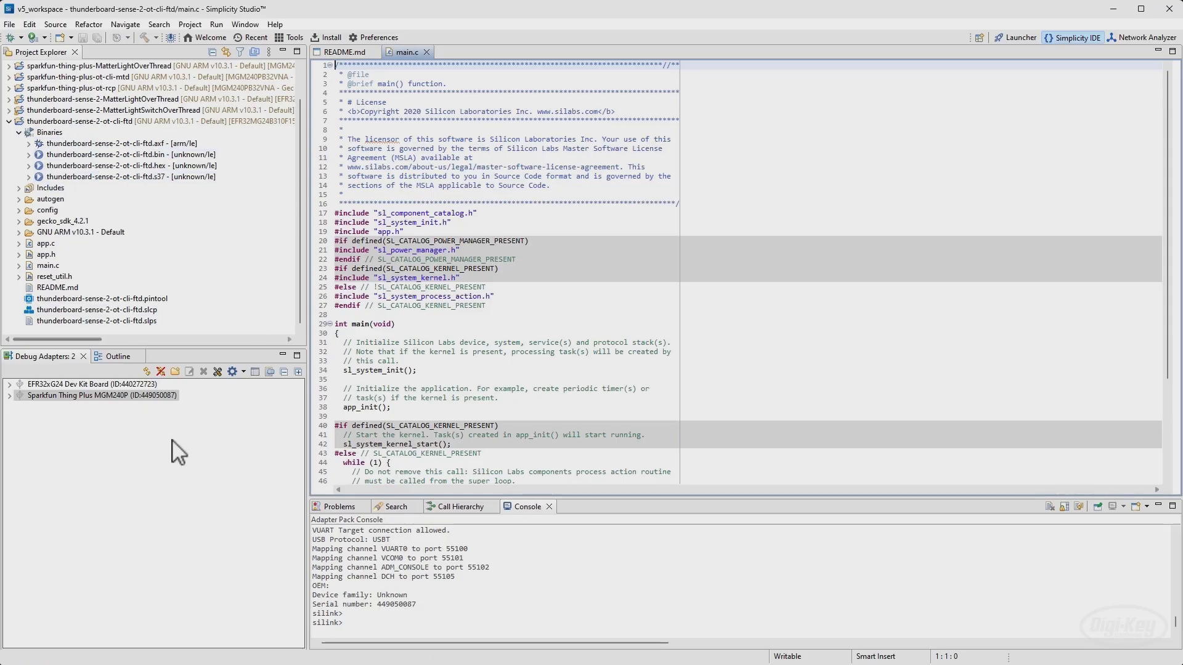
Start an application upload to the EFR32xG24 Dev Kit Board and browse for the image.
click(96, 395)
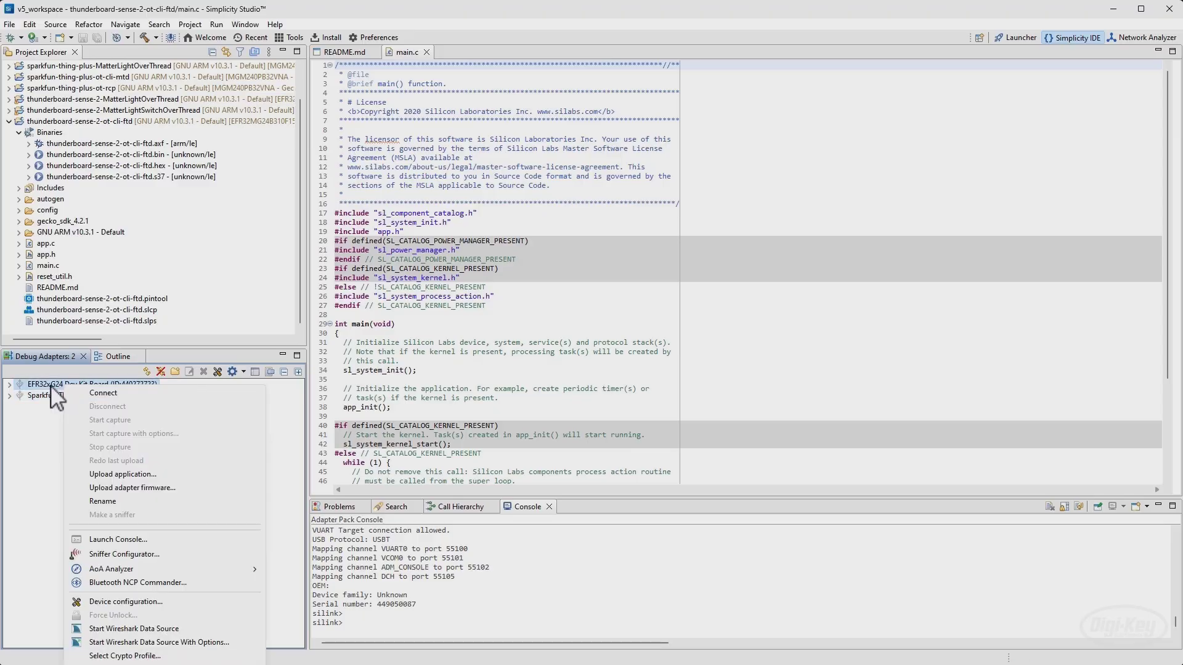
mouse_move(122, 474)
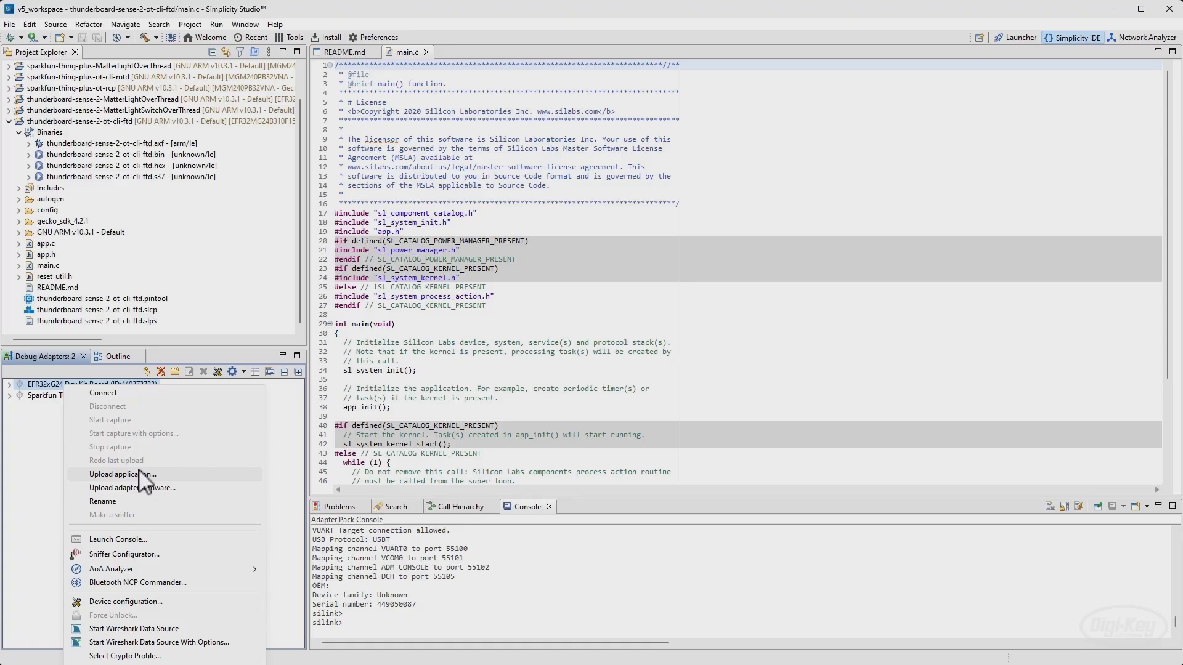
click(123, 474)
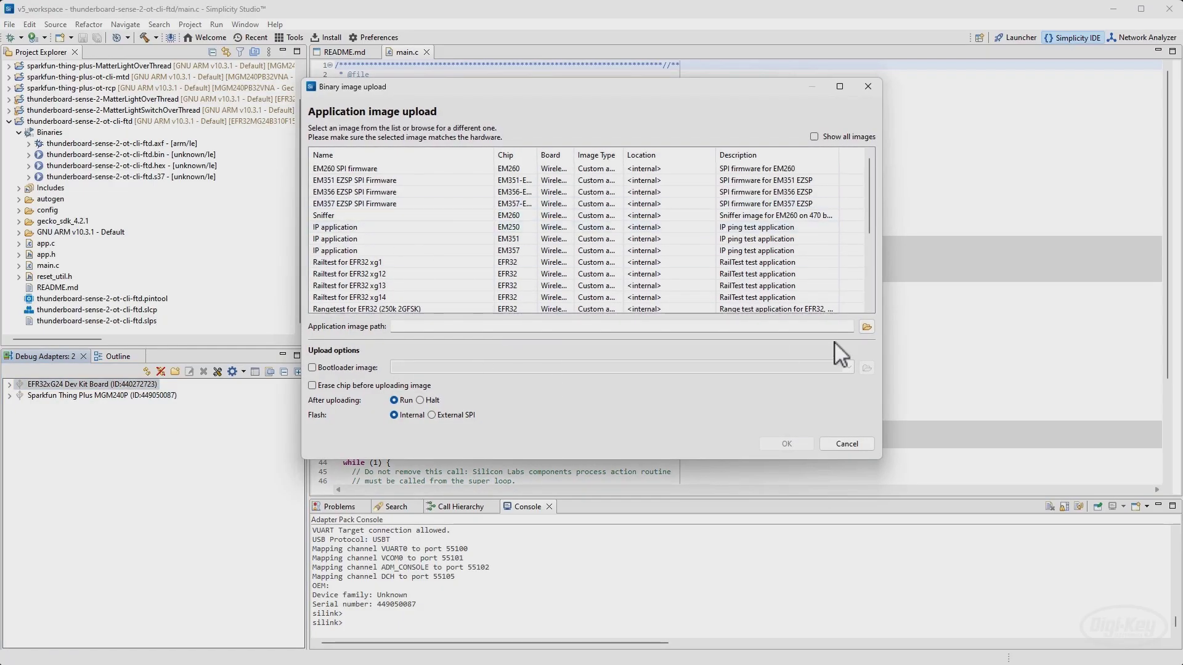
click(867, 326)
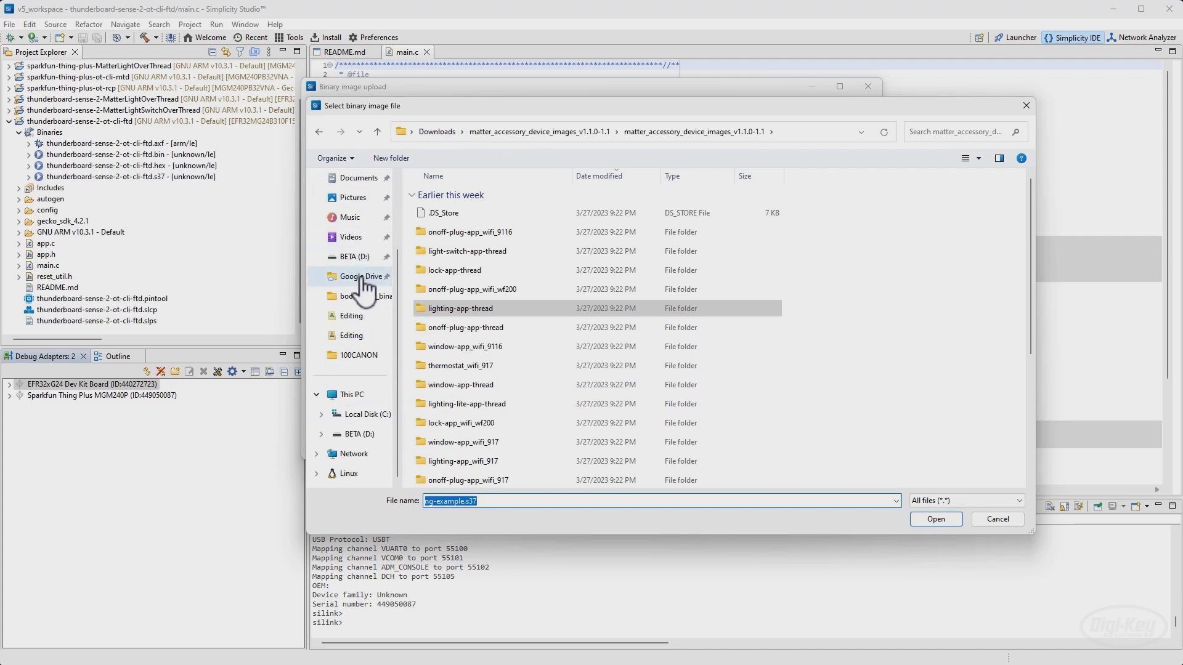
Navigate to the project's GNU ARM v10.3.1 - Default folder and choose thunderboard-sense-2-ot-cli-ftd.s37.
click(370, 414)
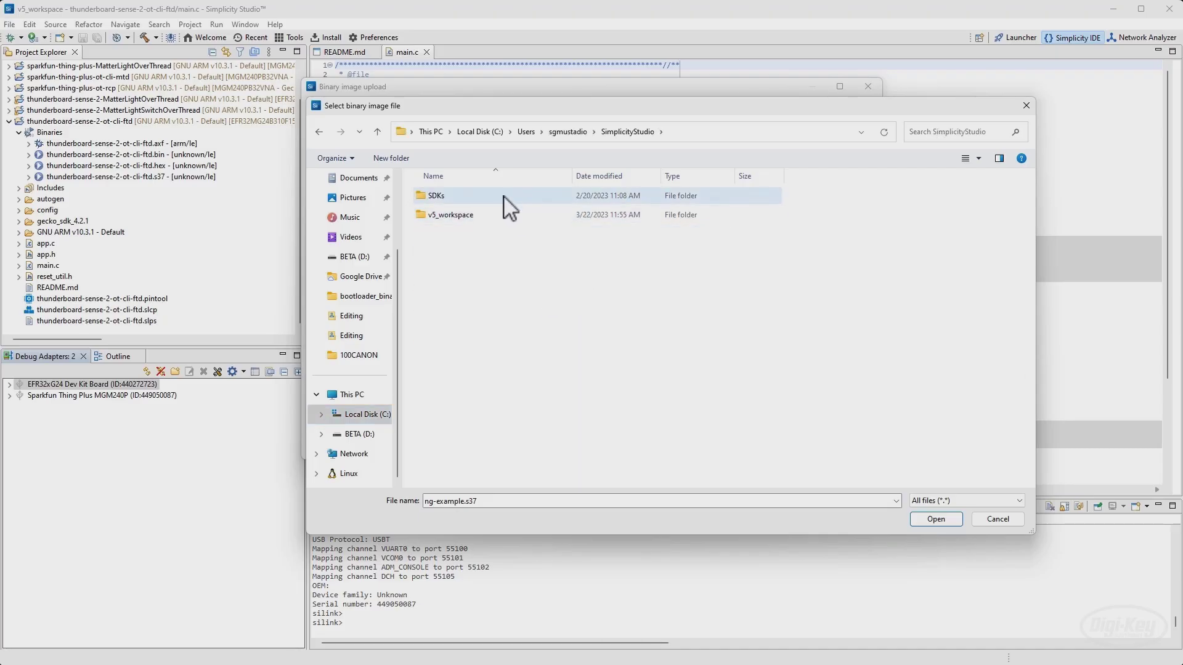
double_click(450, 215)
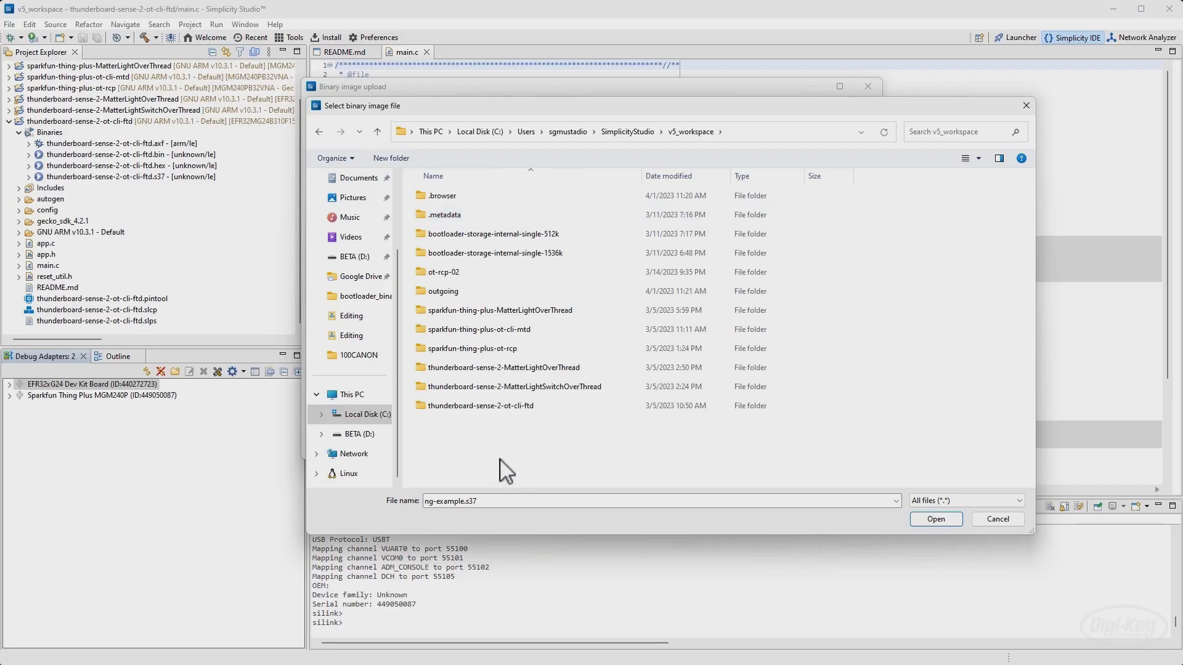
mouse_move(481, 405)
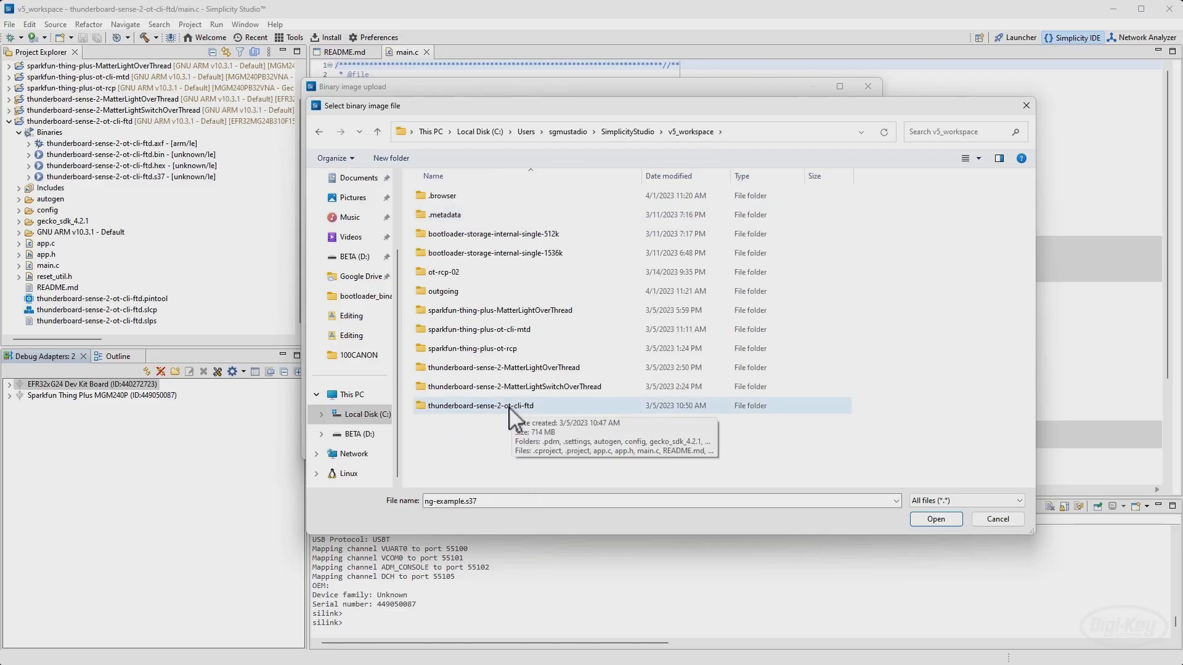
double_click(479, 406)
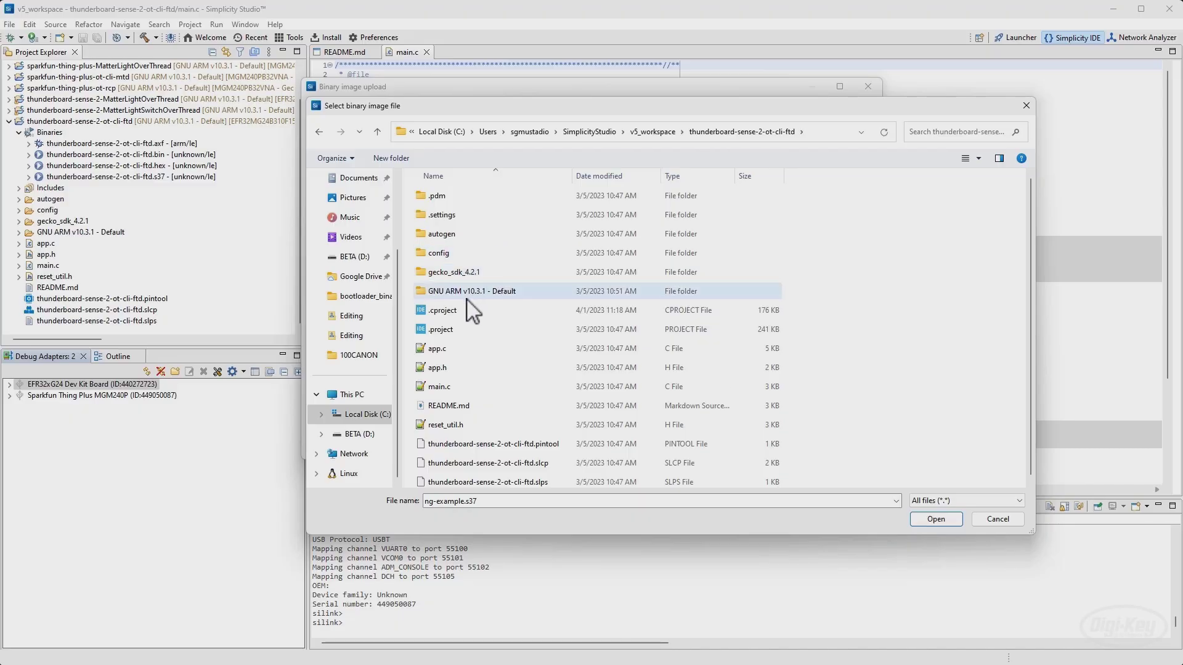
double_click(471, 291)
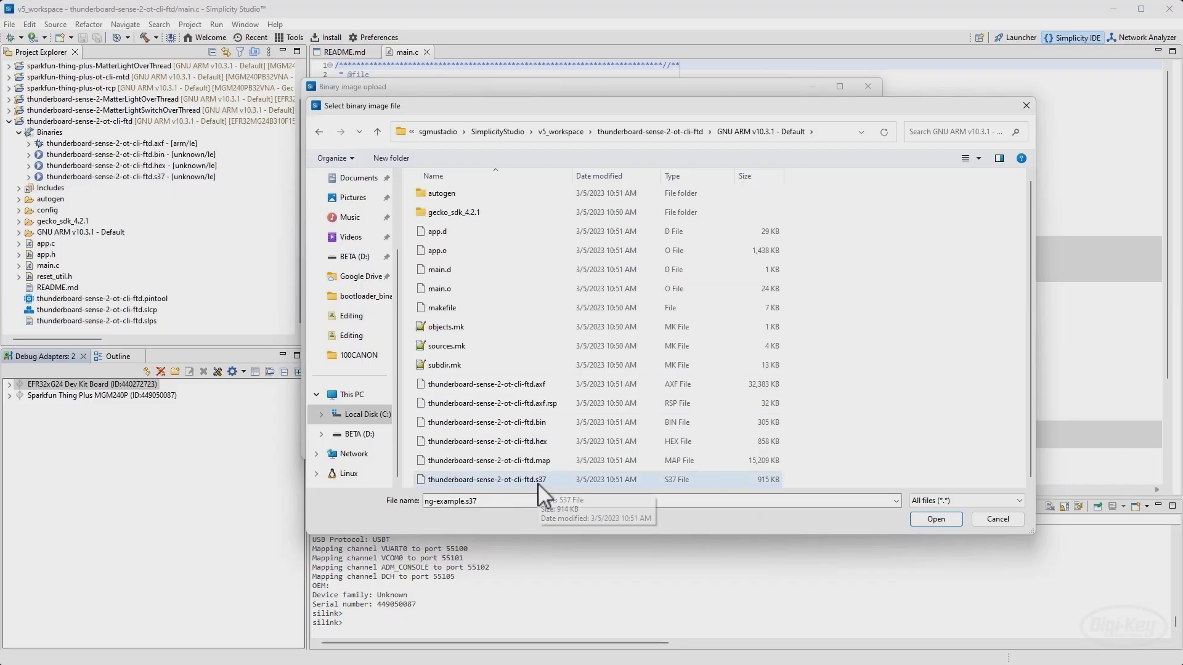
click(487, 480)
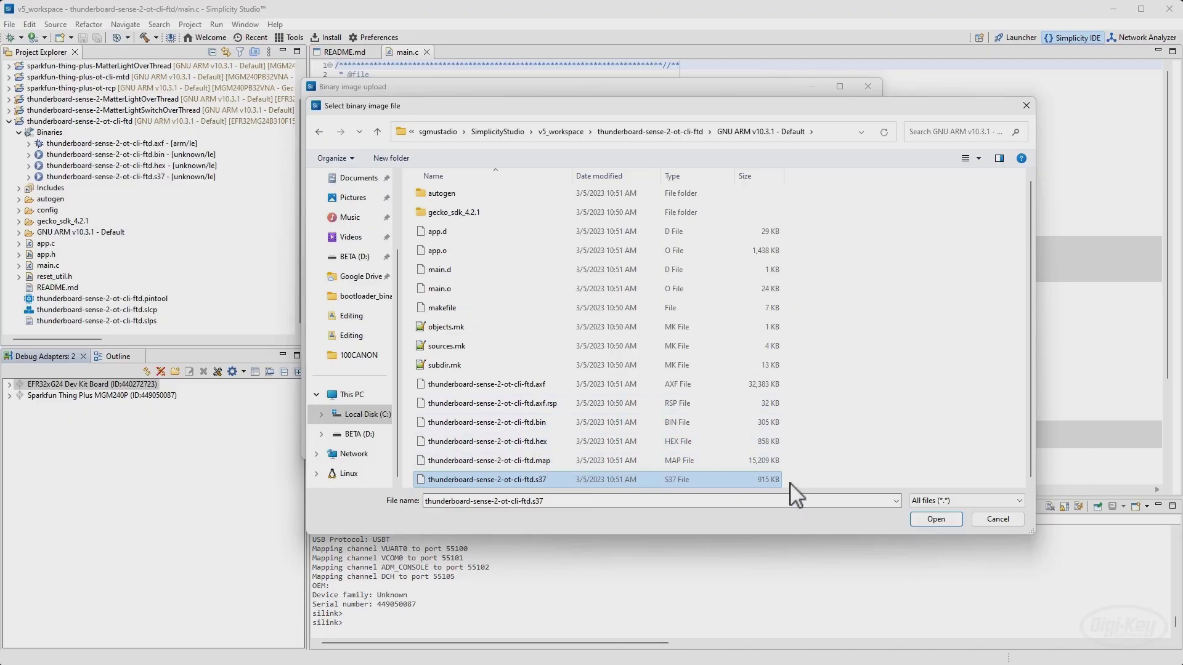
Flash thunderboard-sense-2-ot-cli-ftd.s37 to the dev kit with chip erase, ending in a flashing error.
click(935, 519)
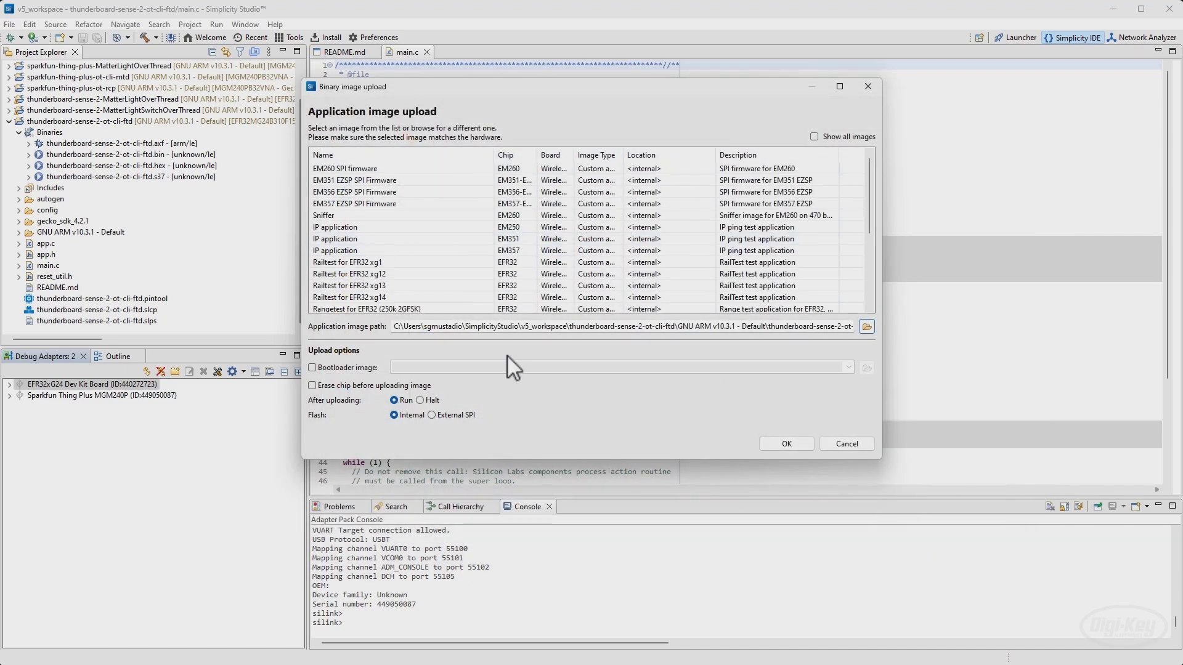
mouse_move(672, 381)
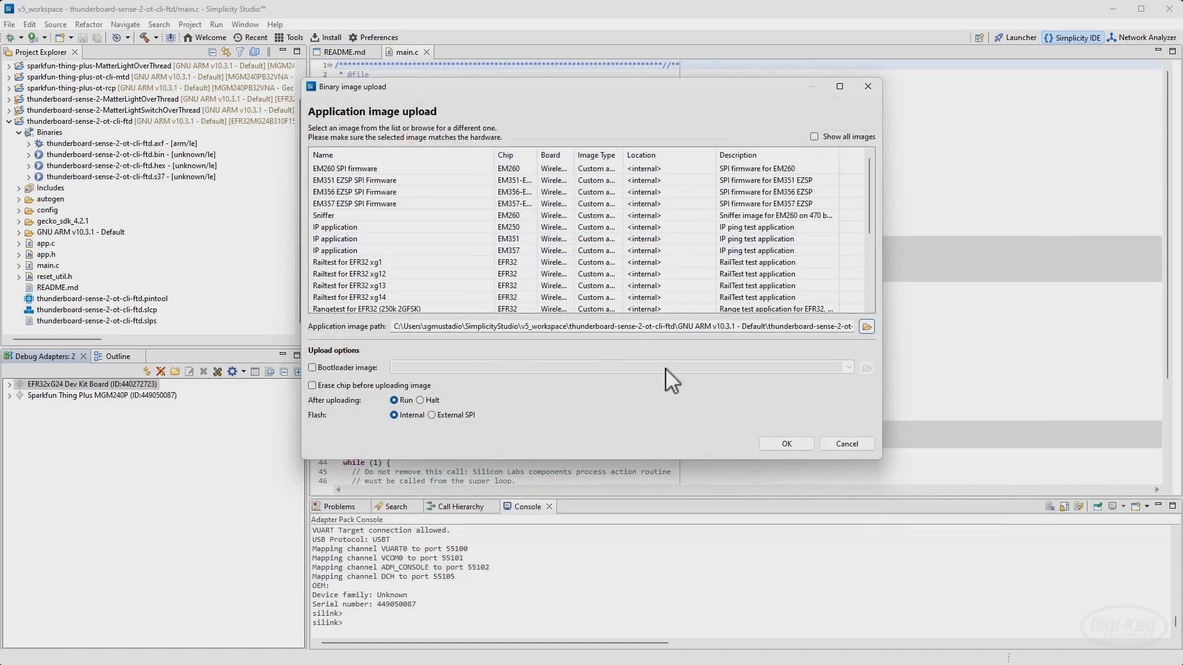
mouse_move(537, 374)
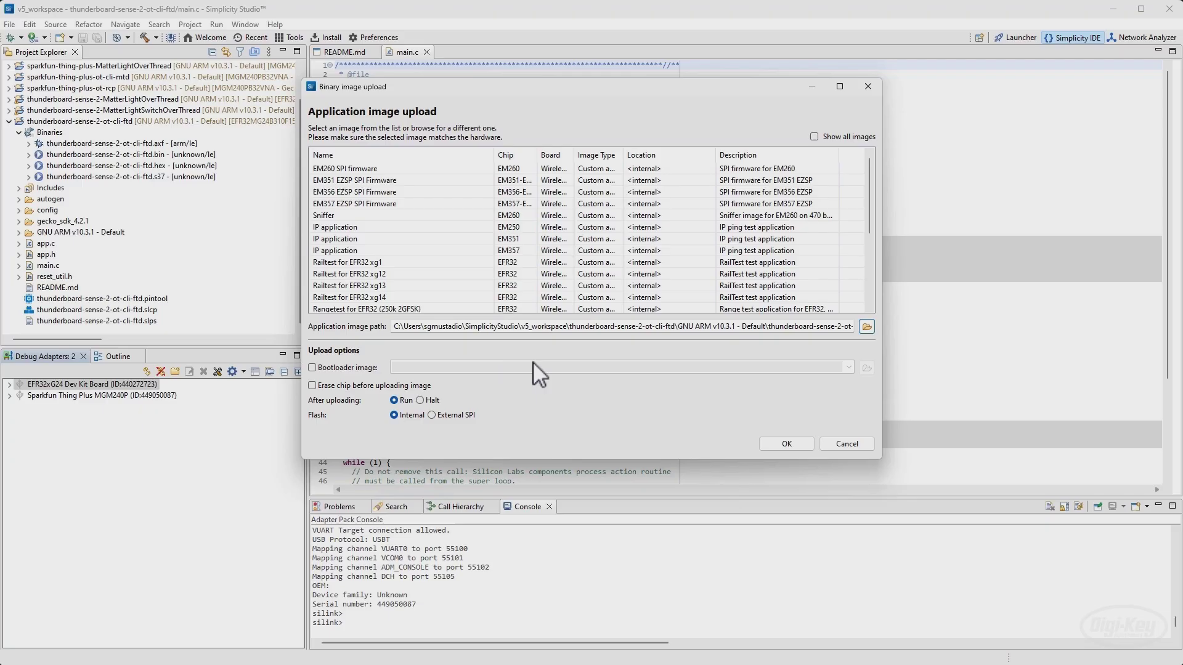
click(311, 386)
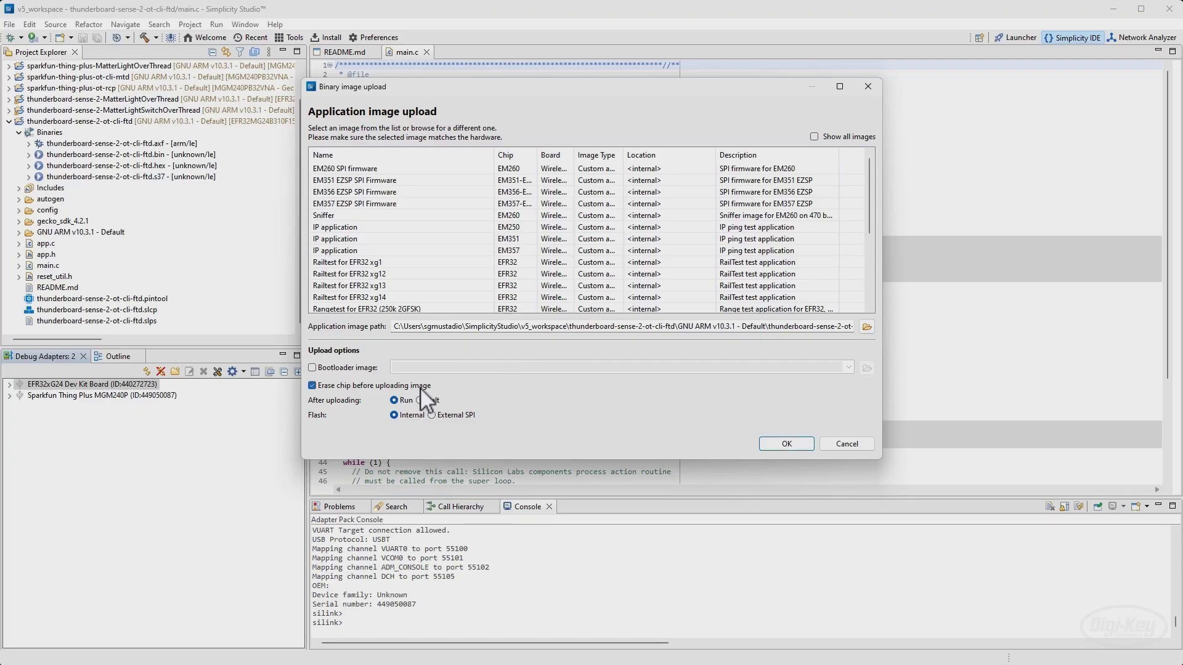
click(785, 443)
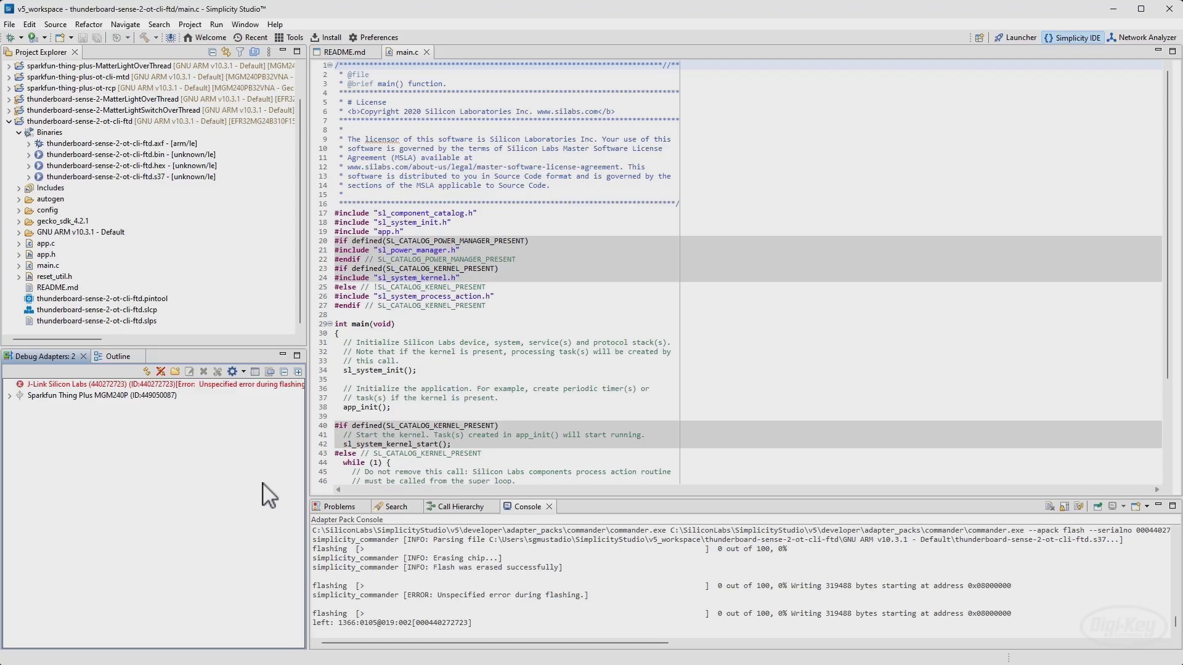
Retry uploading thunderboard-sense-2-ot-cli-ftd.s37 to the EFR32xG24 Dev Kit via the J-Link adapter.
right_click(114, 384)
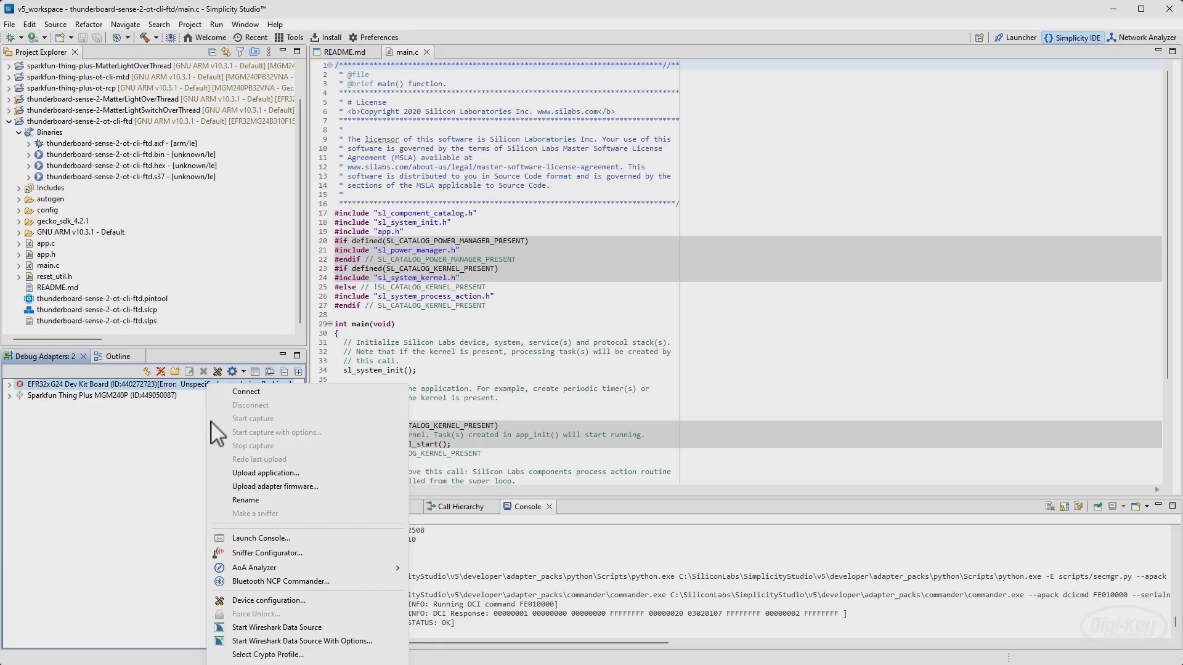
click(266, 473)
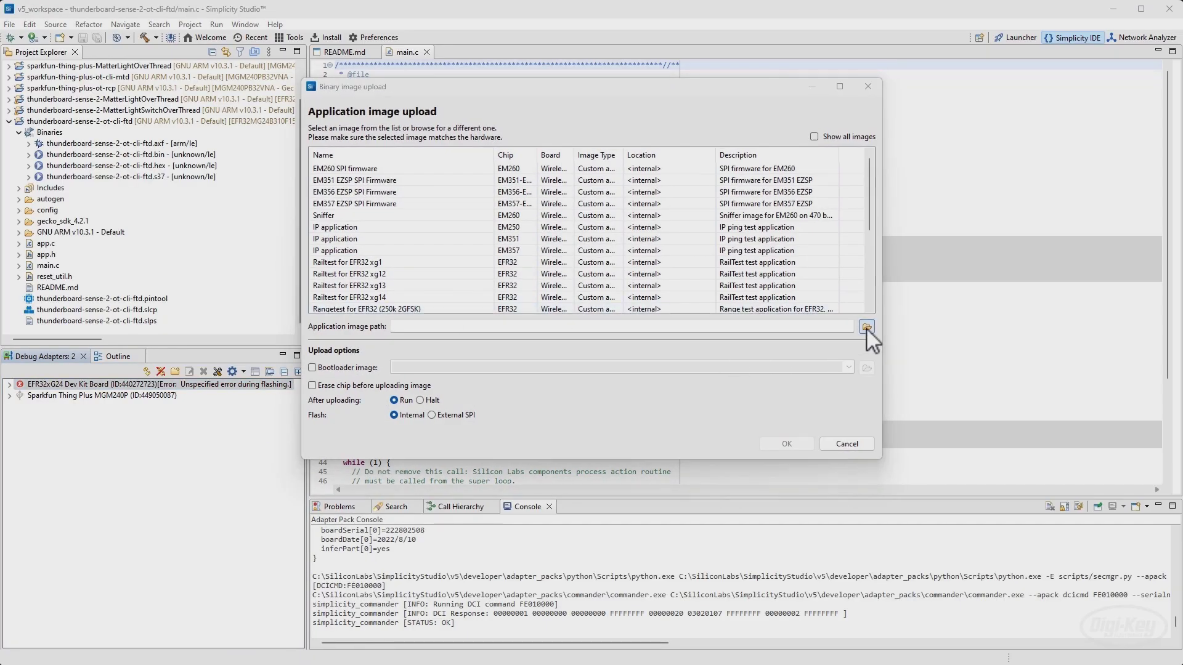
click(866, 326)
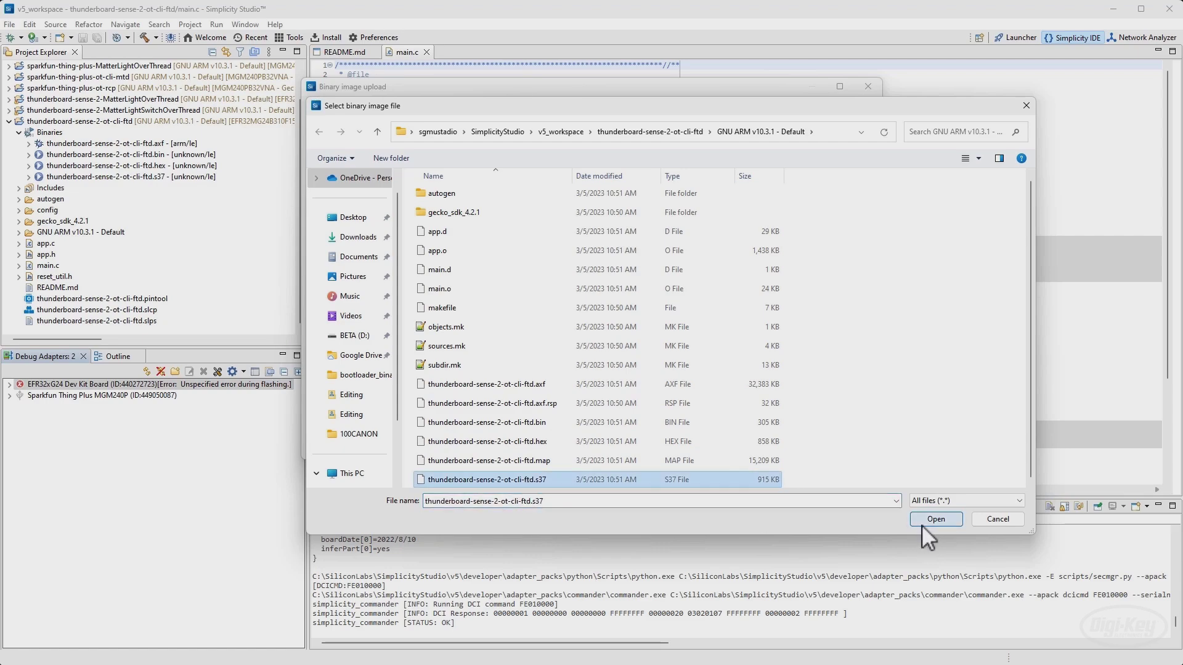
click(935, 518)
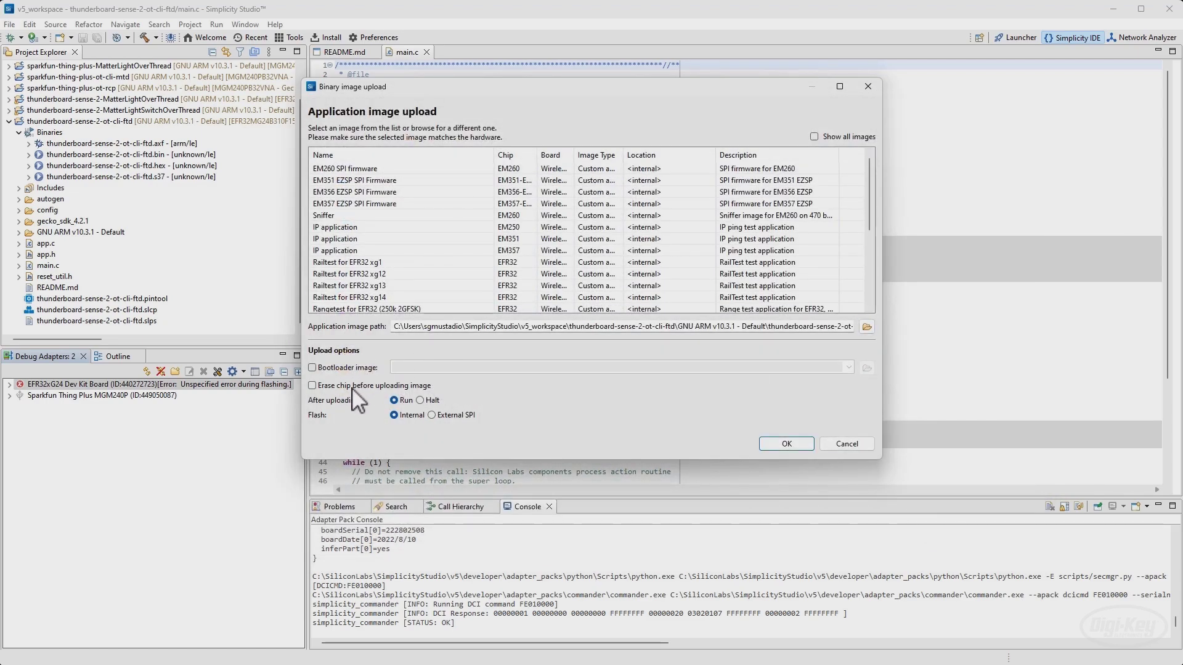
click(785, 443)
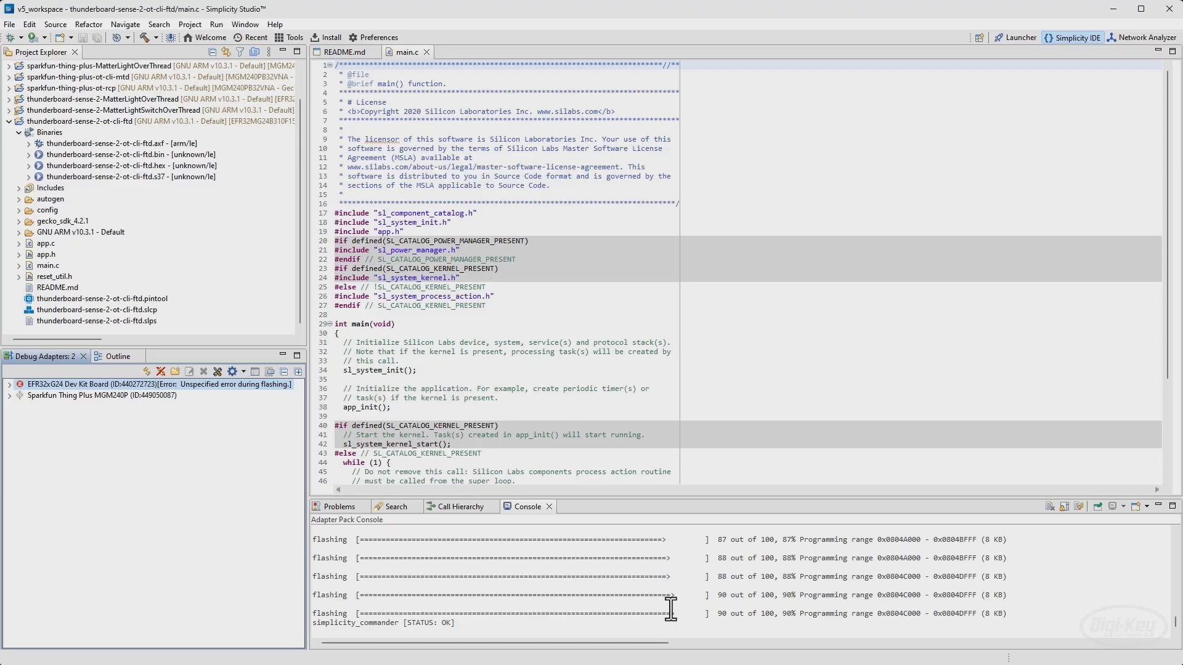
mouse_move(374, 628)
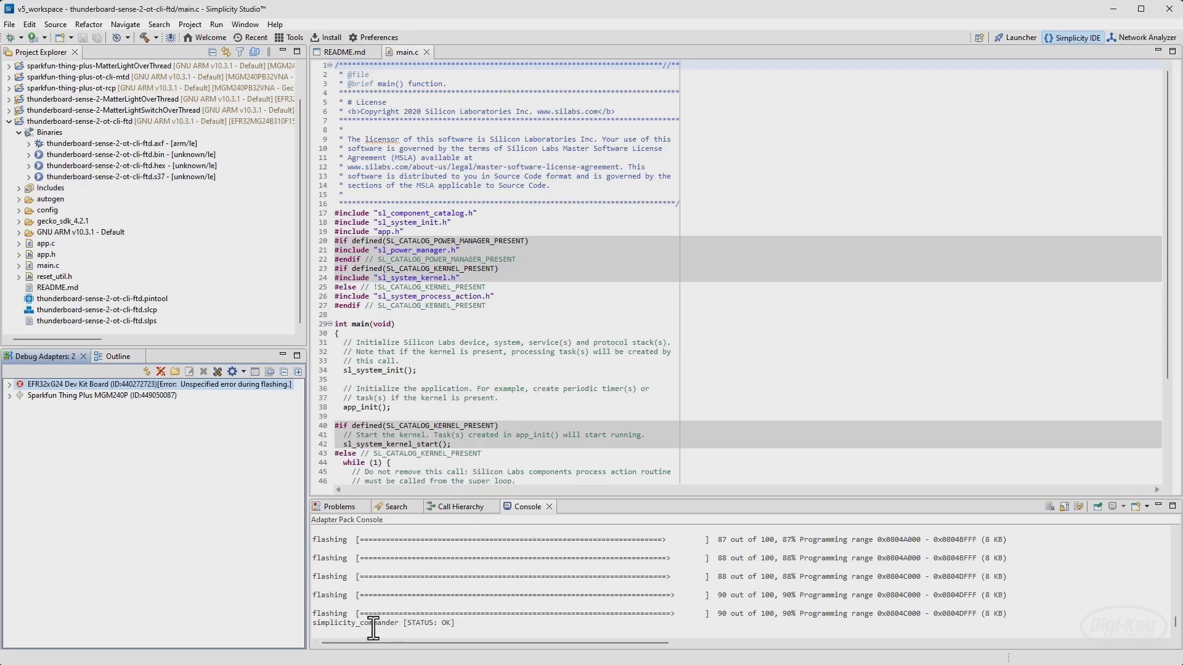
mouse_move(110, 419)
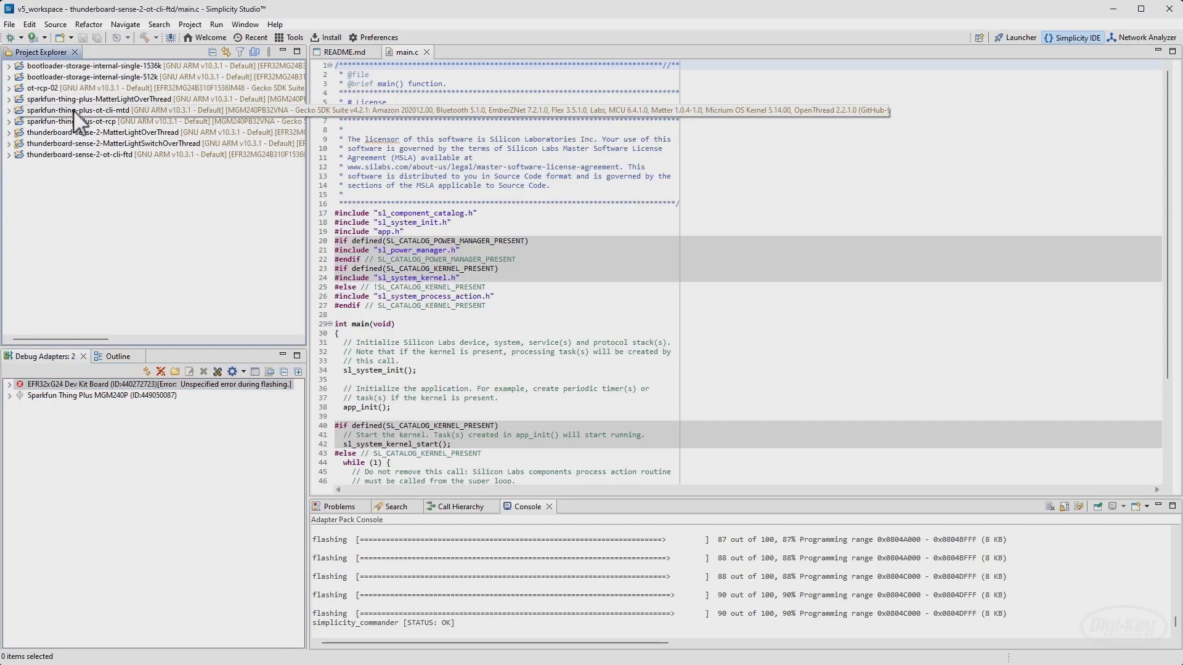
Expand the sparkfun-thing-plus-ot-cli-mtd project in Project Explorer.
click(8, 109)
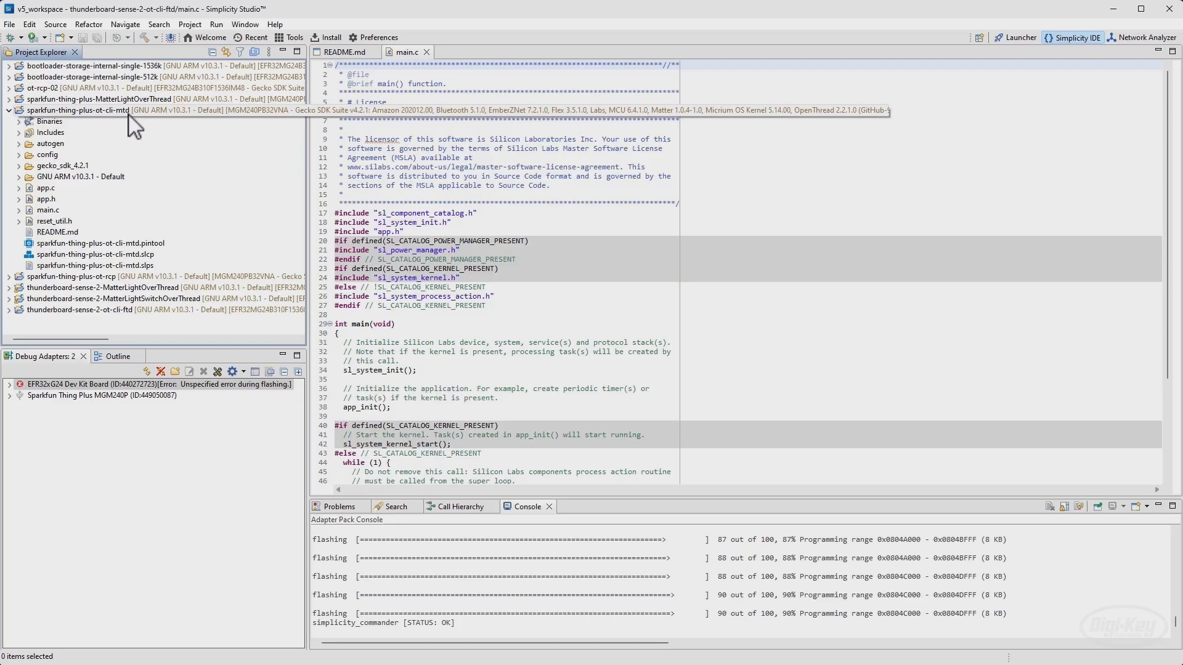
mouse_move(117, 146)
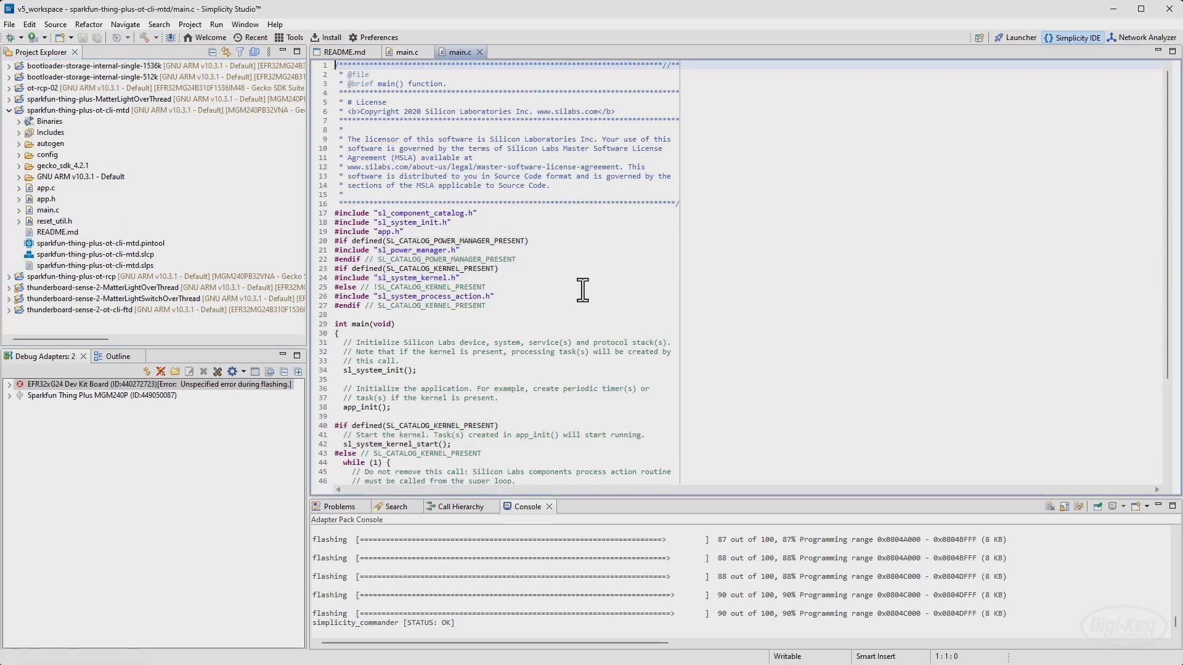
Upload the sparkfun-thing-plus-ot-cli-mtd image to the Sparkfun Thing Plus MGM240P with chip erase.
right_click(75, 396)
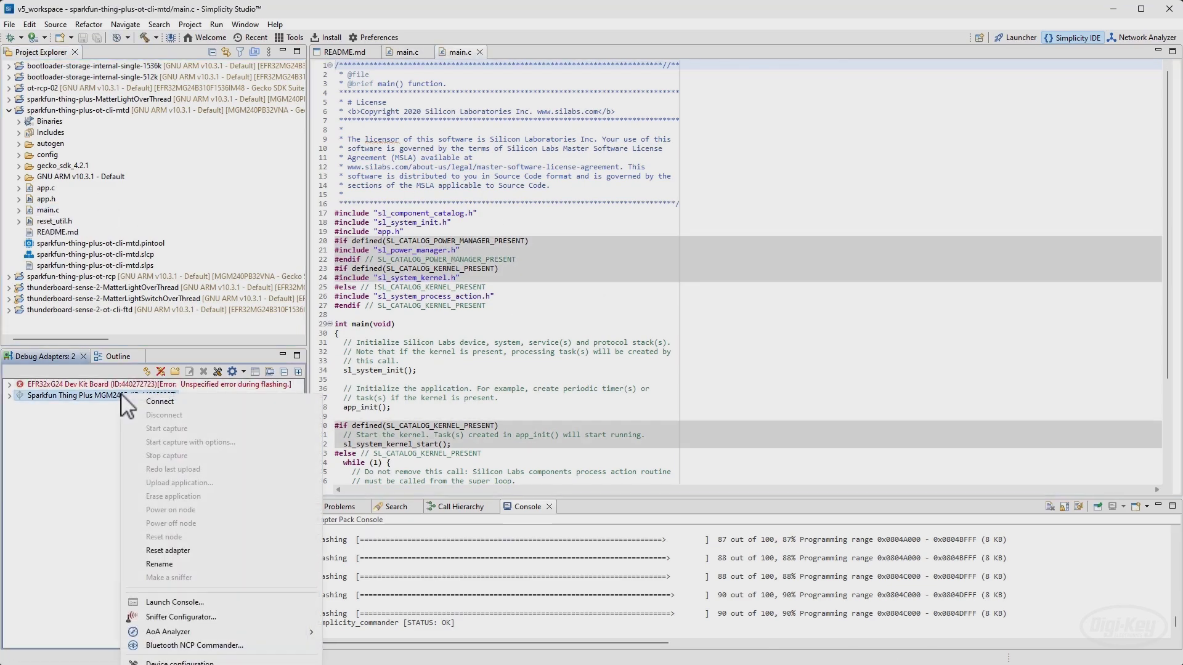
mouse_move(184, 445)
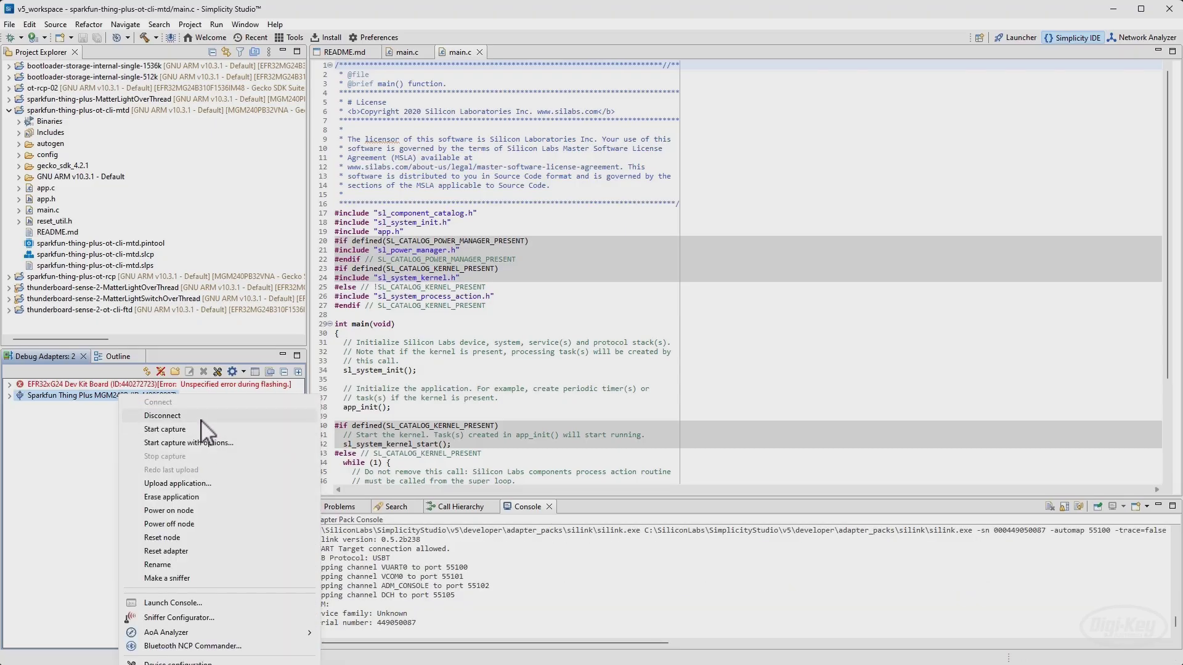
click(178, 483)
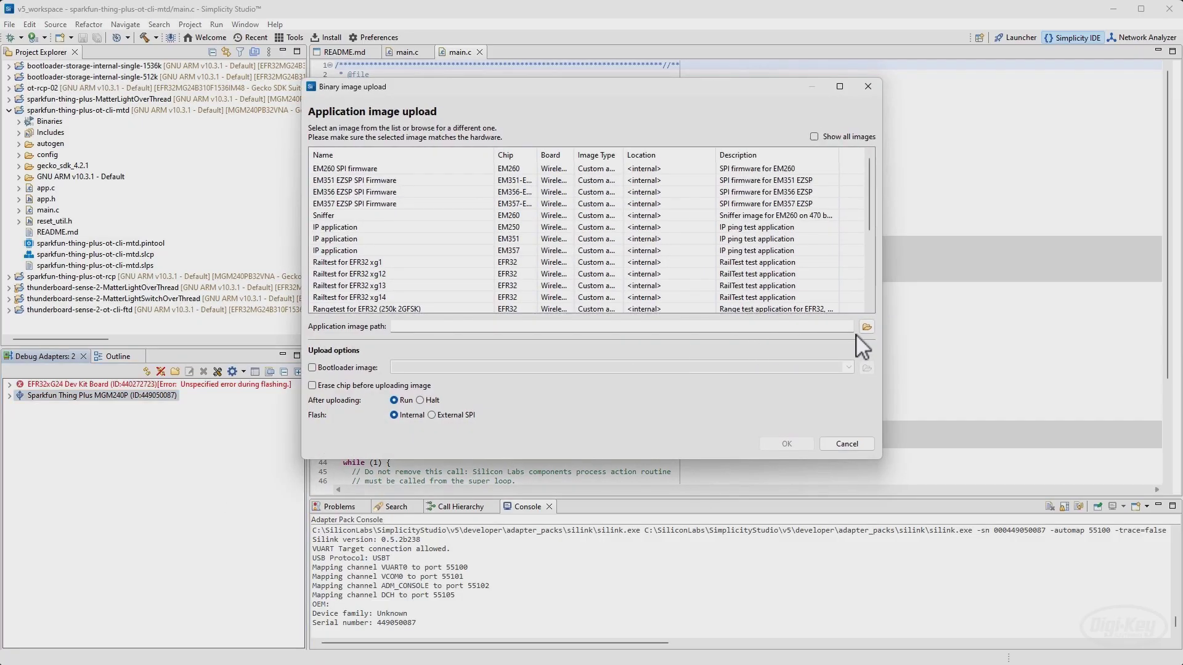
click(866, 326)
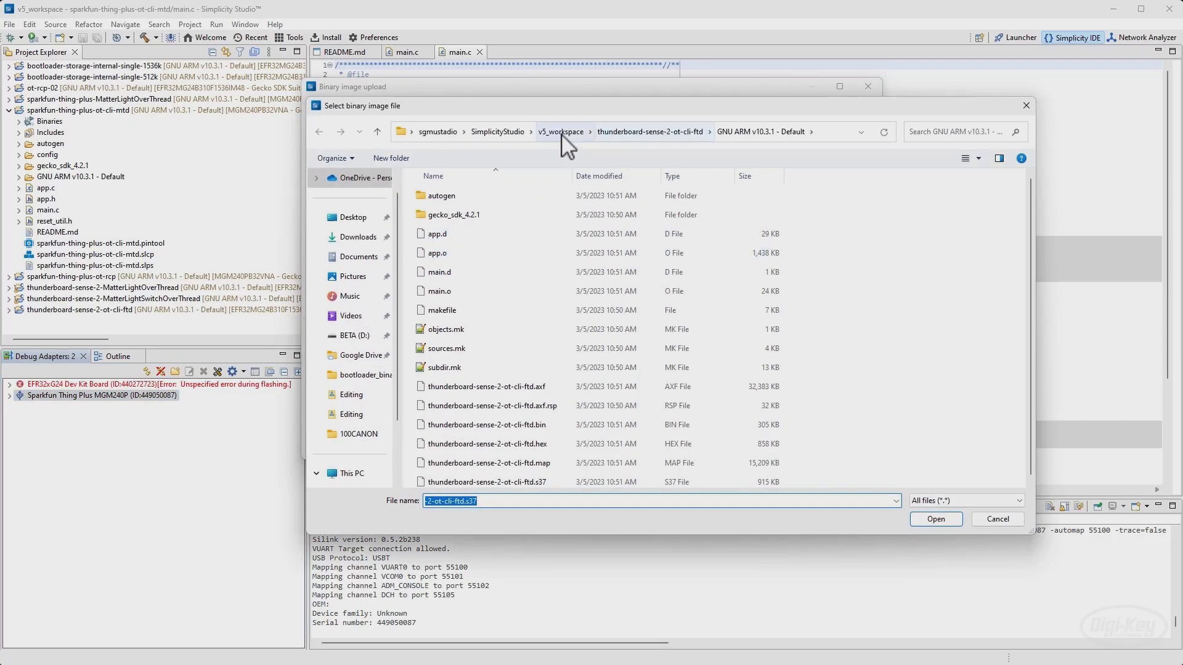
click(559, 132)
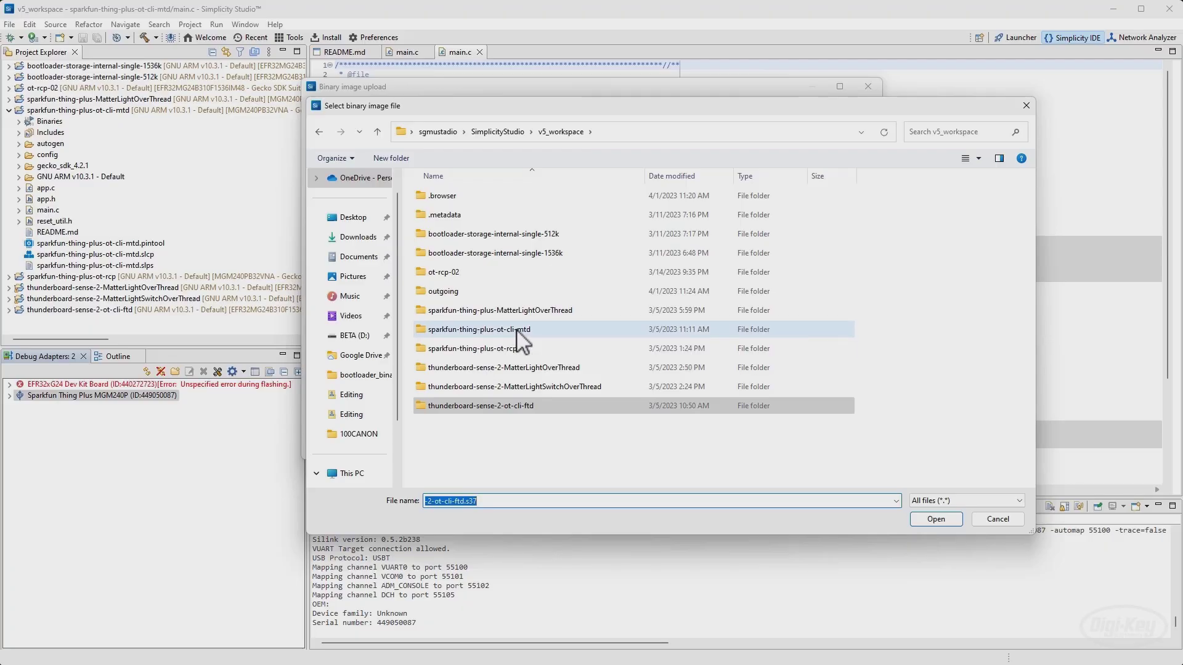
double_click(480, 329)
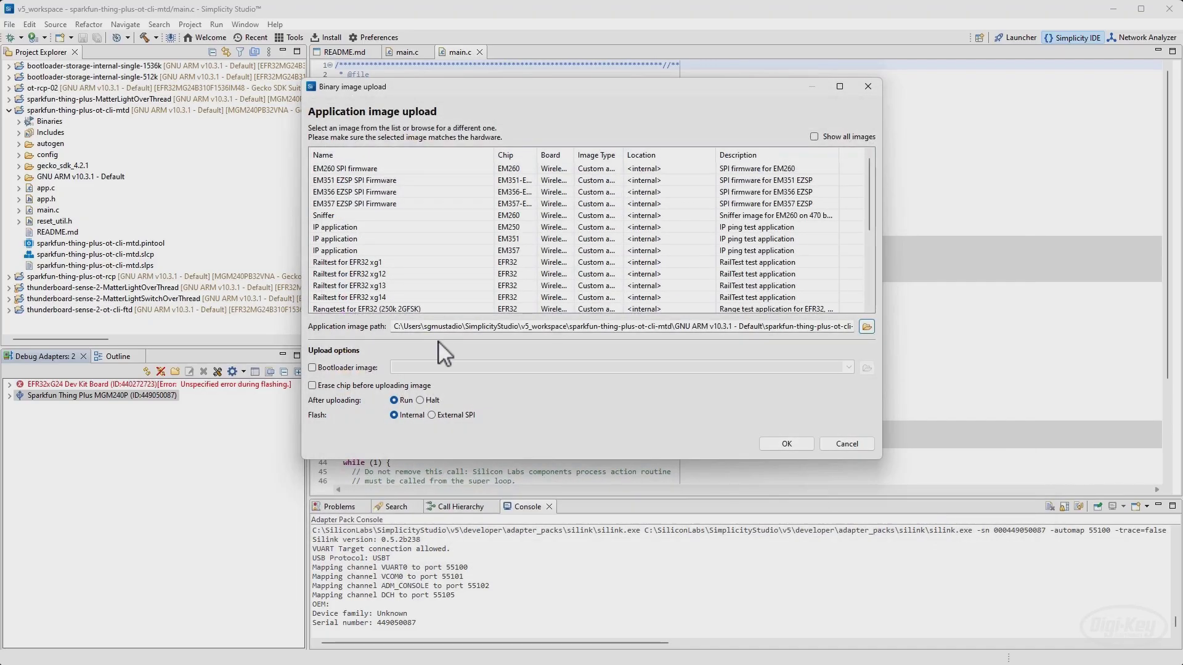
click(785, 443)
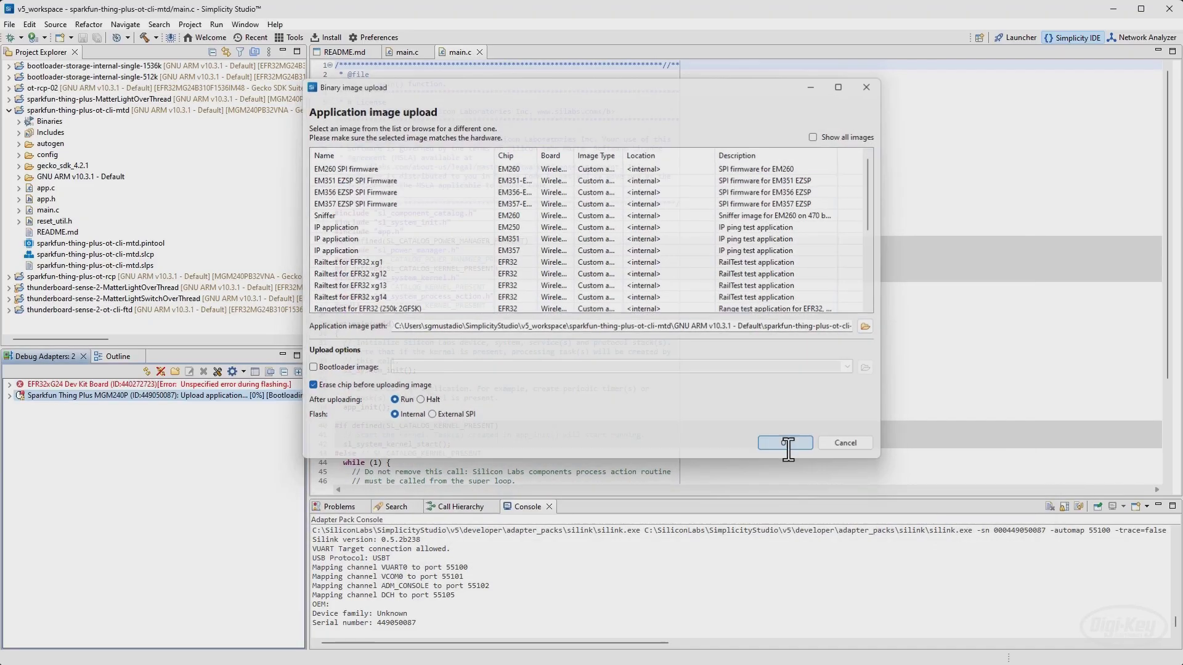
click(783, 442)
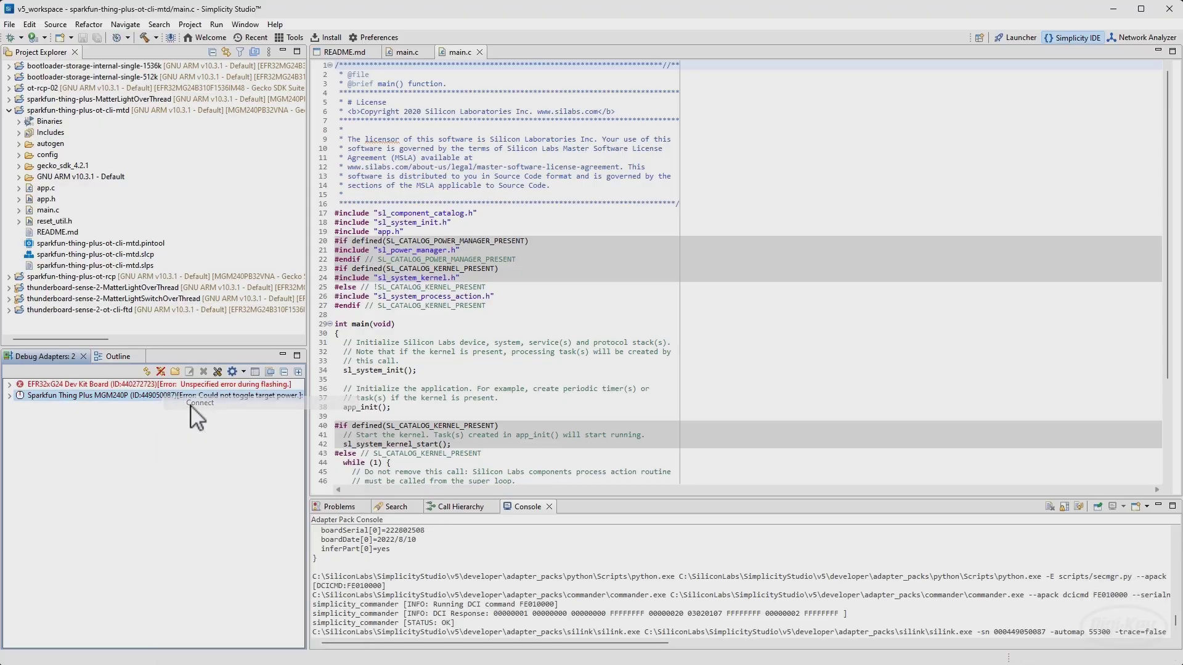
click(200, 403)
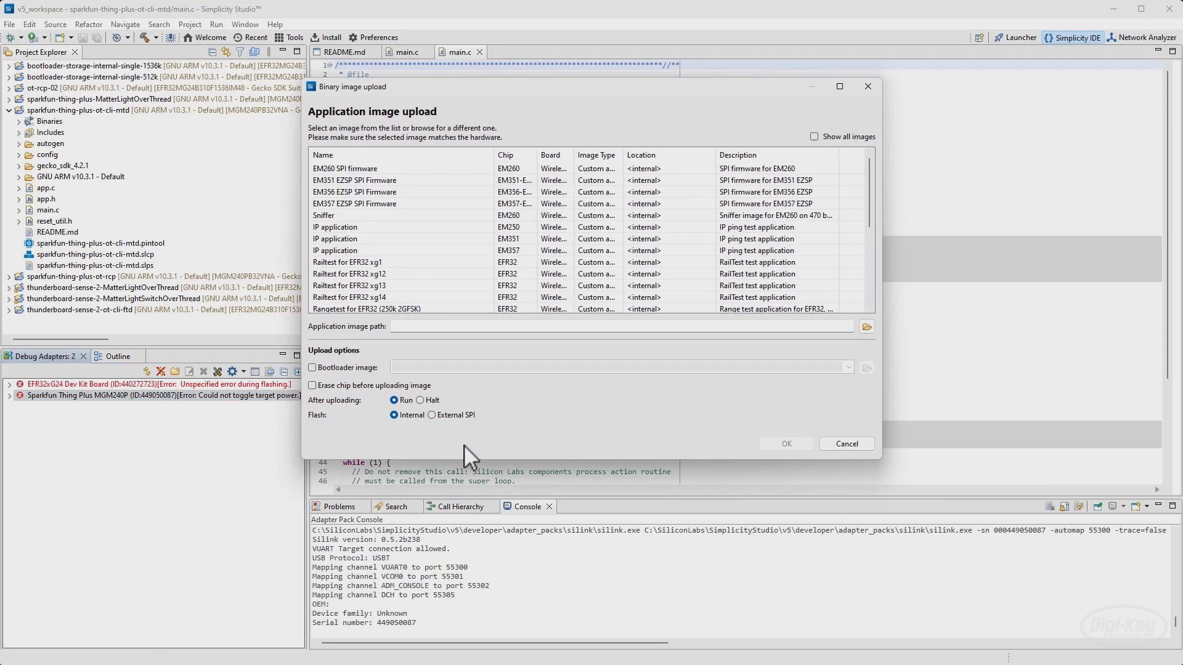
click(866, 327)
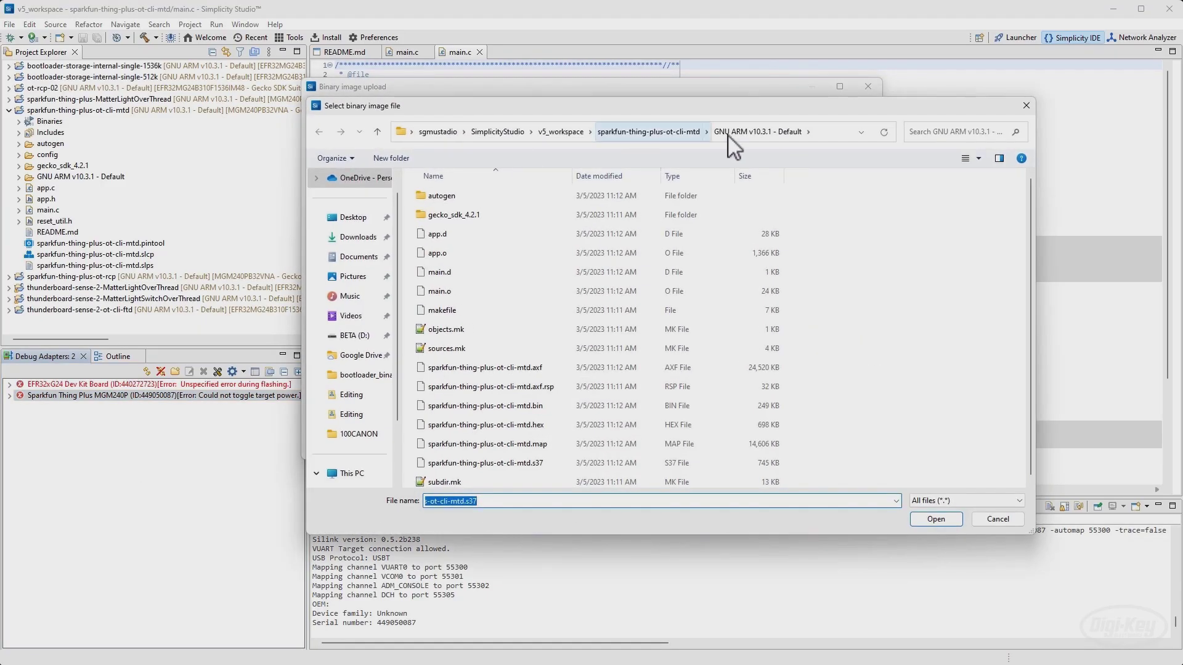
click(483, 463)
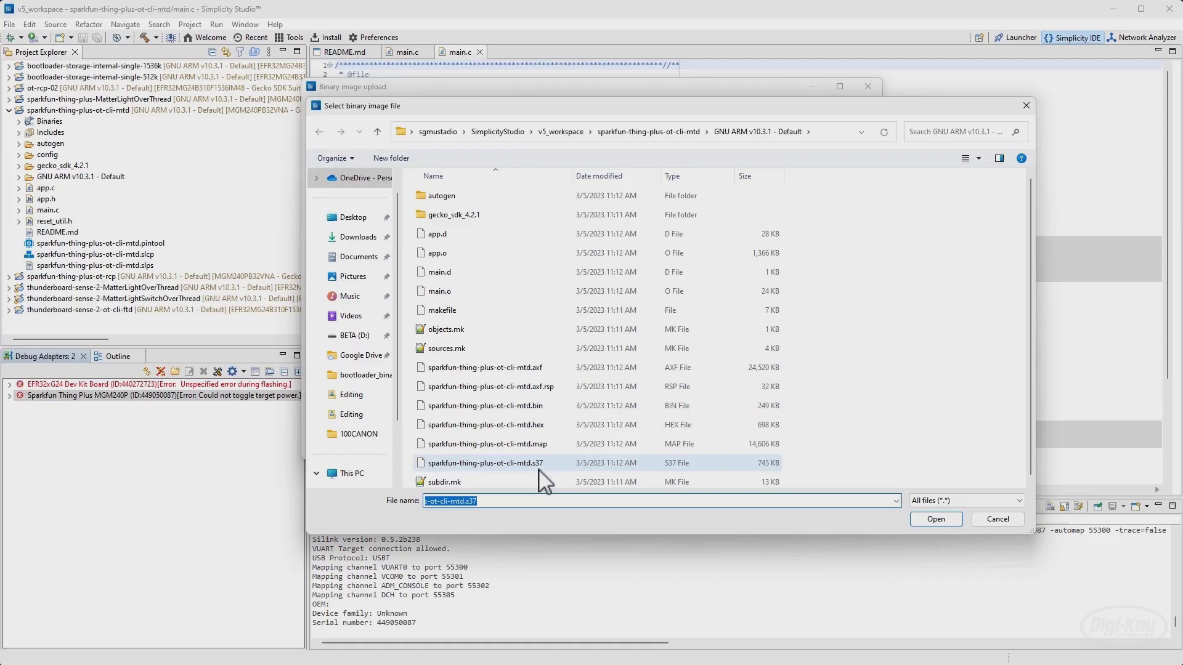
click(485, 462)
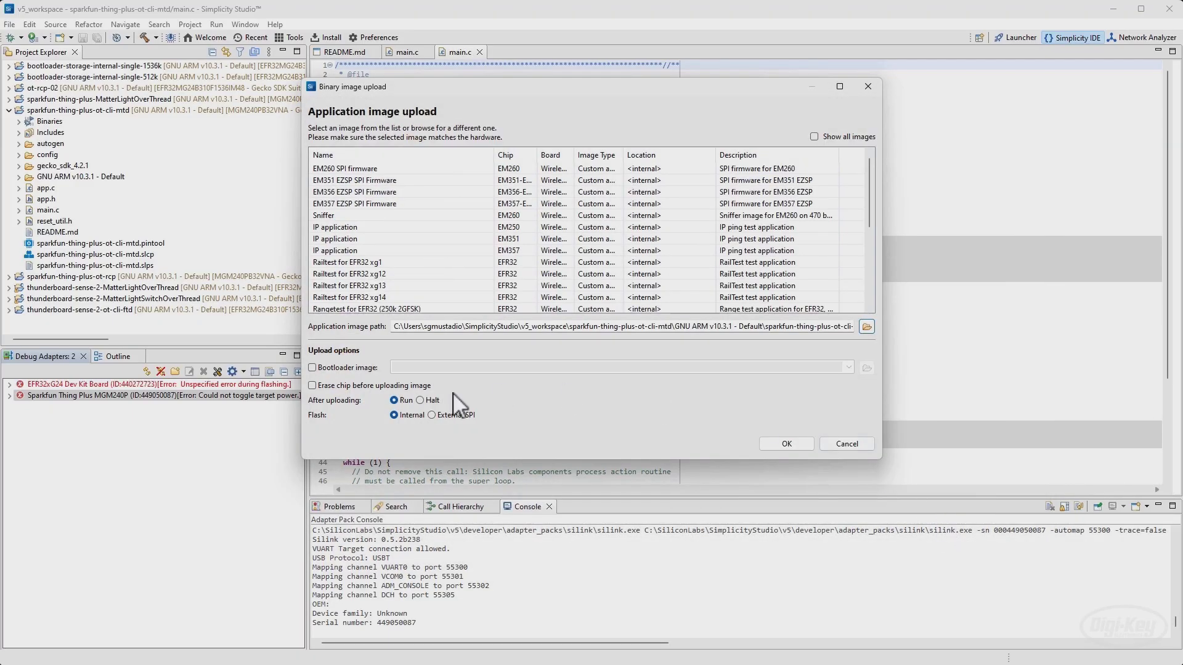
click(785, 443)
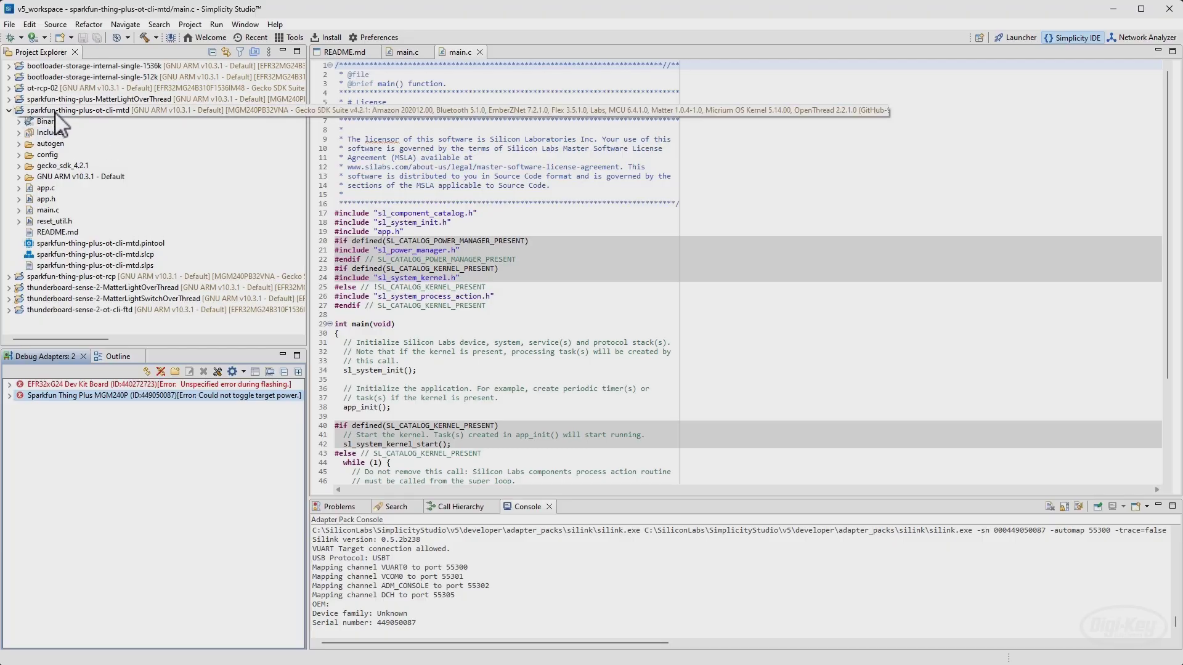
Program the MTD .s37 build output onto the SparkFun Thing Plus MGM240P via Flash Programmer with status OK.
right_click(129, 231)
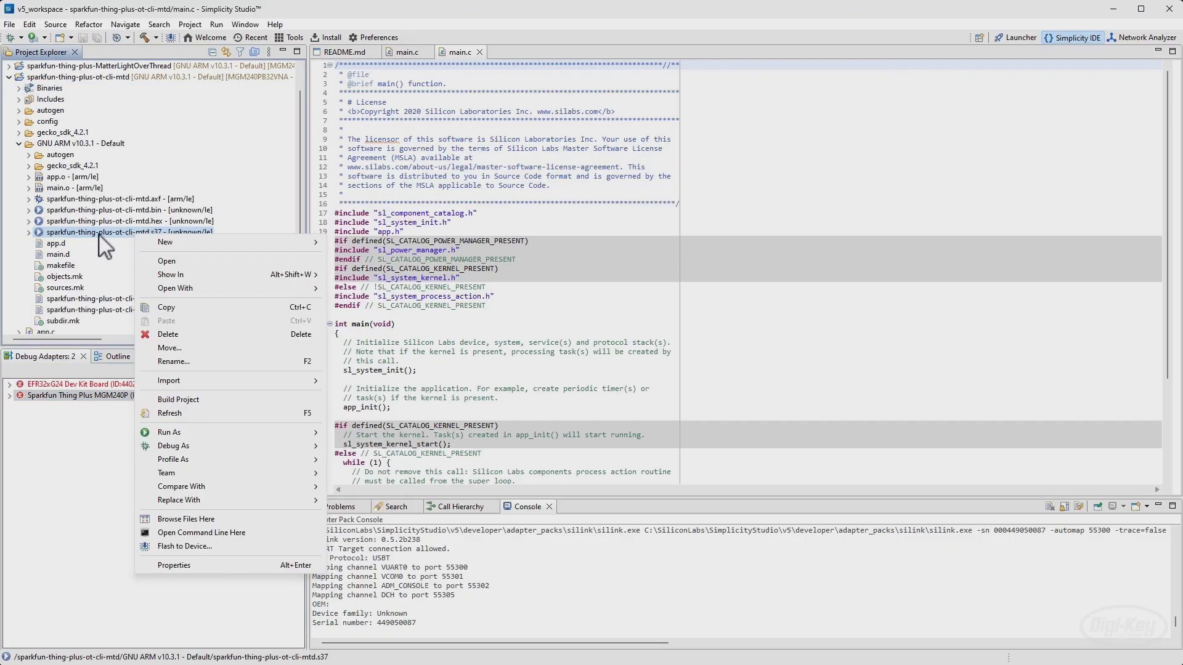
mouse_move(220, 566)
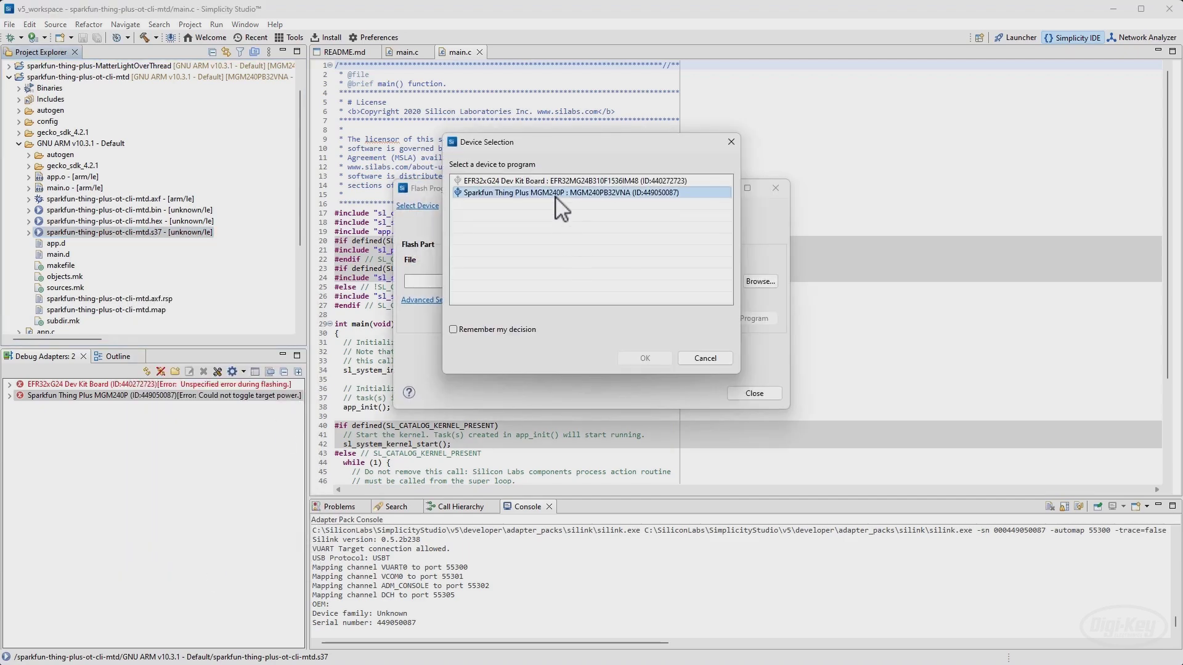
click(643, 357)
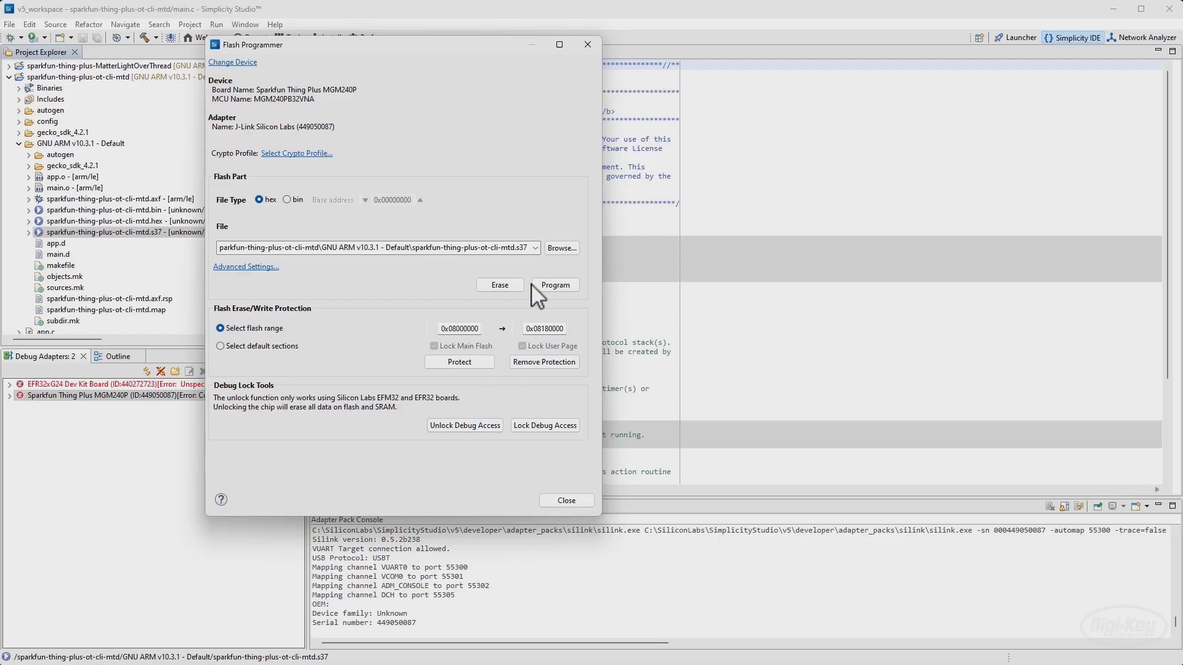
click(554, 284)
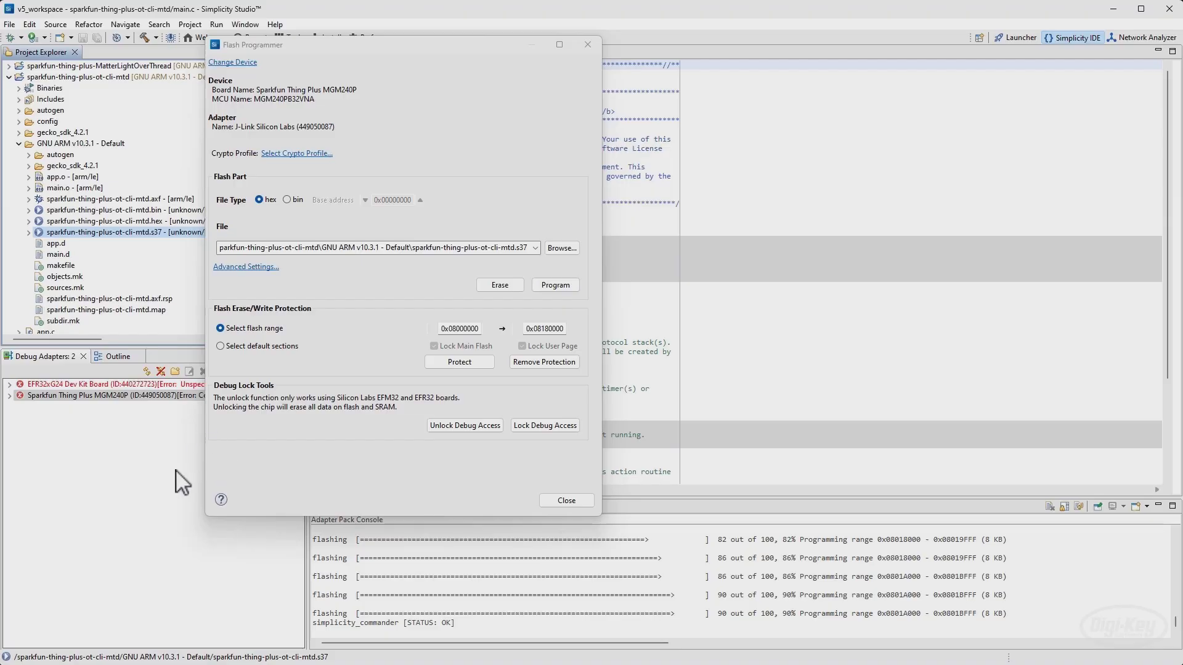
mouse_move(566, 477)
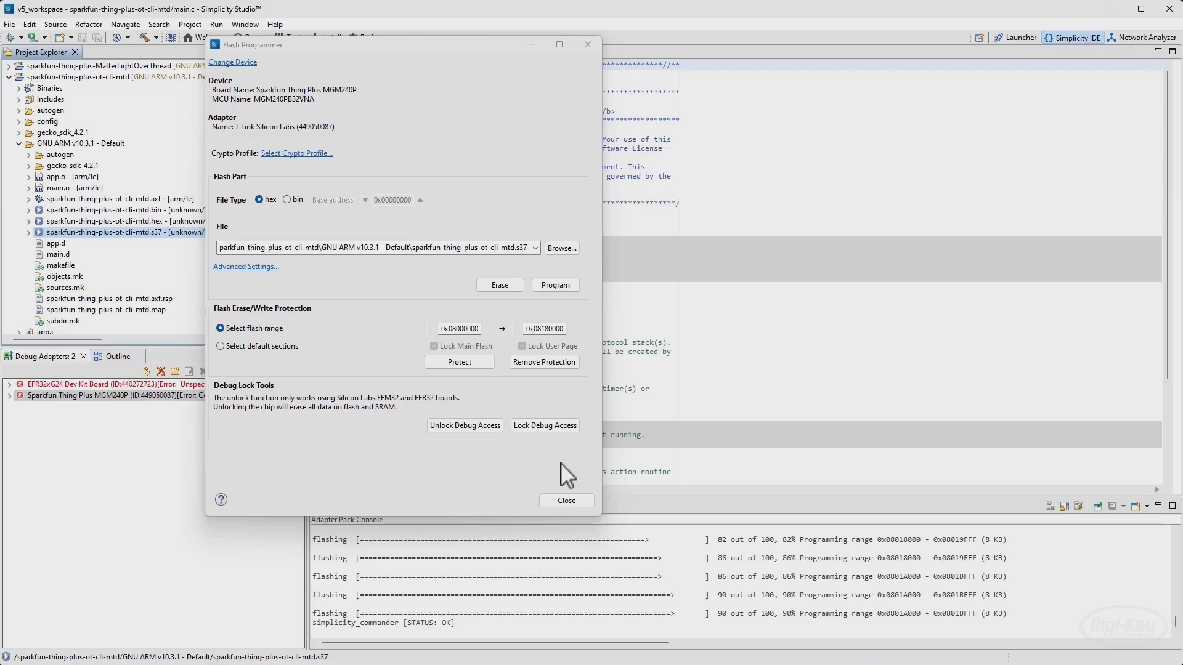
mouse_move(565, 500)
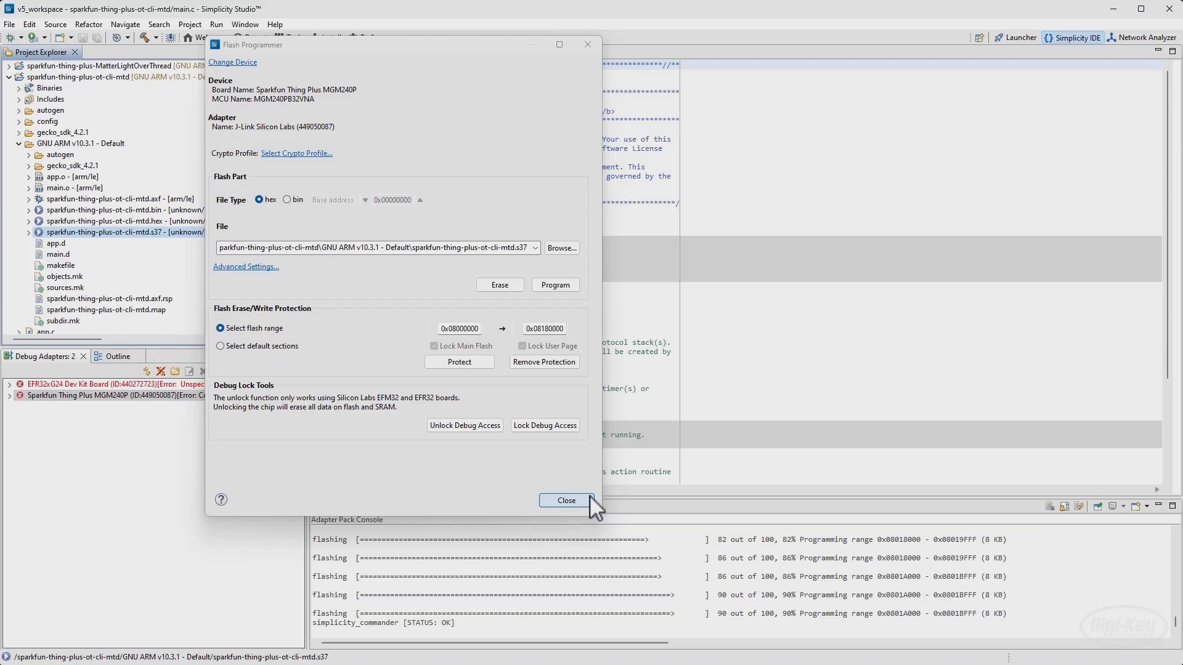
click(566, 500)
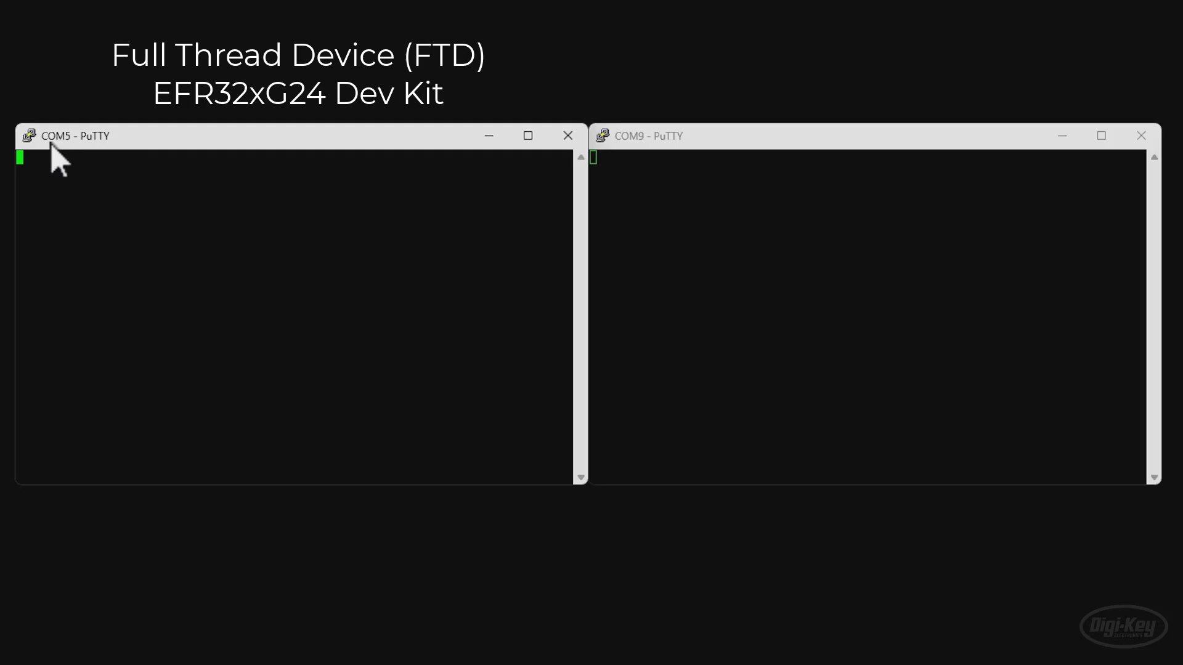
mouse_move(71, 162)
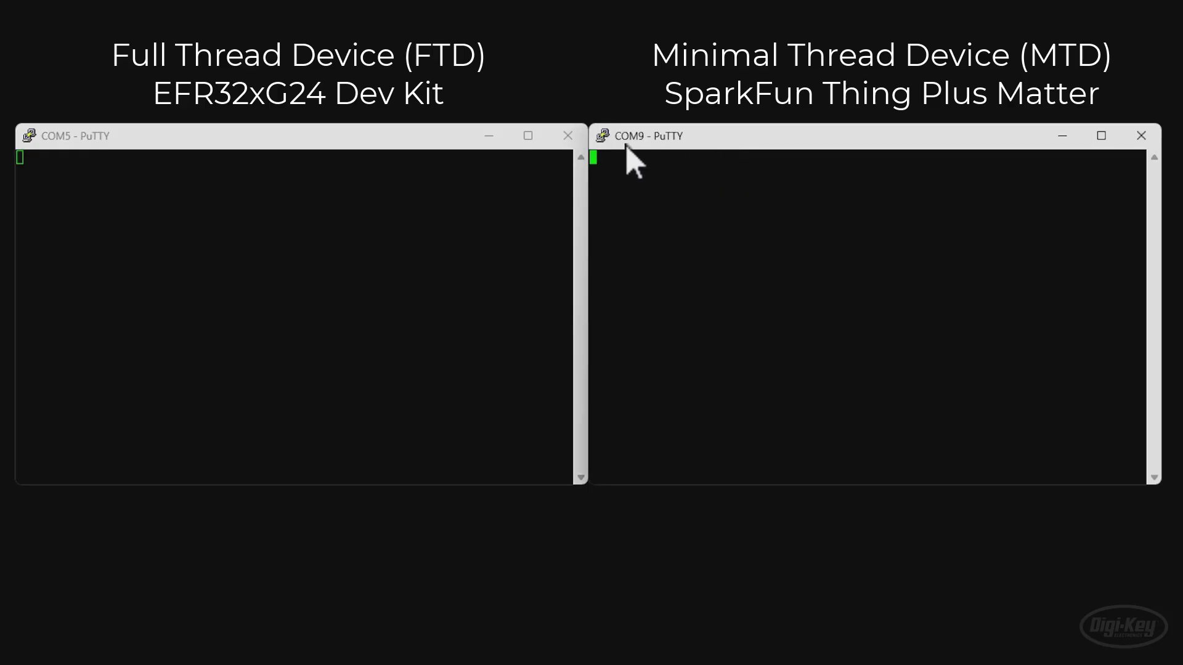
mouse_move(624, 159)
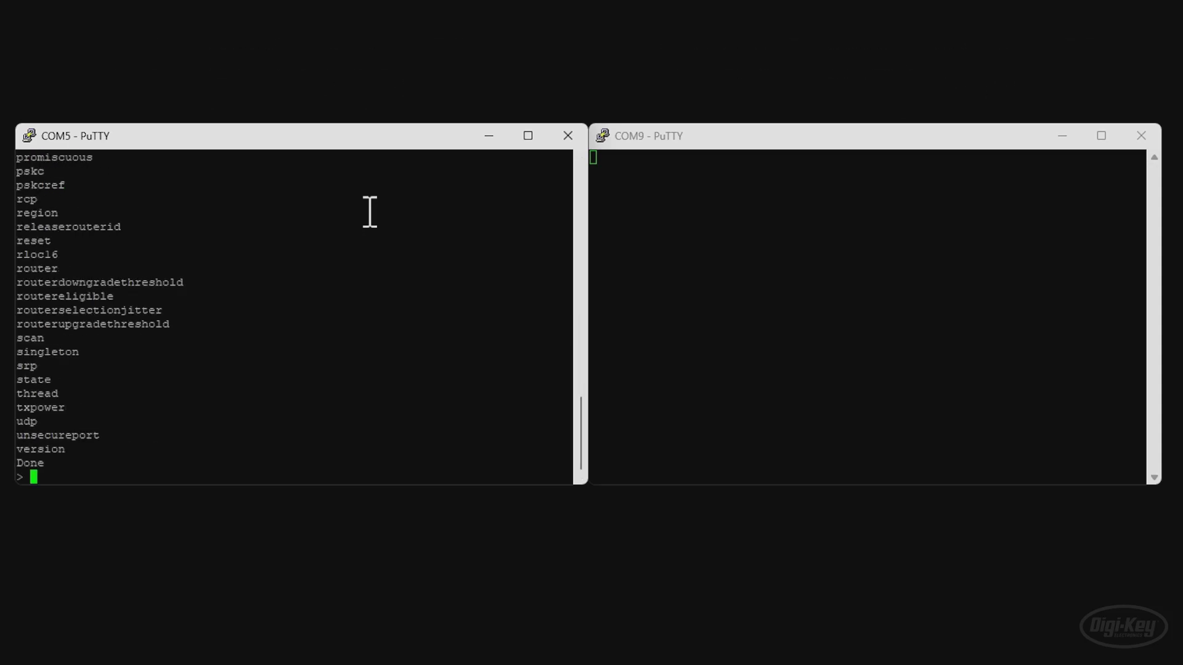
On COM5, create and commit a new active dataset and bring the interface up with ifconfig up.
text(ifconfig)
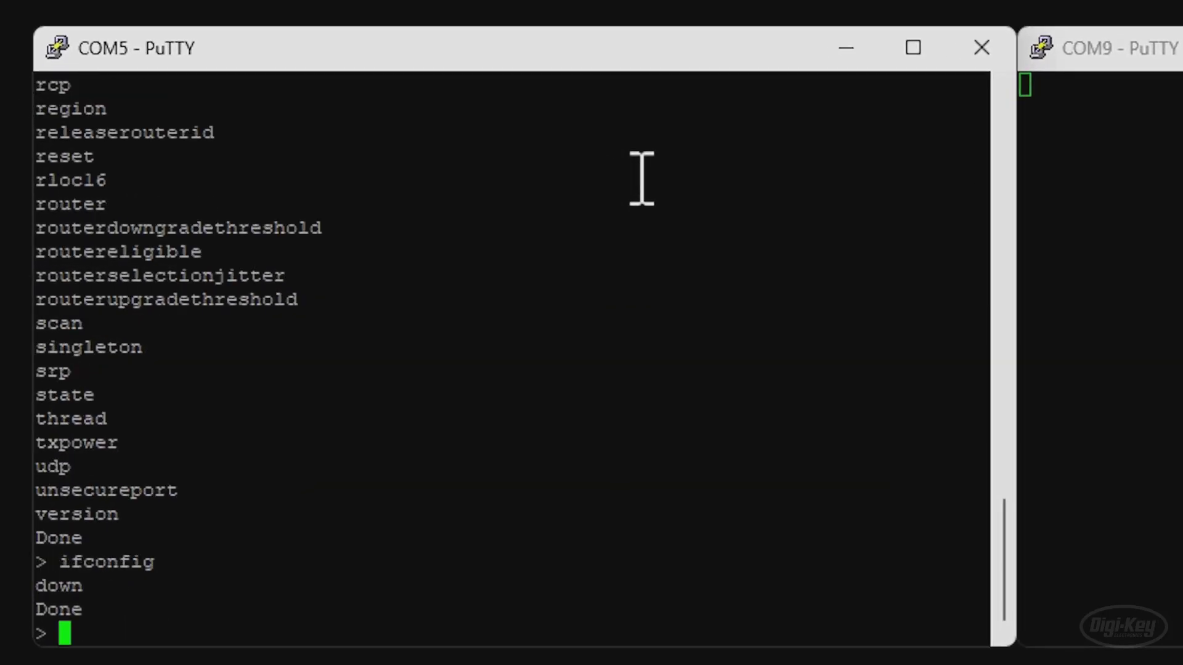
text(dataset)
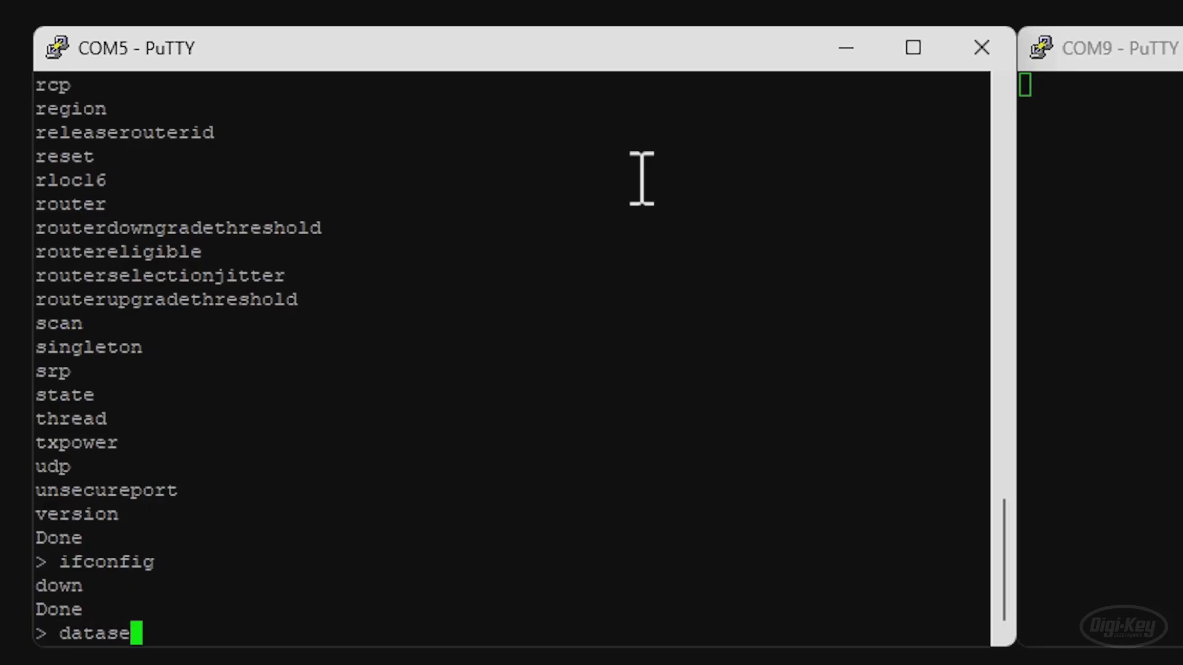
text(init new)
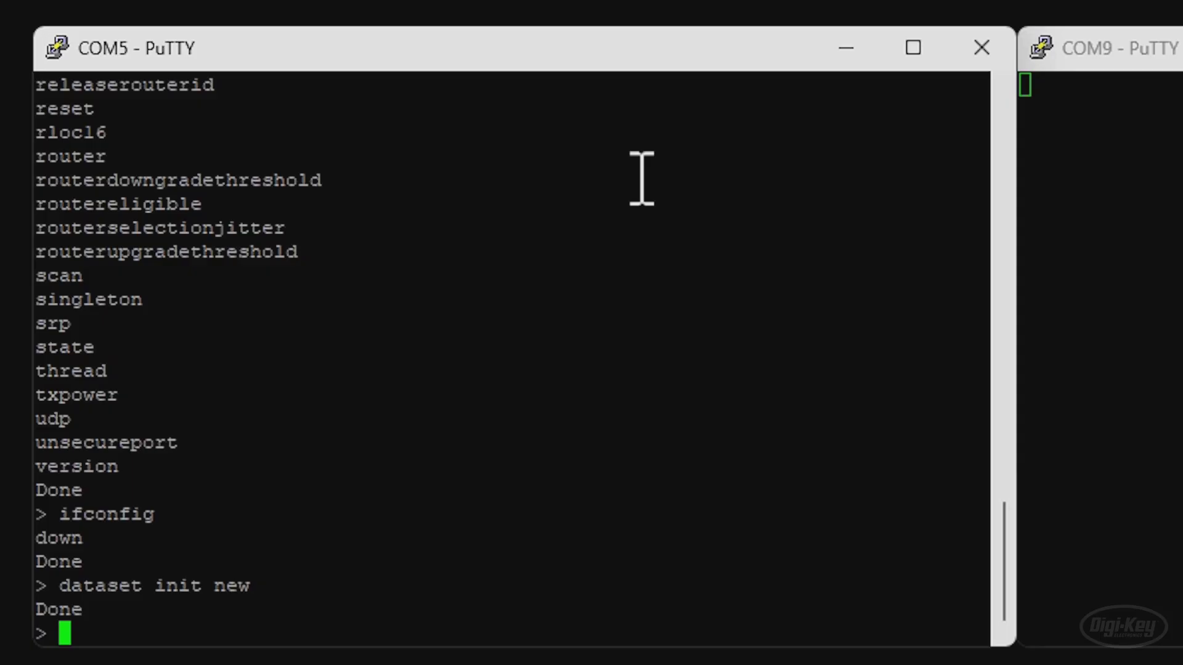
text(dataset)
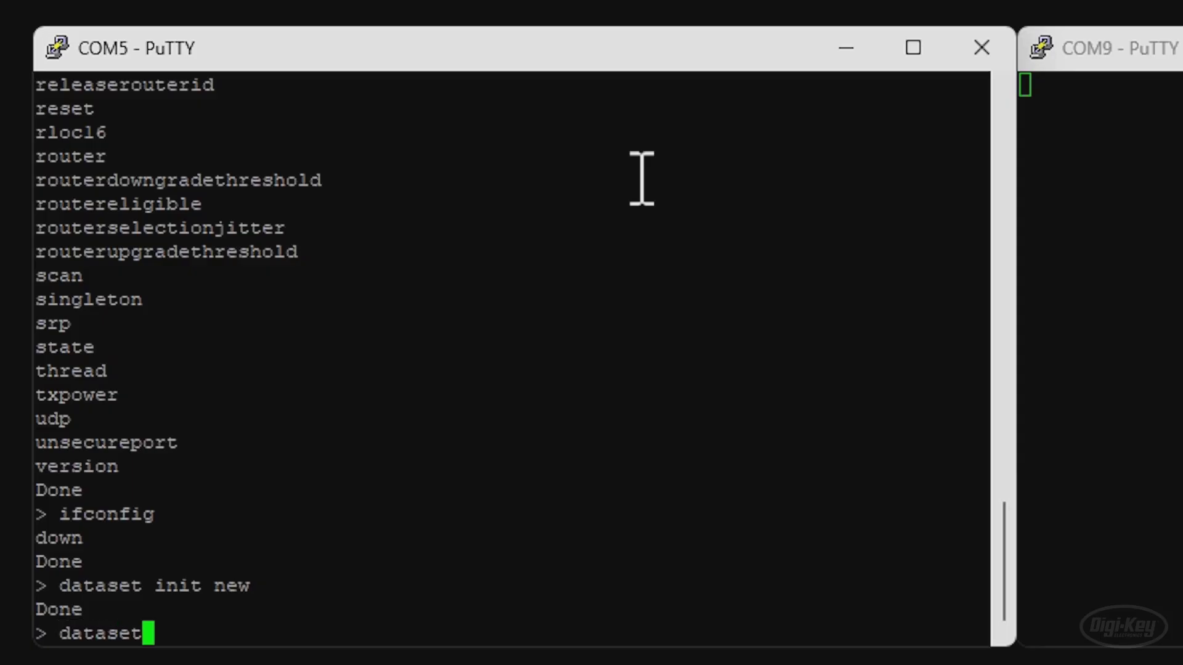
text(commit)
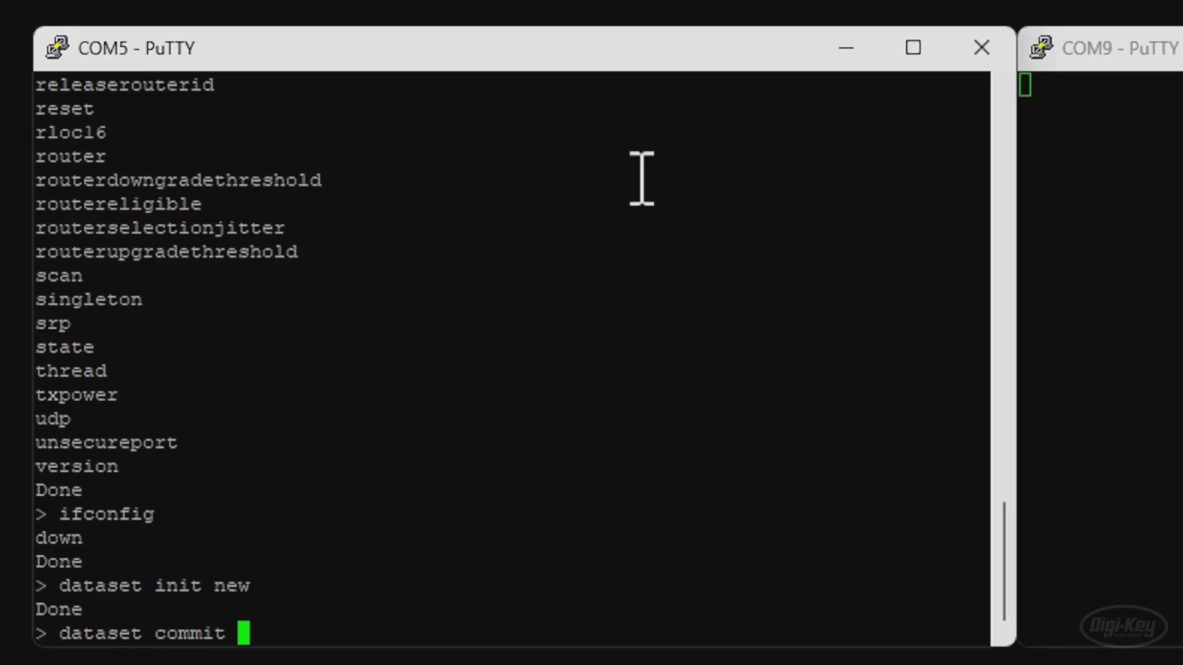
text(active)
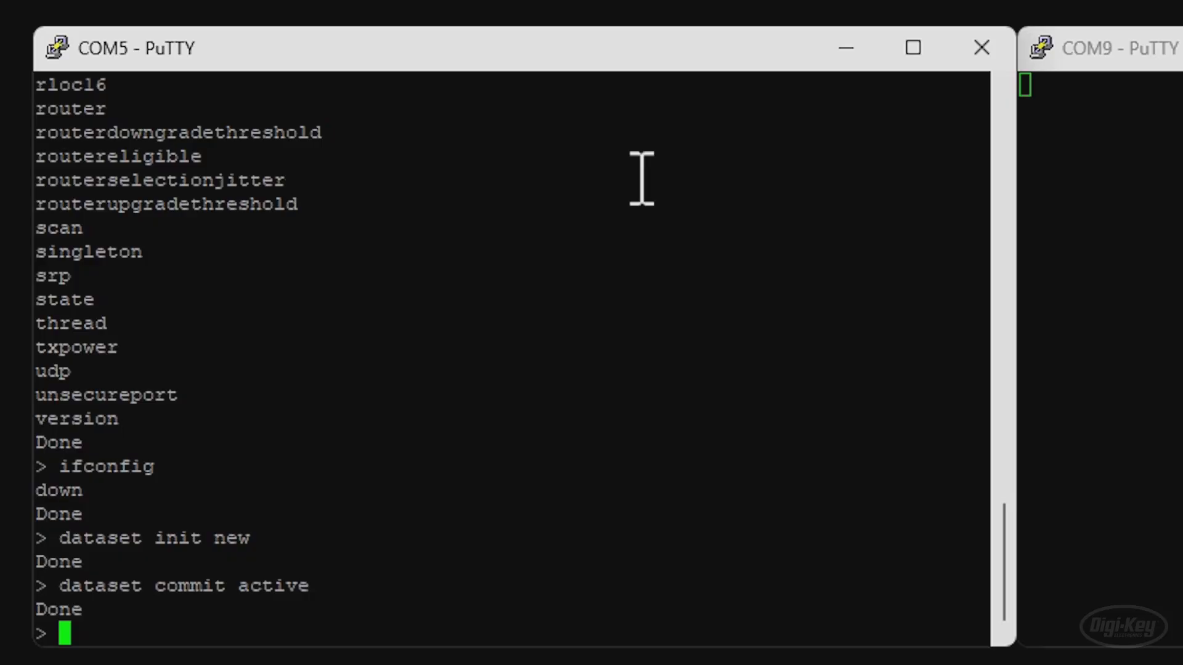
text(ifconfig up)
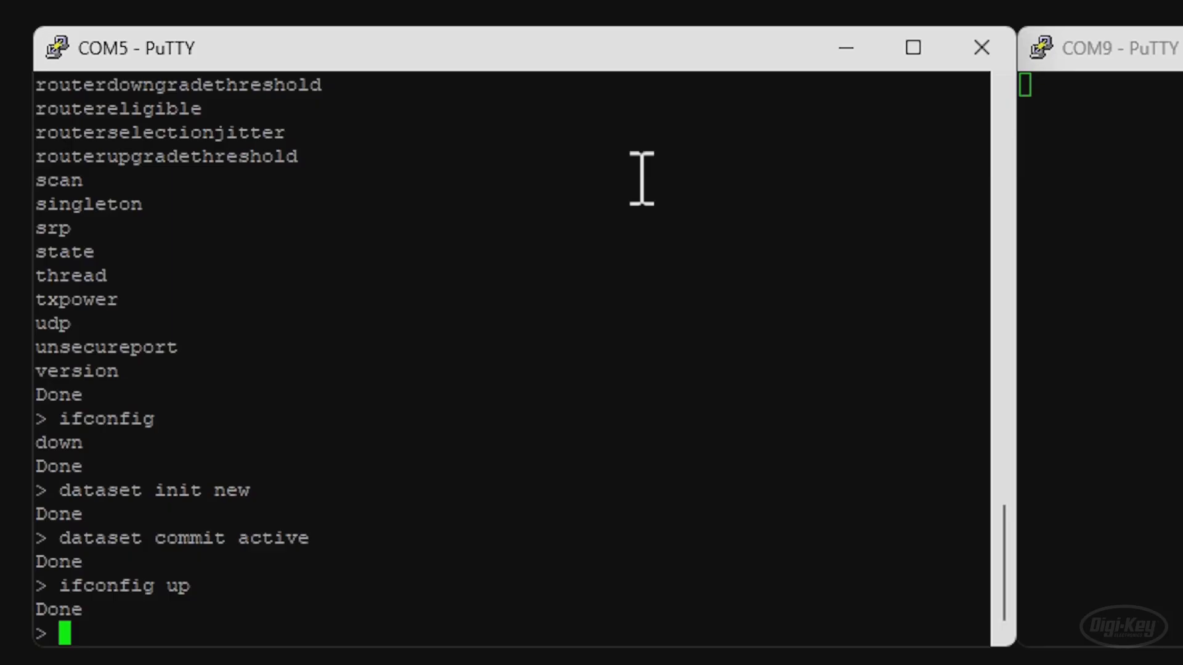
Start Thread on COM5, confirm leader state, and list its dataset and IPv6 addresses.
text(thread s)
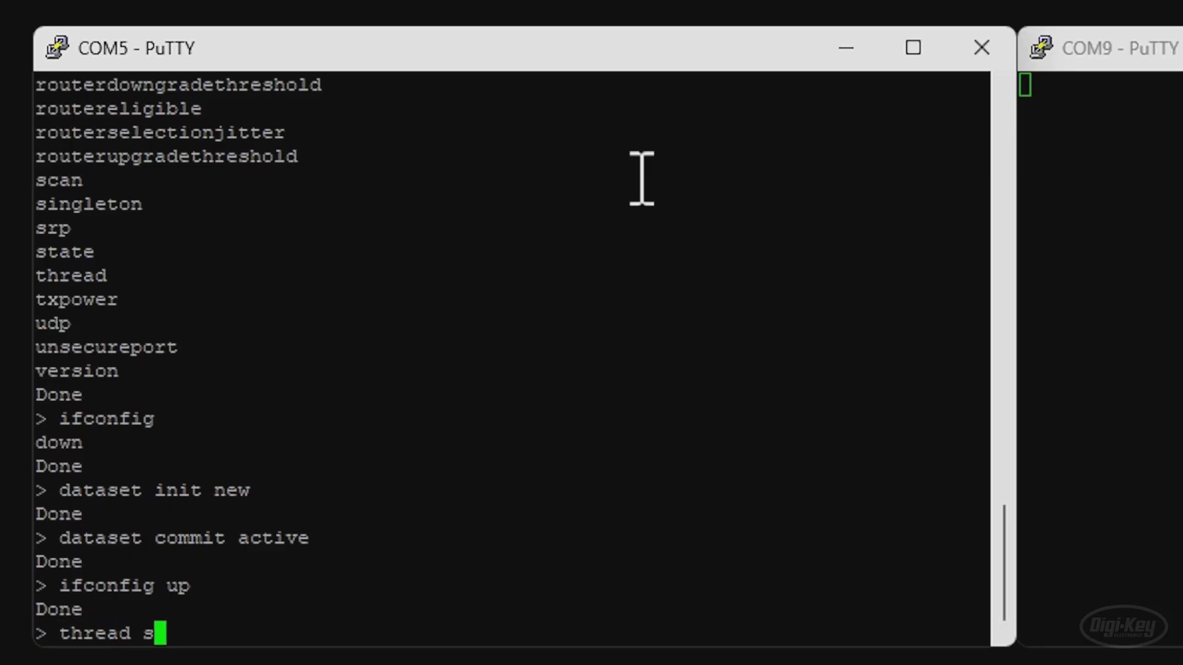
text(tart)
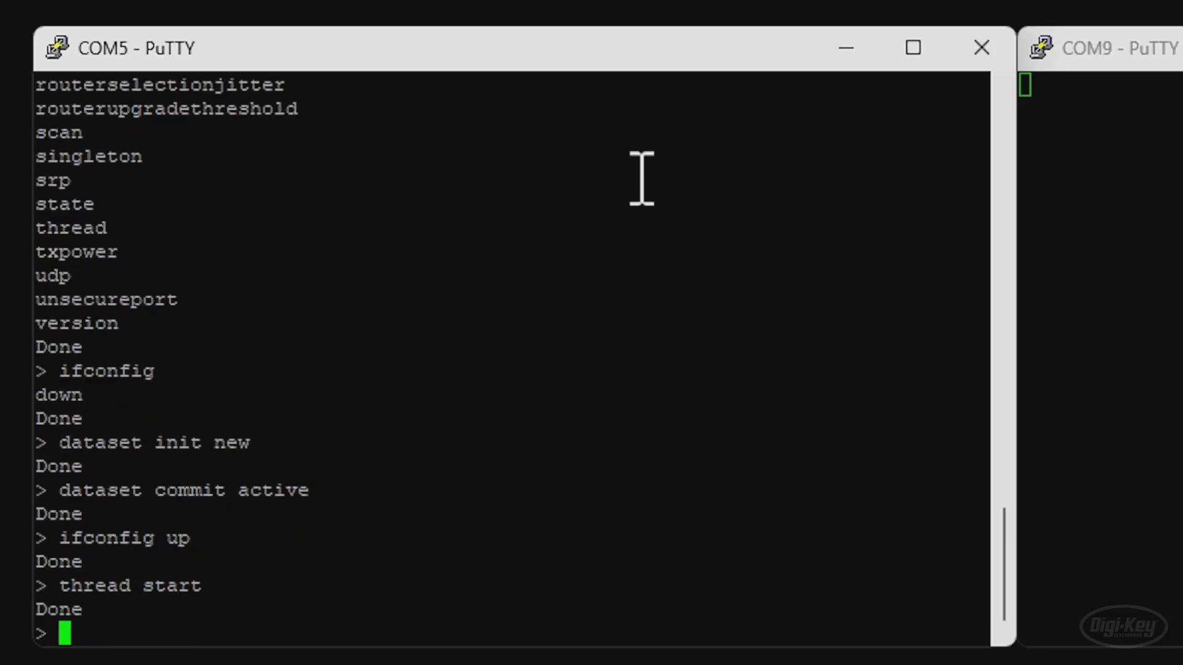
text(state)
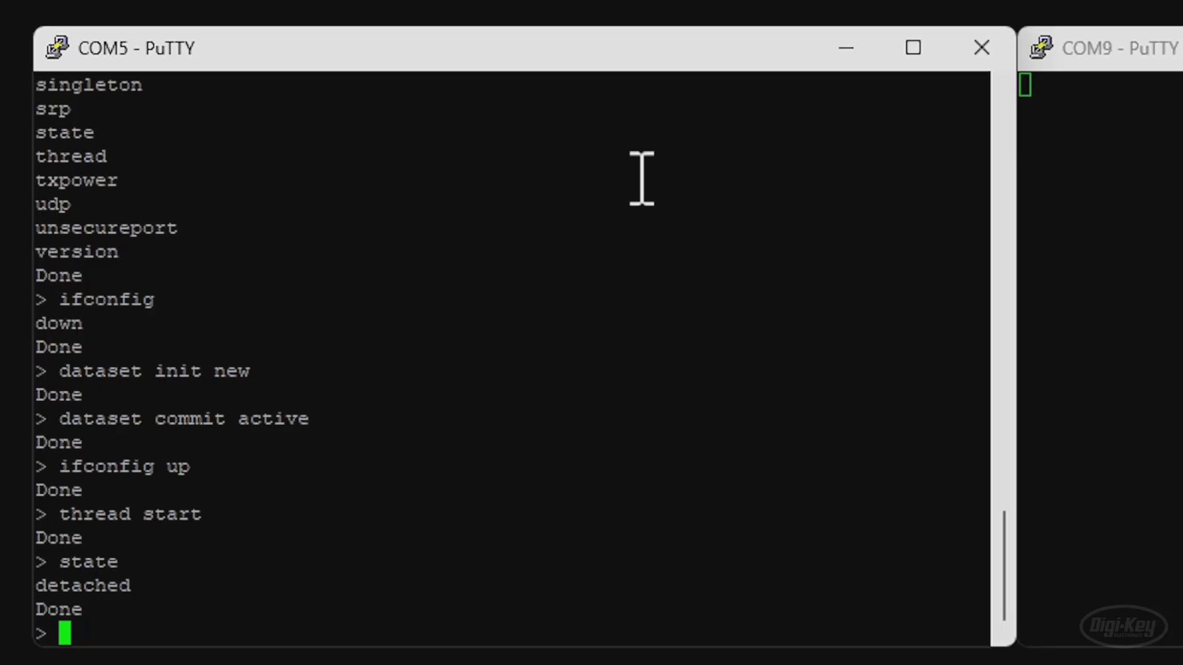
text(state)
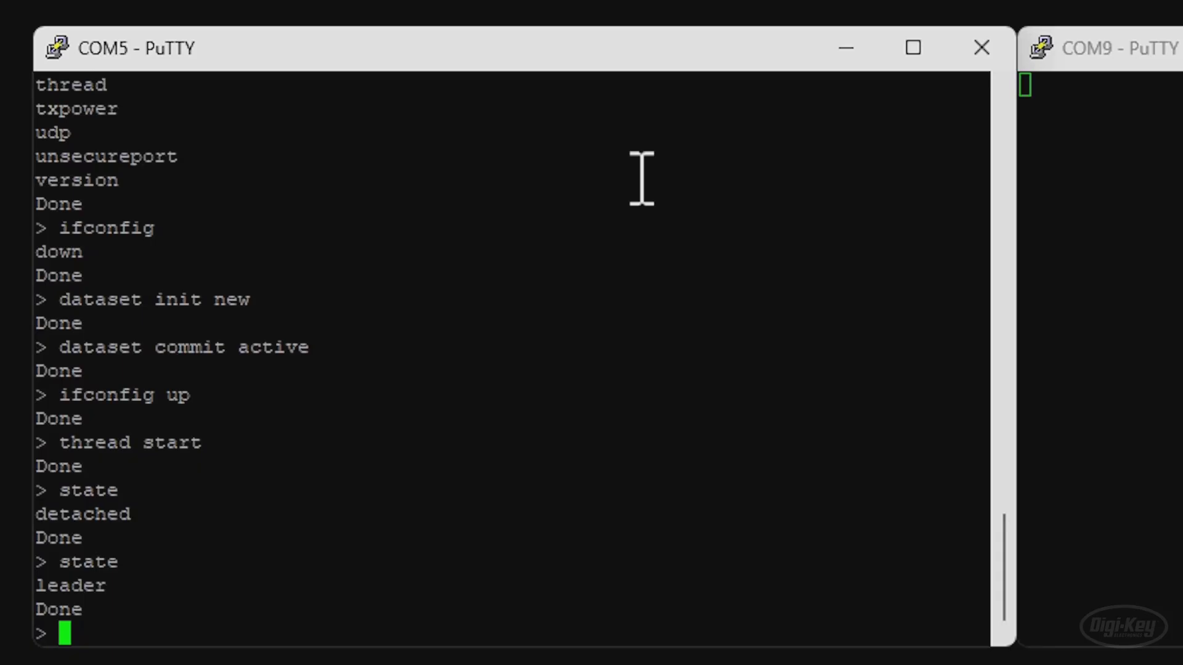
text(dataset)
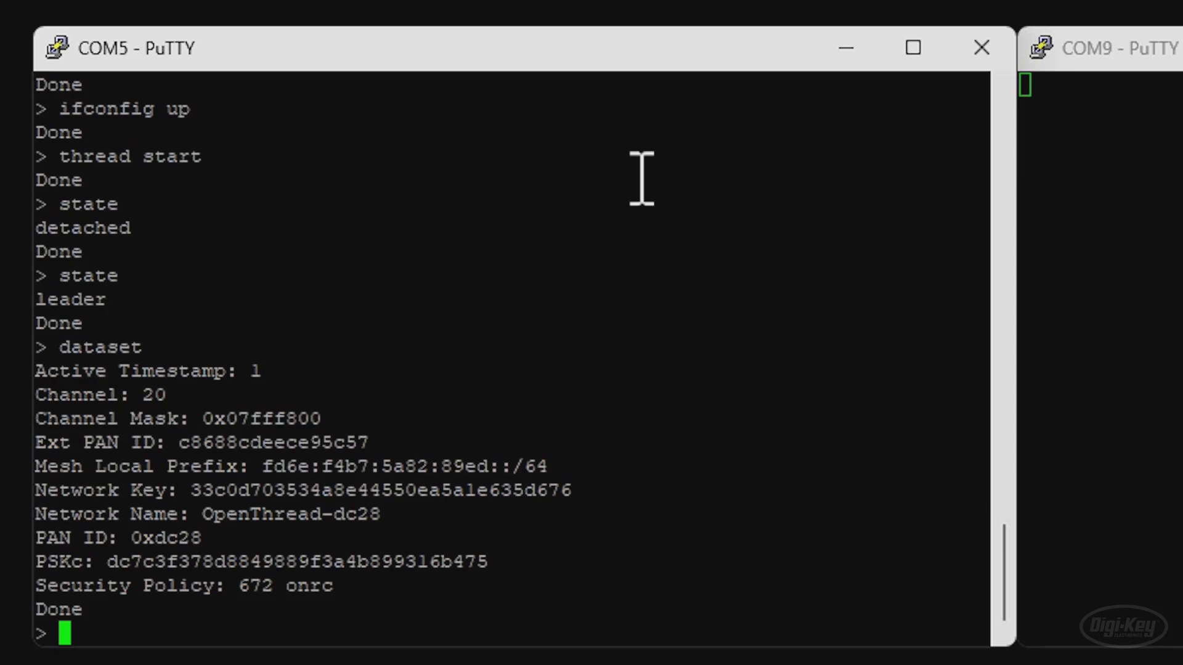
text(ipaddr)
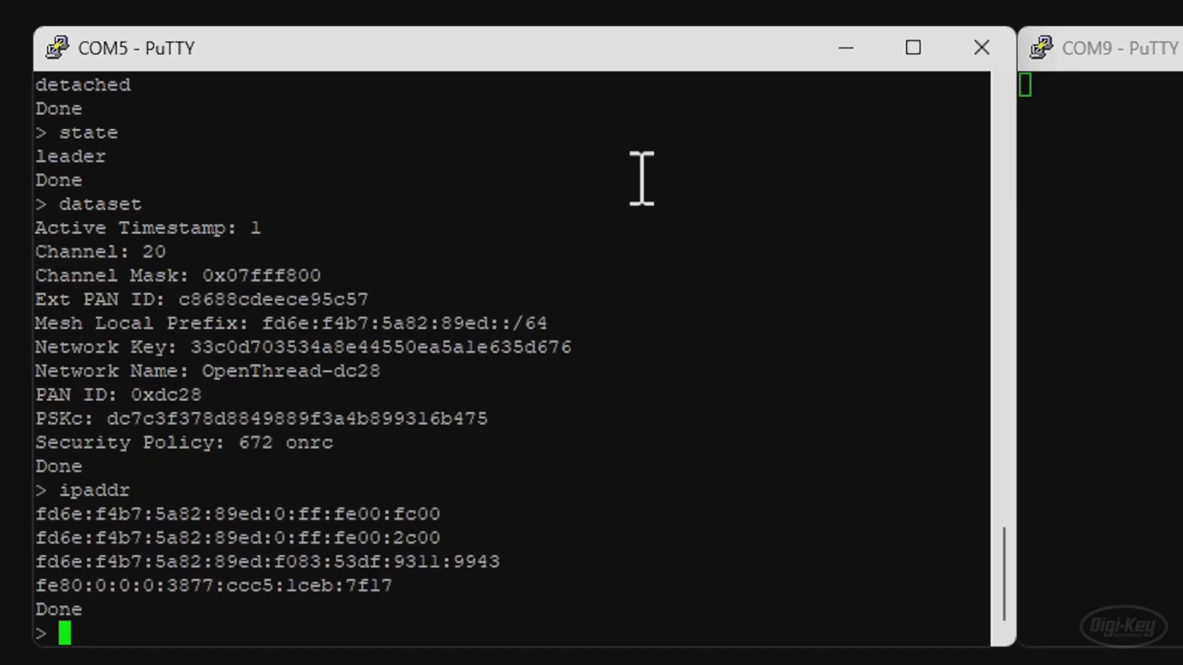
mouse_move(724, 170)
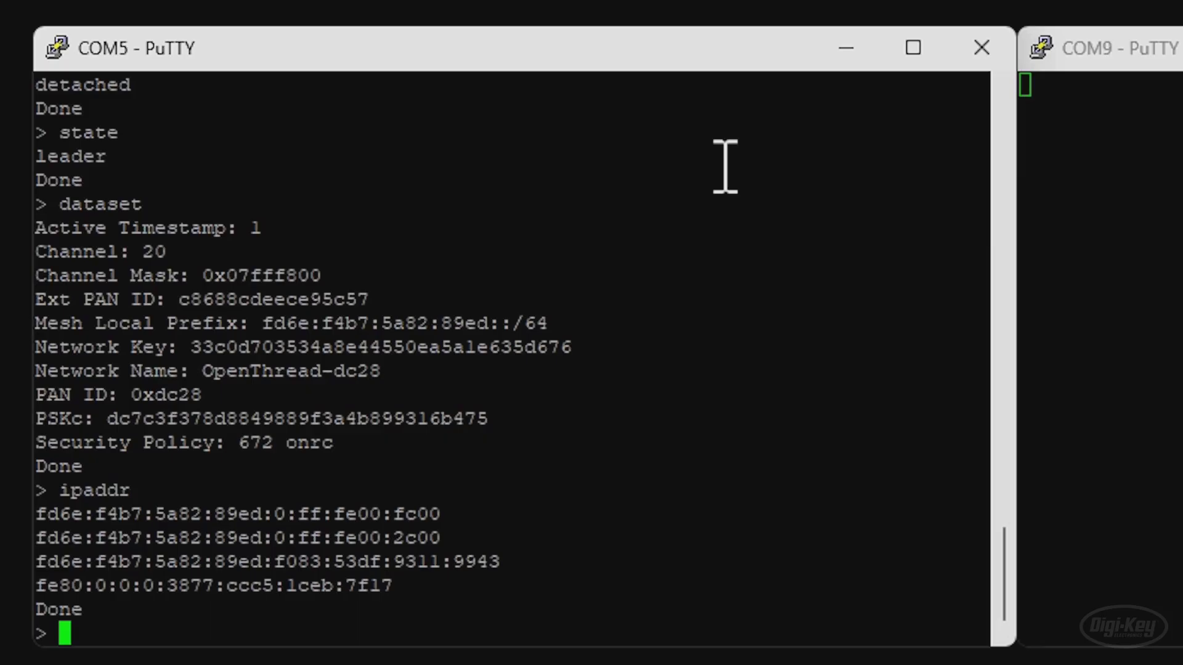
text(i)
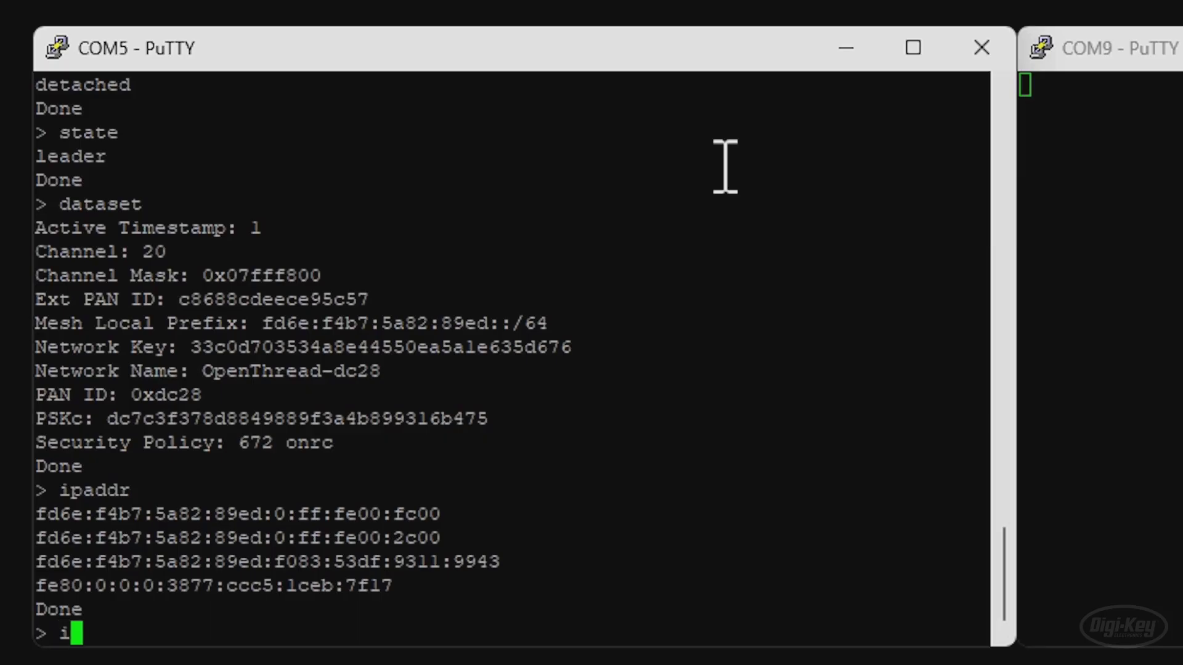
text(paddr)
click(1099, 85)
text(da)
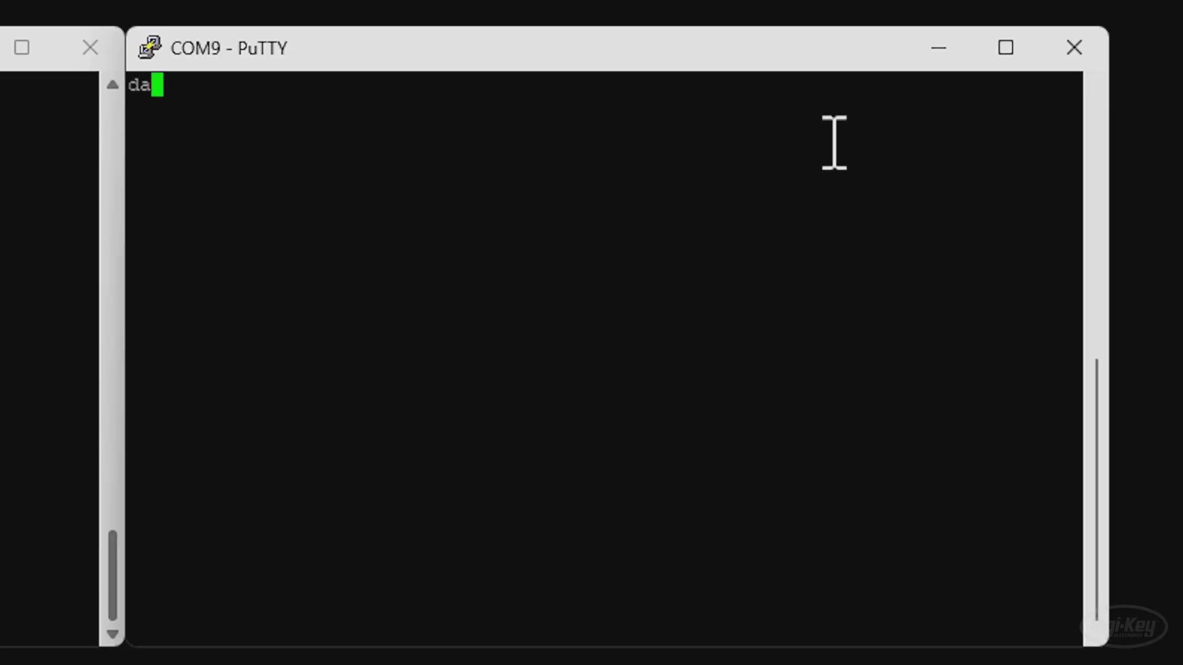
On COM9, set dataset channel 20 and the matching network key, then commit the active dataset.
text(taset chann)
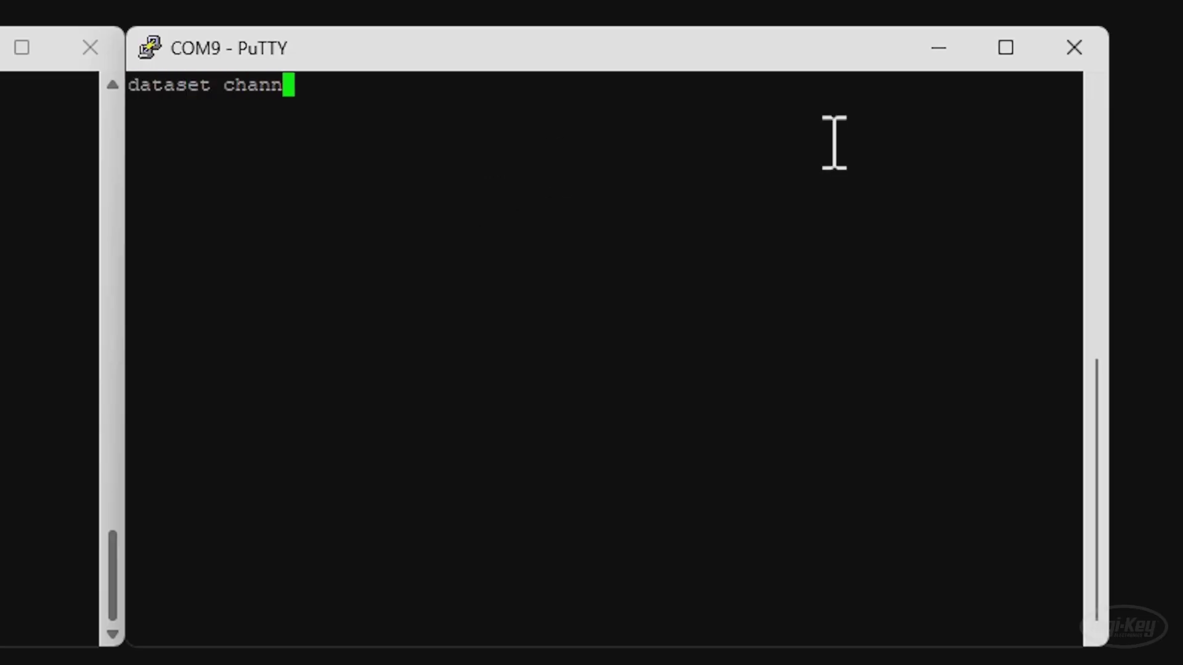
text(el)
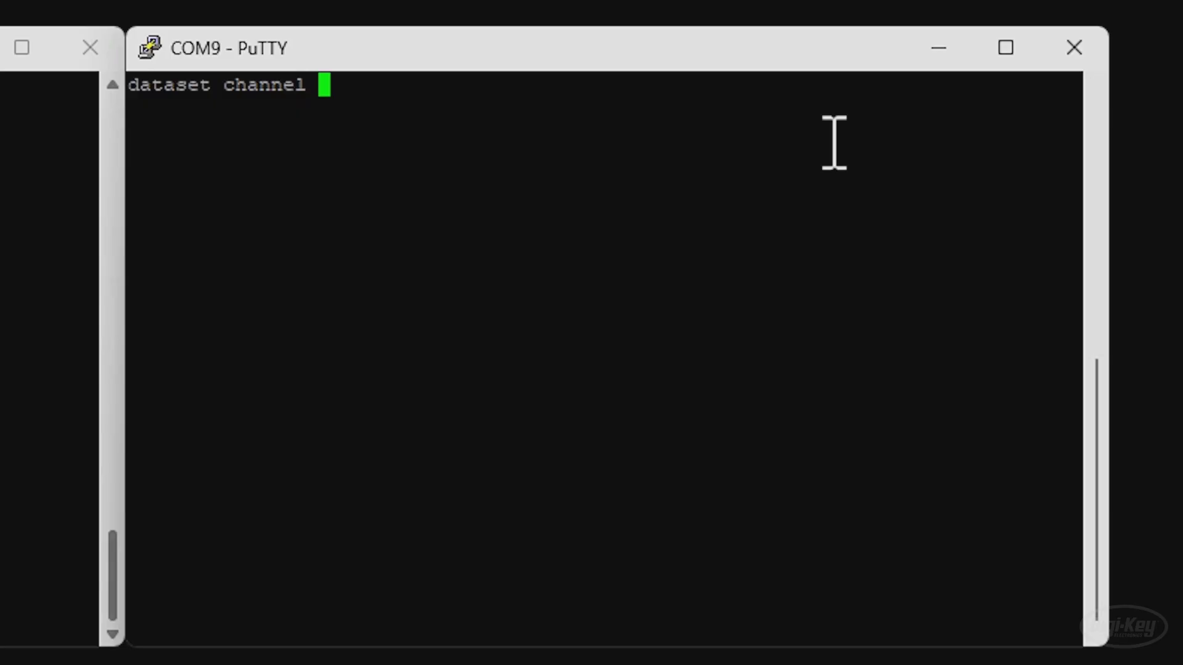
mouse_move(722, 123)
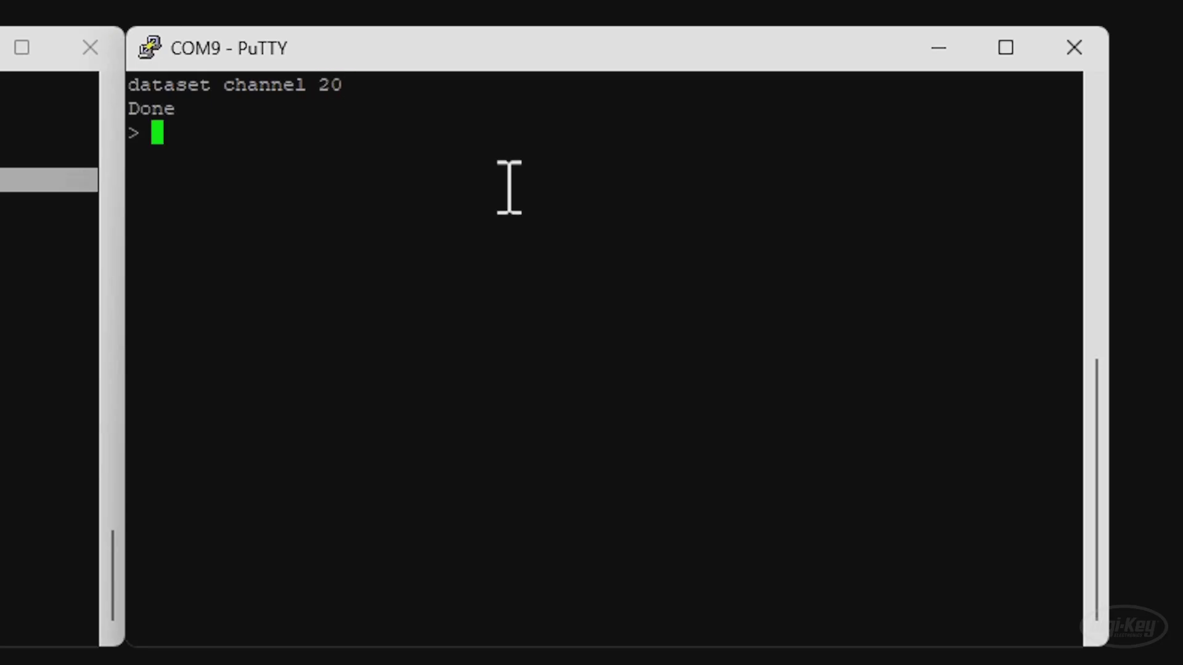
text(datas)
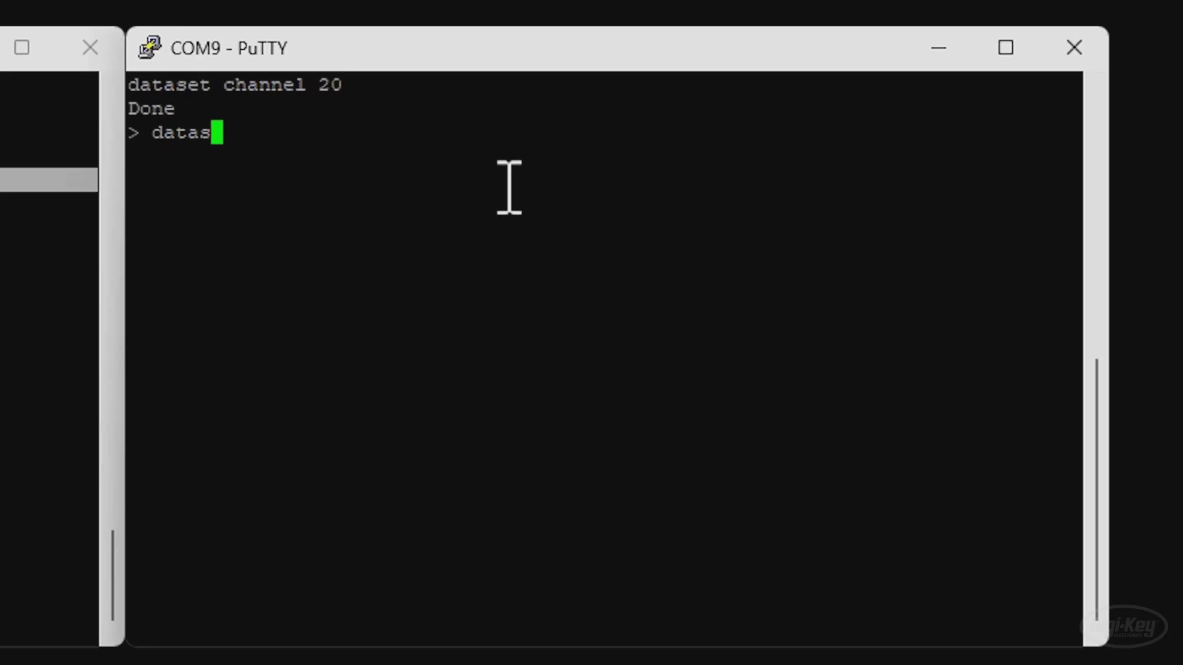
text(et network)
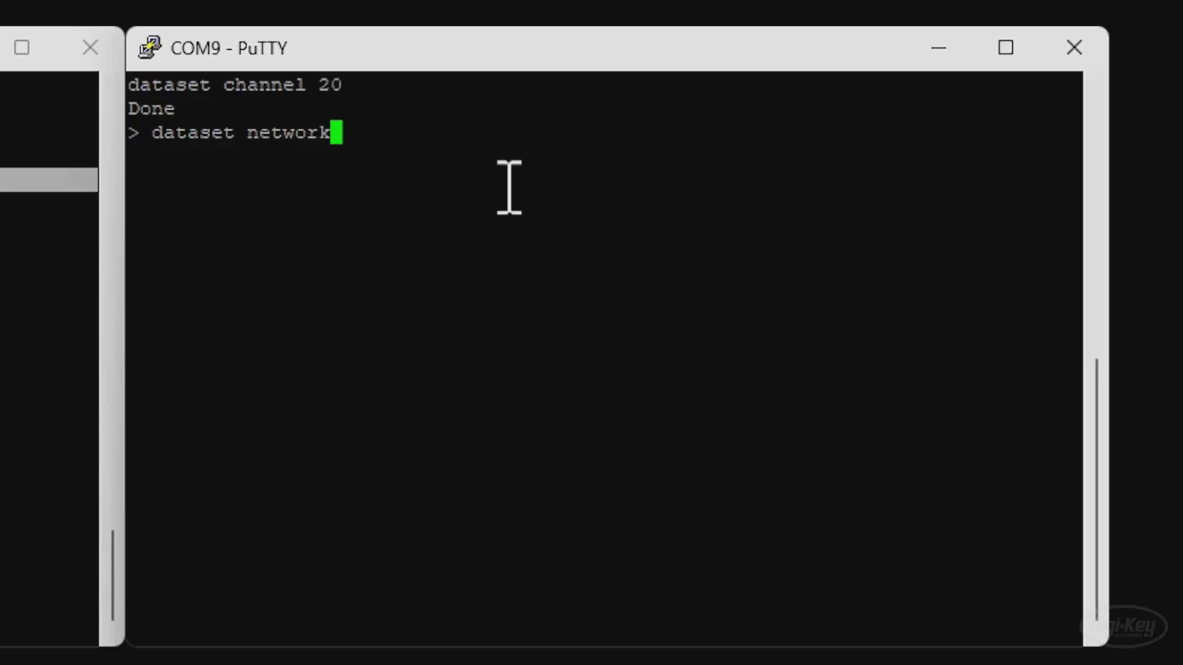
text(key)
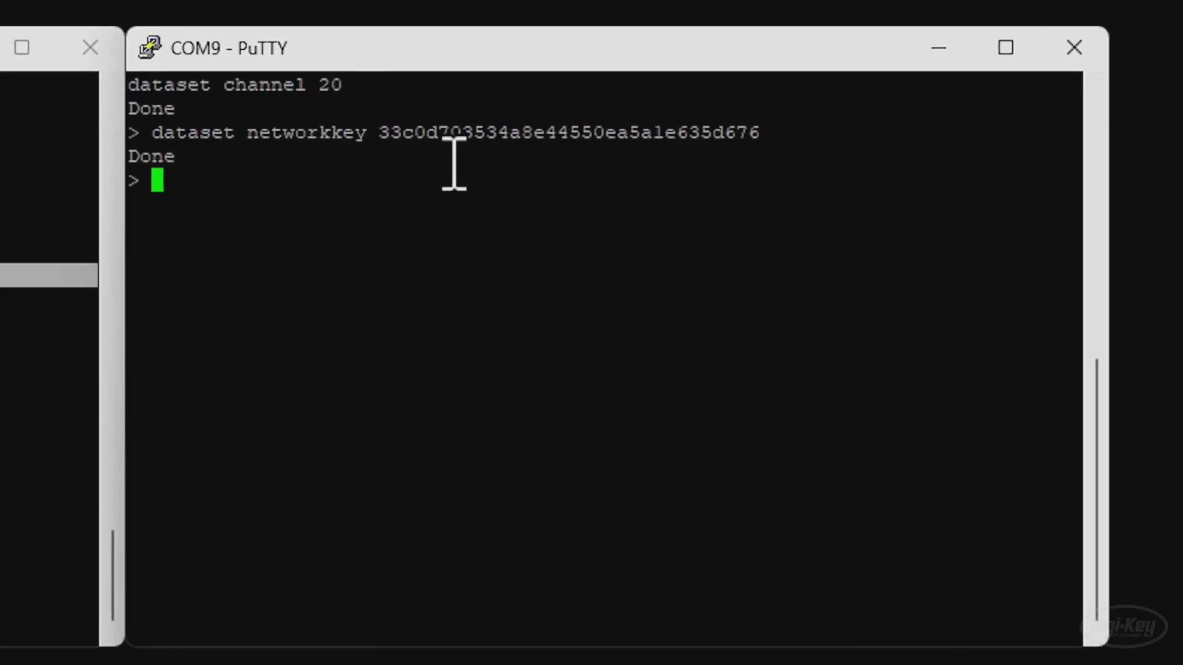
text(dataset)
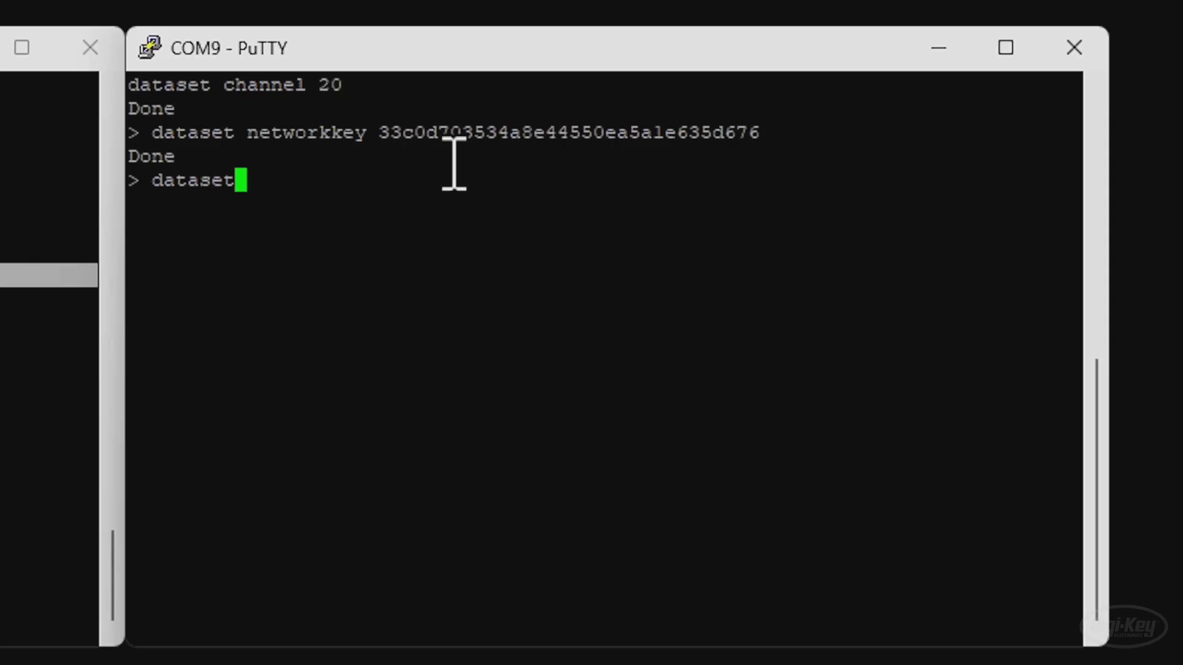
text(commit act)
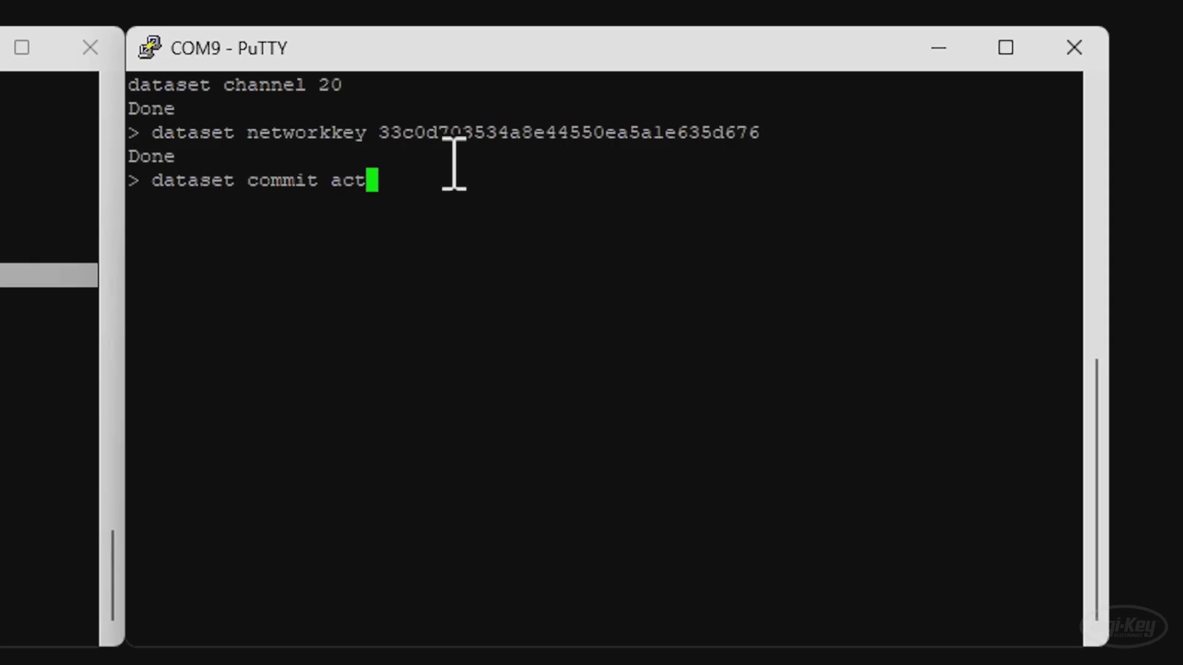
text(ive)
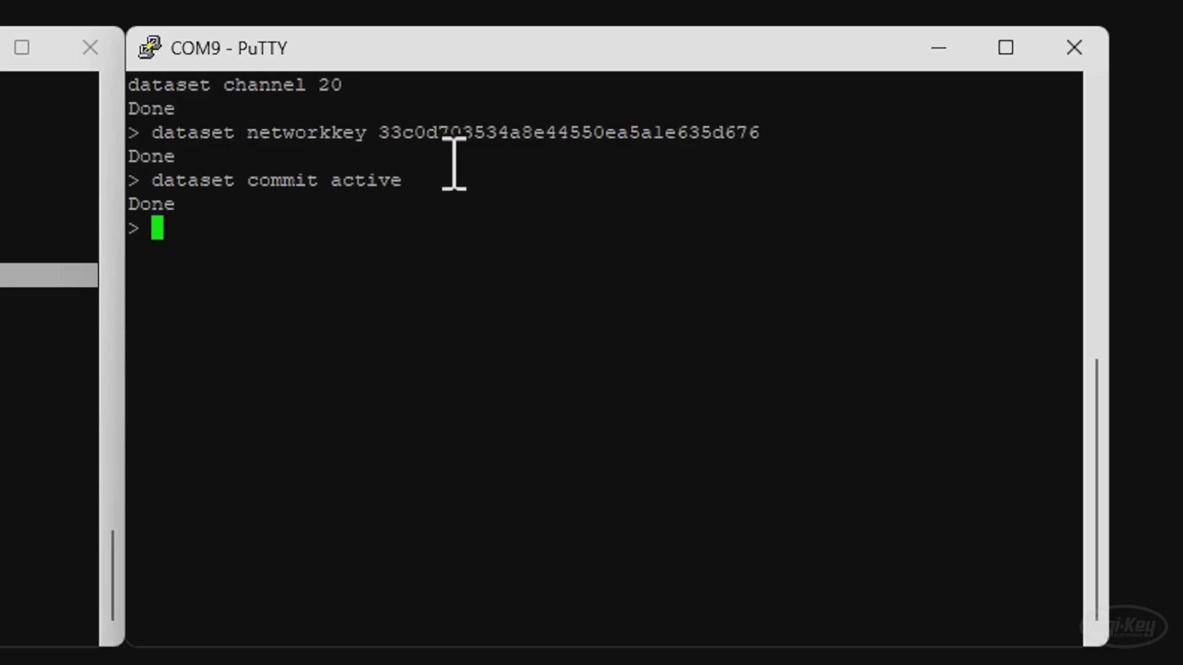
text(ifconfig up)
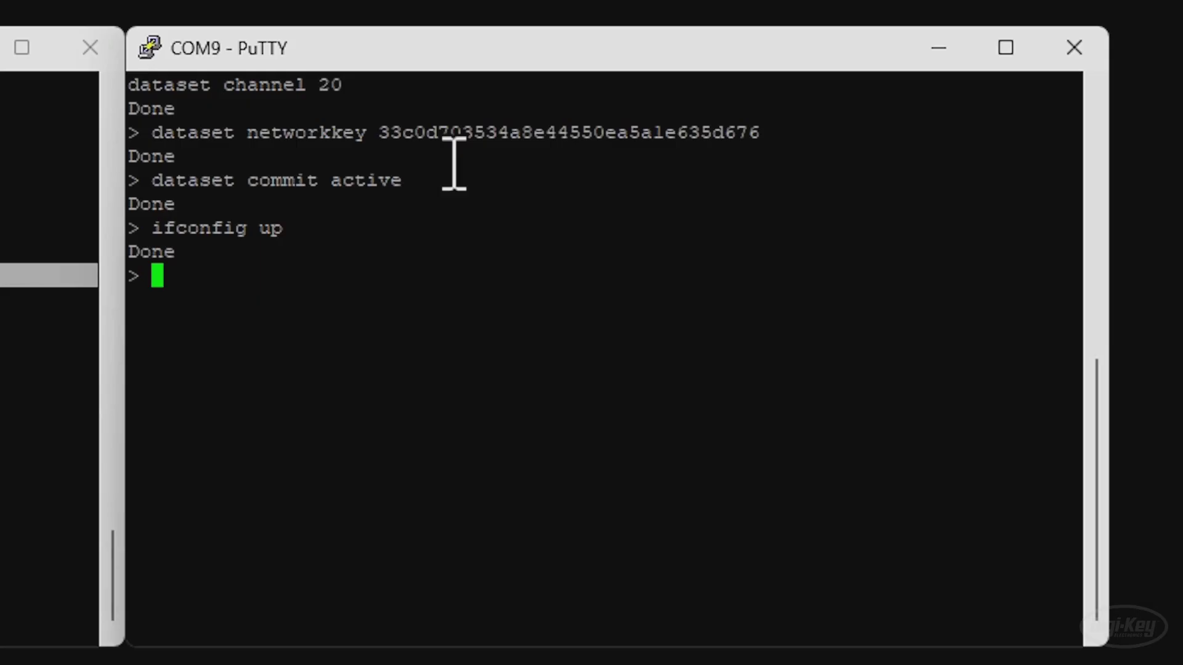
Start Thread on COM9 and repeat state until it reports child, then query its dataset.
text(thread start)
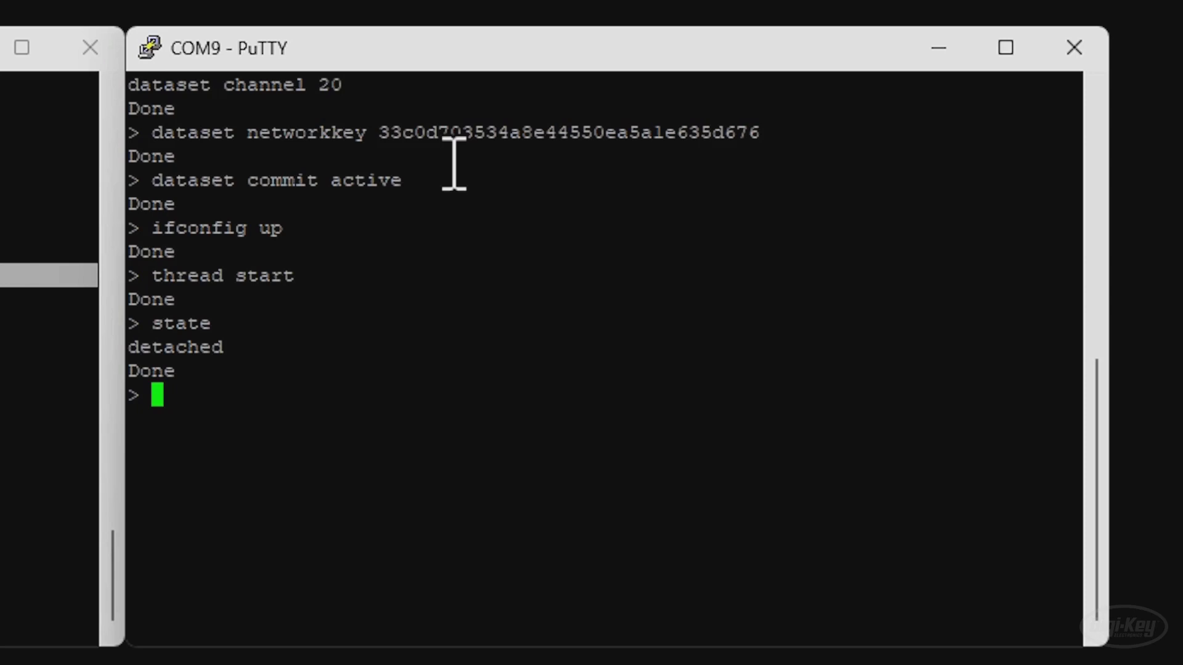
text(state)
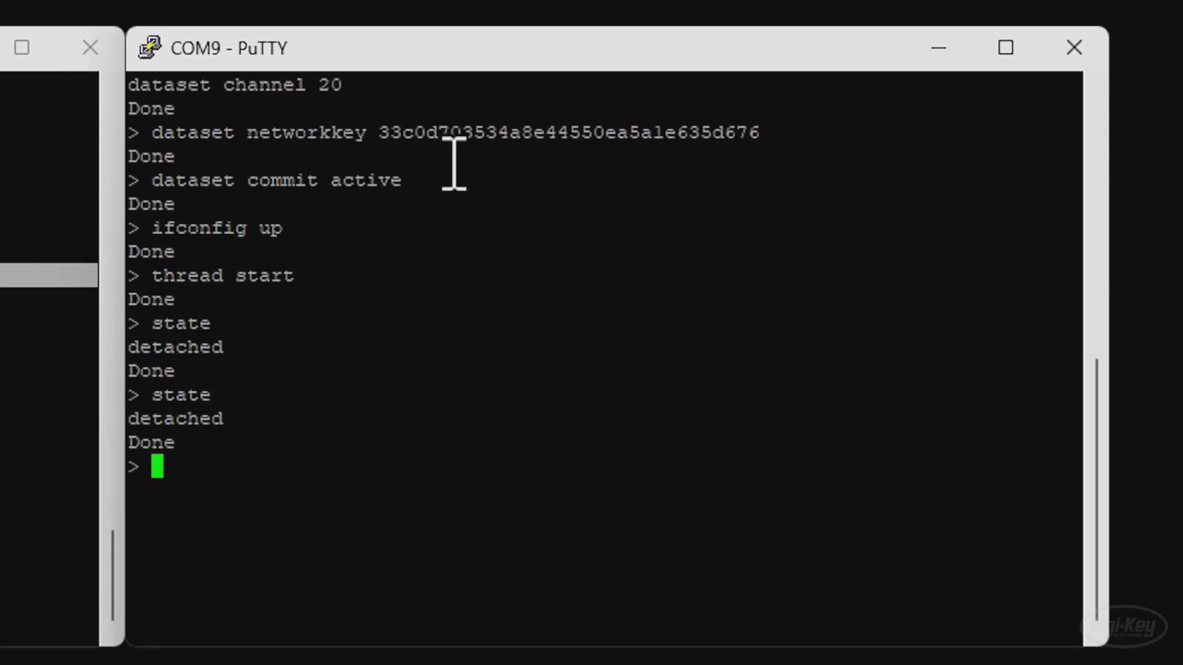
text(state)
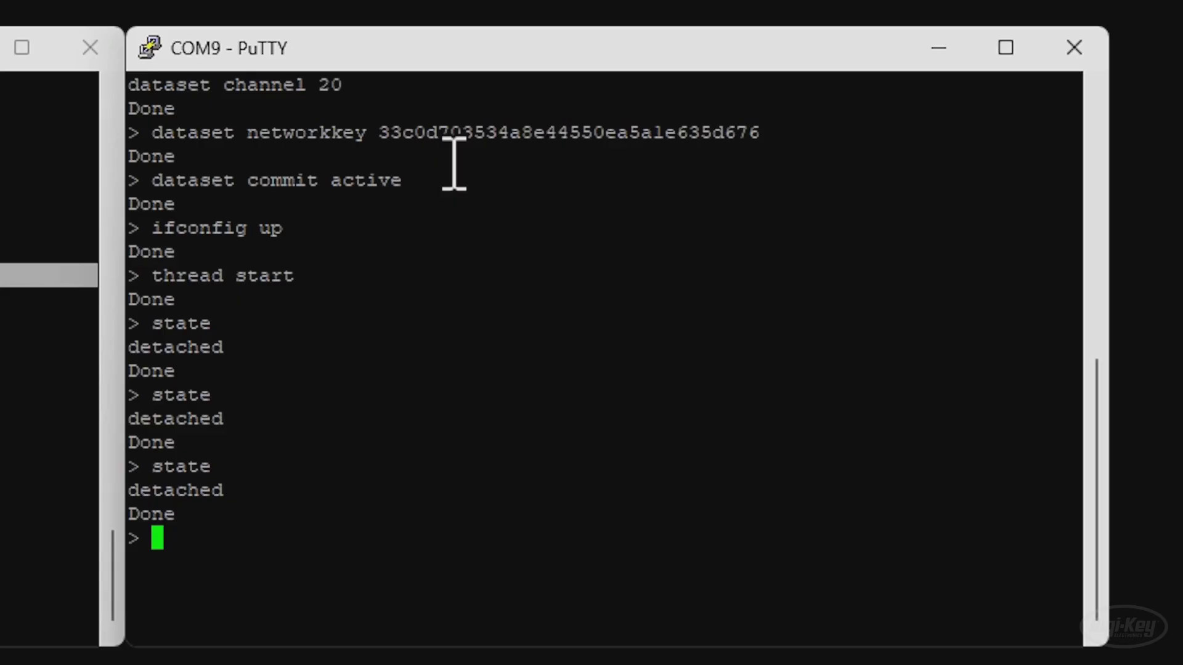
text(state)
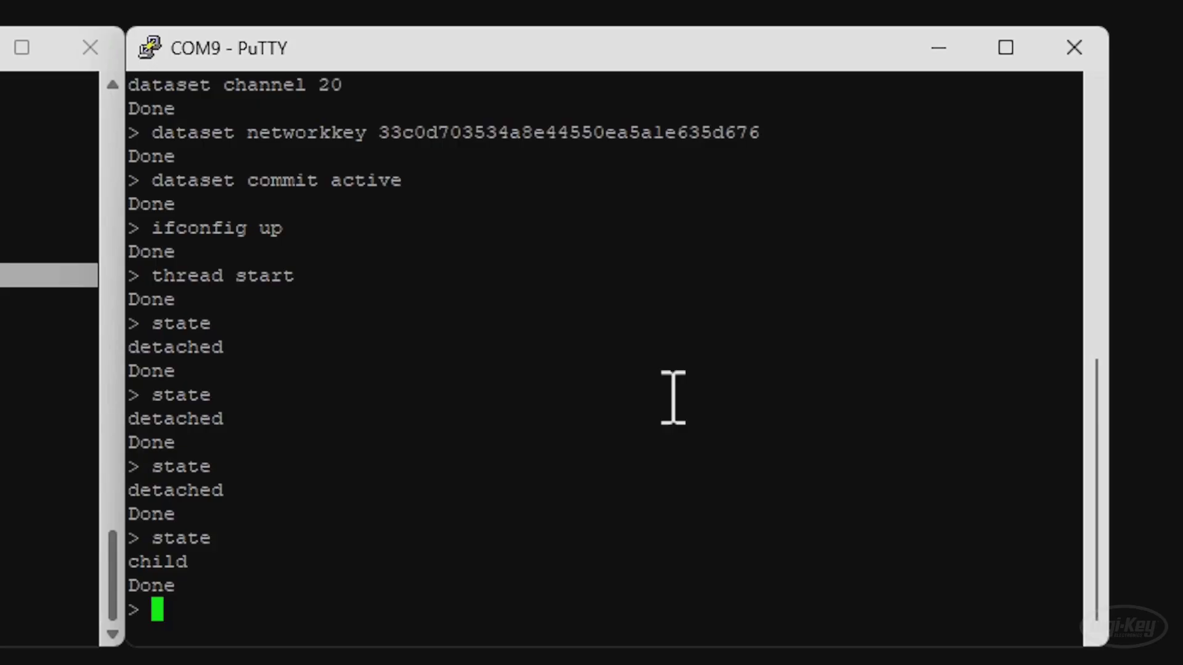
text(dataset)
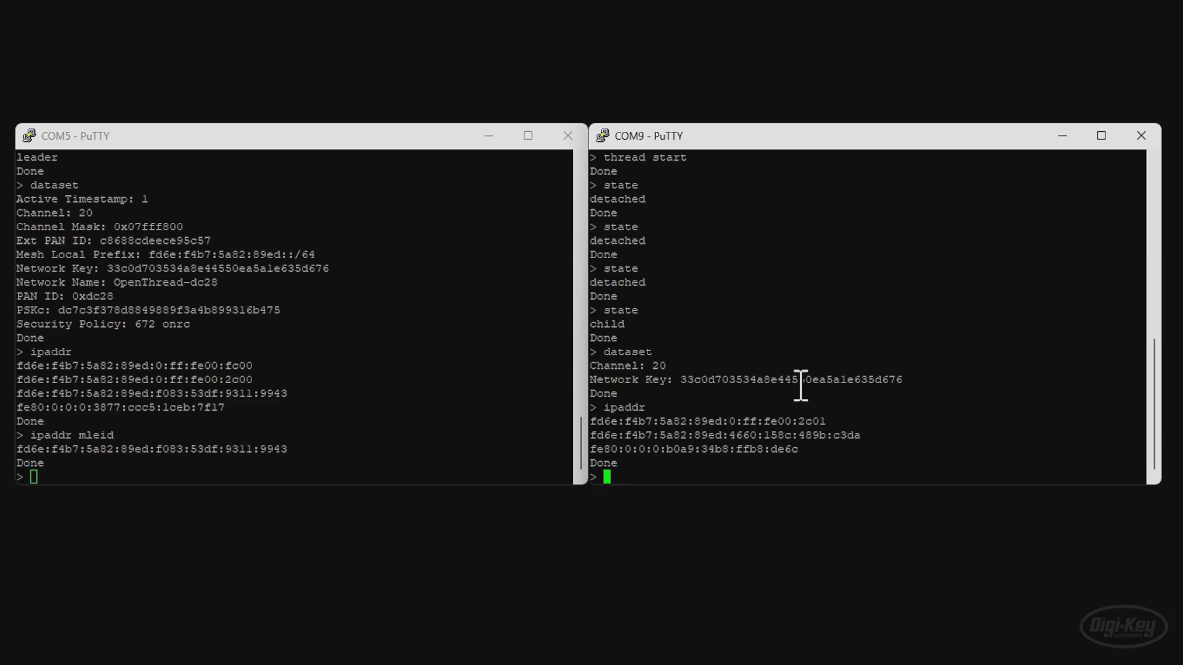
Run ipaddr on the COM9 child to list its addresses and mesh-local EID.
text(ipaddr mleid)
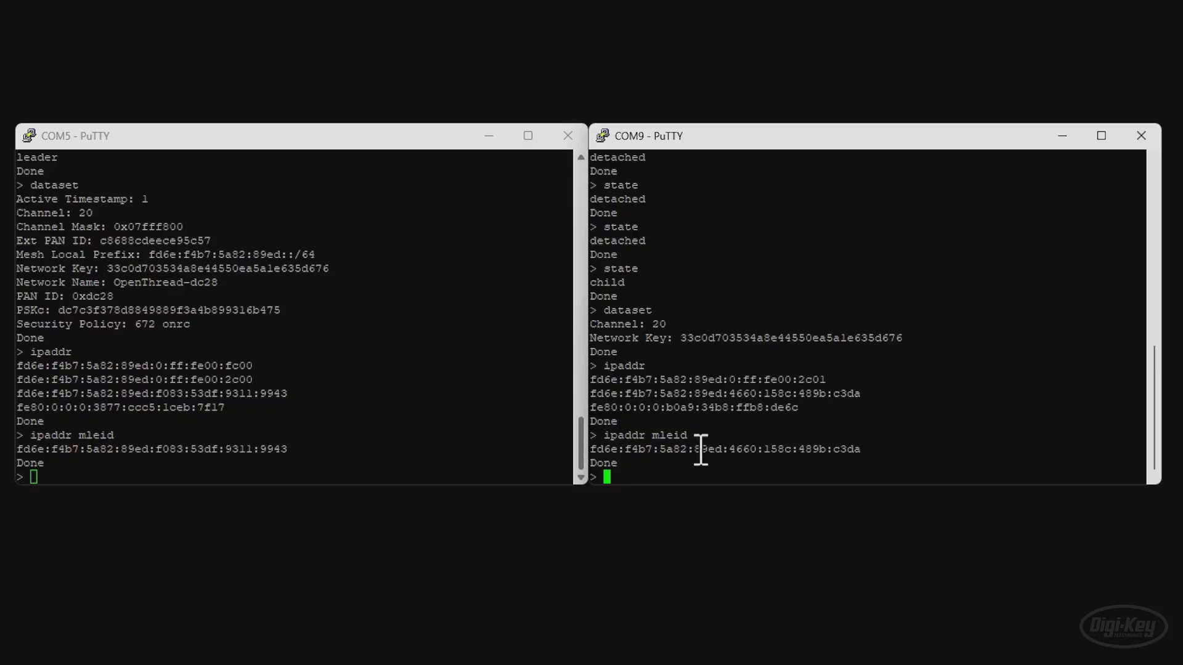
mouse_move(529, 442)
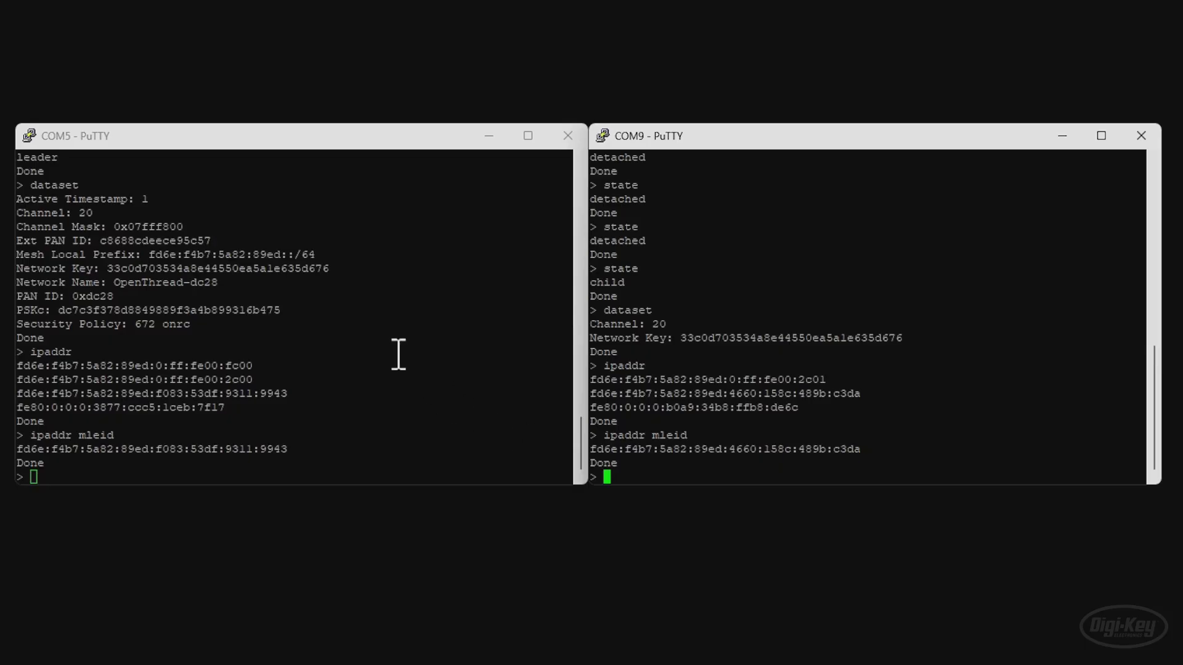
mouse_move(823, 252)
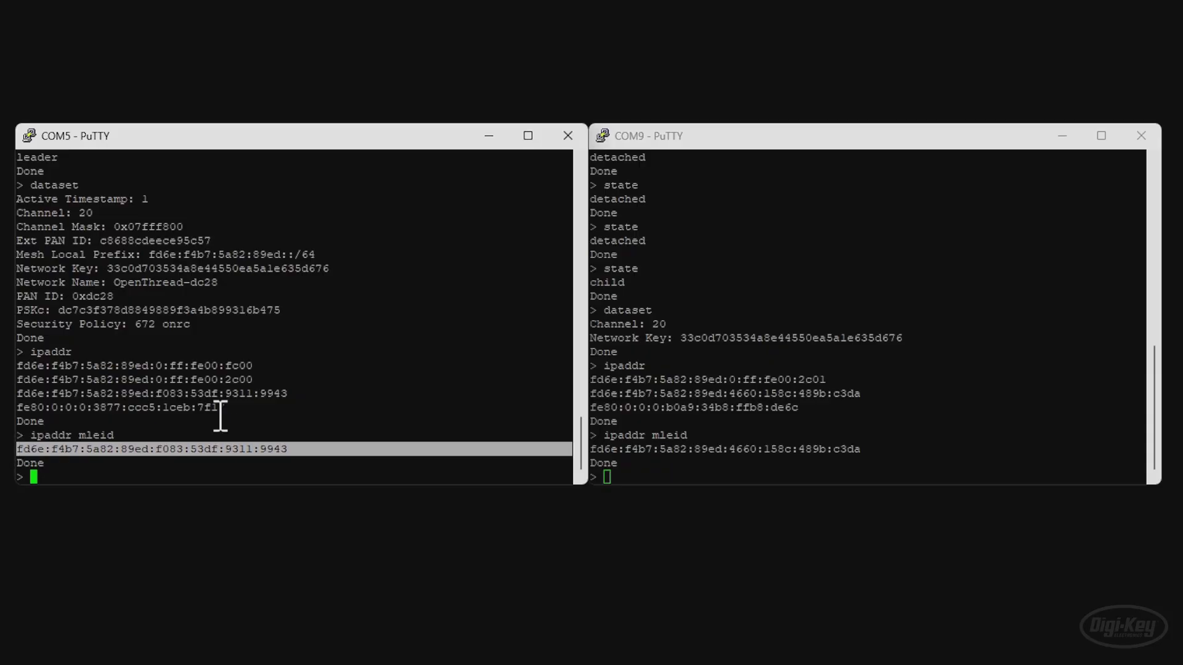
Ping the leader's mesh-local EID from COM9 and the child's EID from COM5, 0.0% loss each.
text(pin)
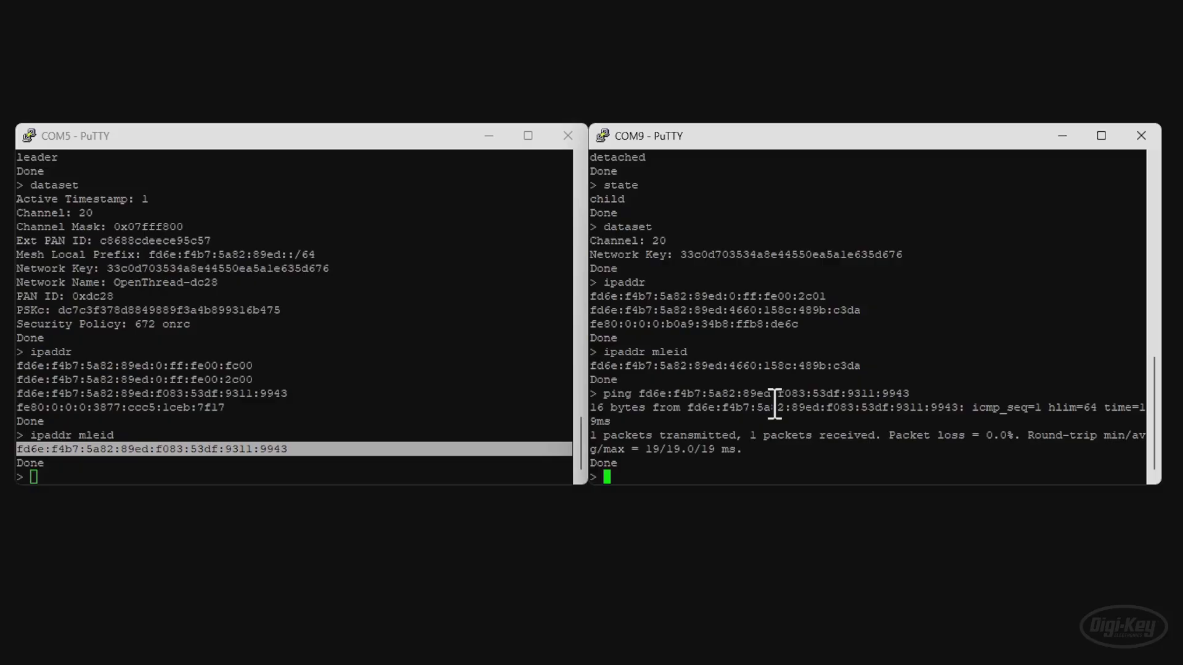
mouse_move(1023, 459)
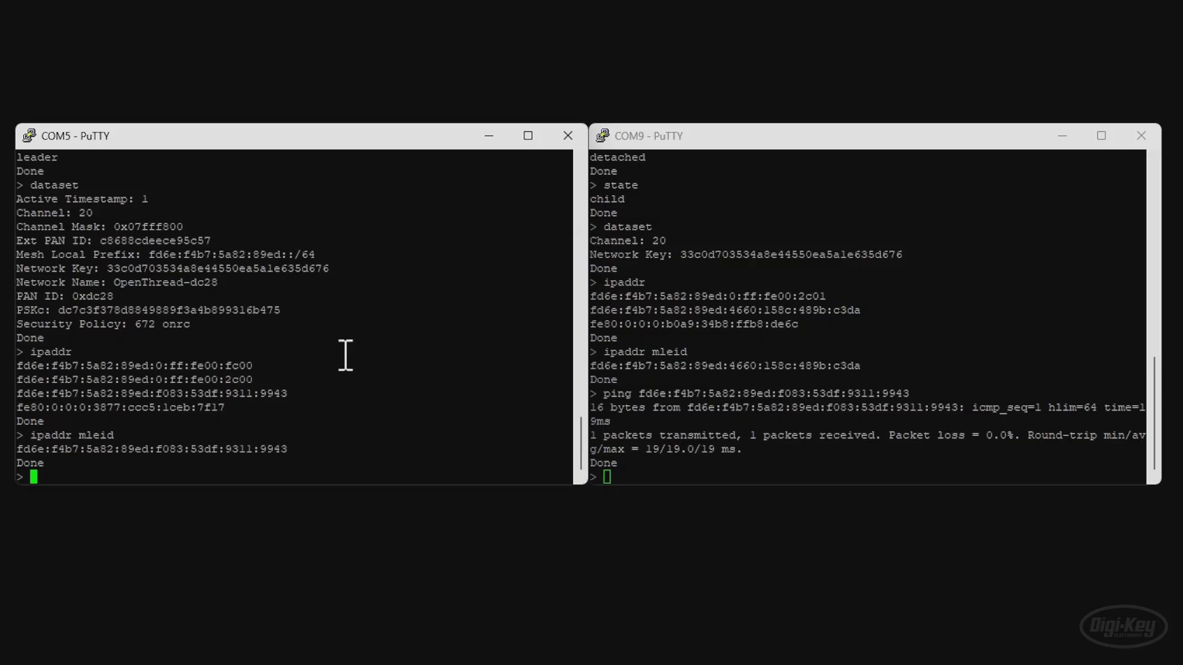
text(ping fd6e:f4b7:5a82:89ed:4660:158c:489b:c3da)
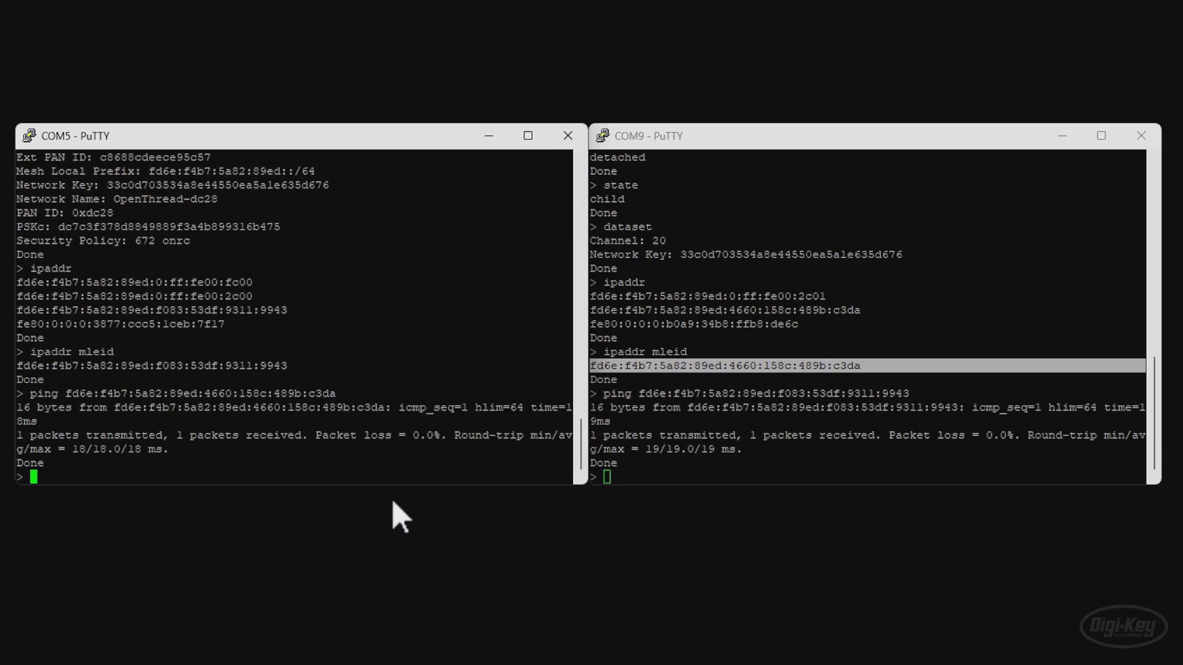
mouse_move(603, 381)
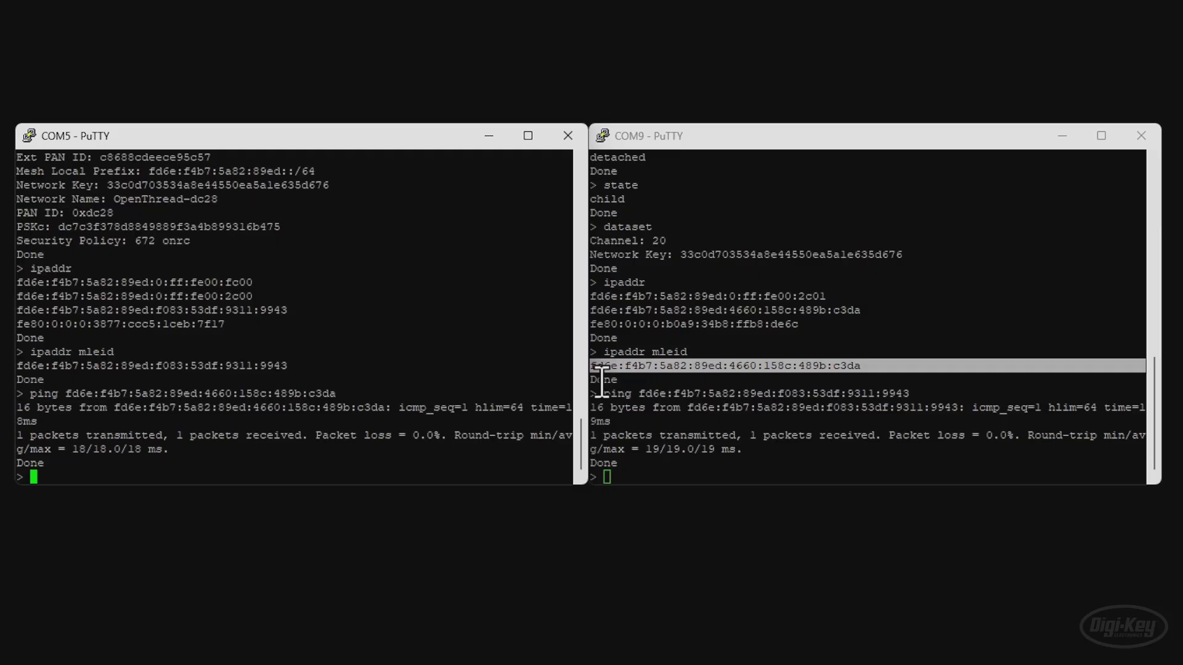